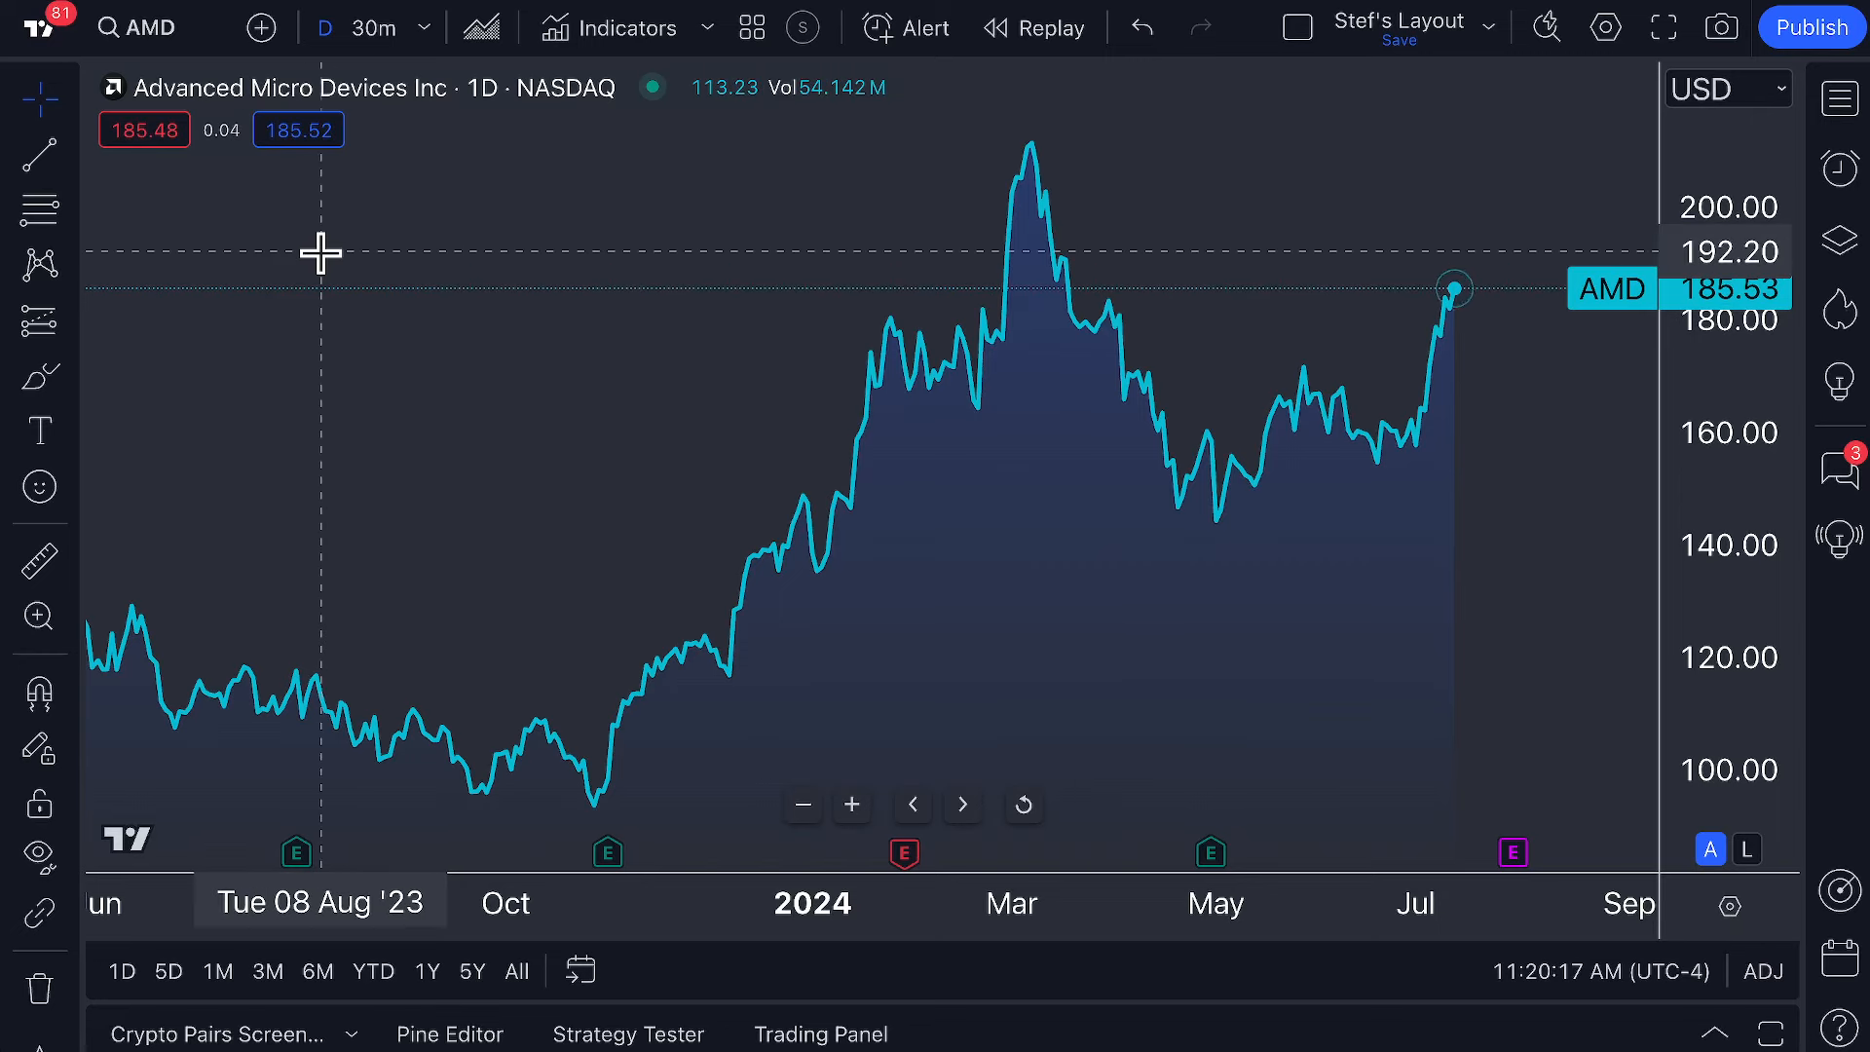
Bring up the chart type list from the top toolbar for the AMD chart.
click(482, 27)
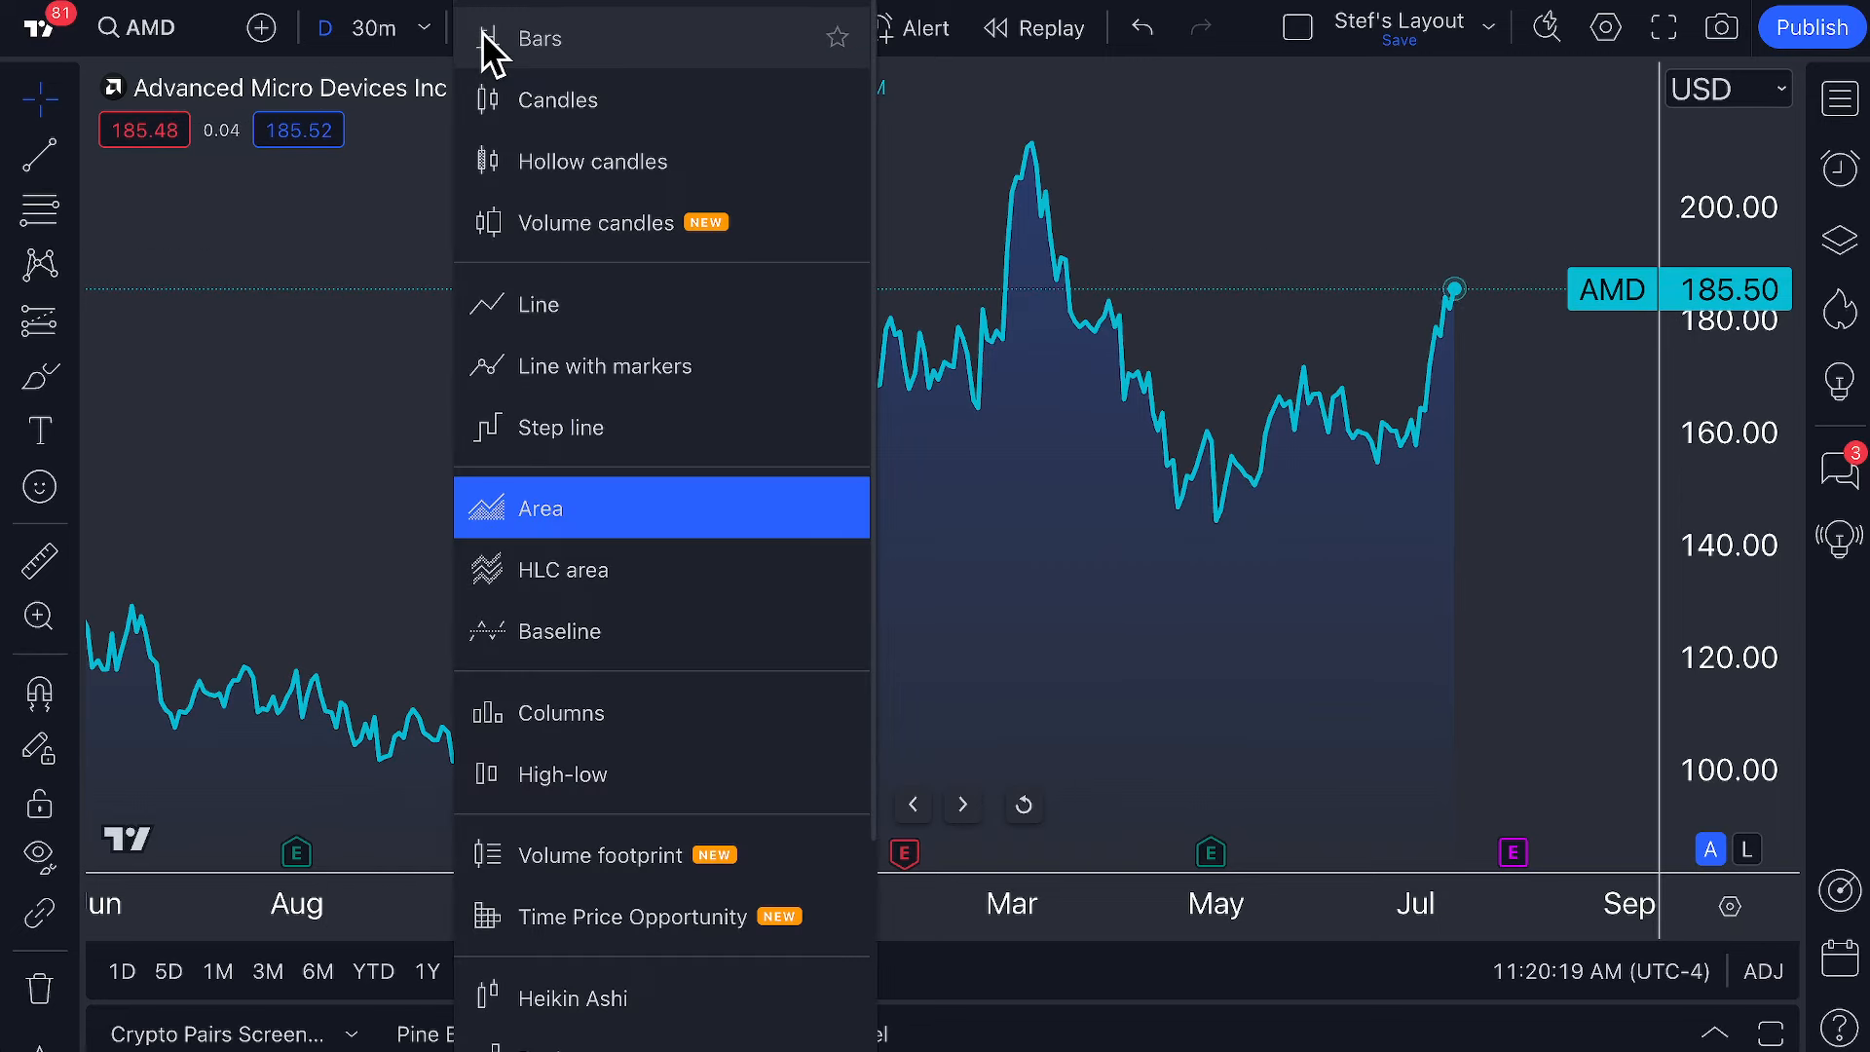
mouse_move(538, 508)
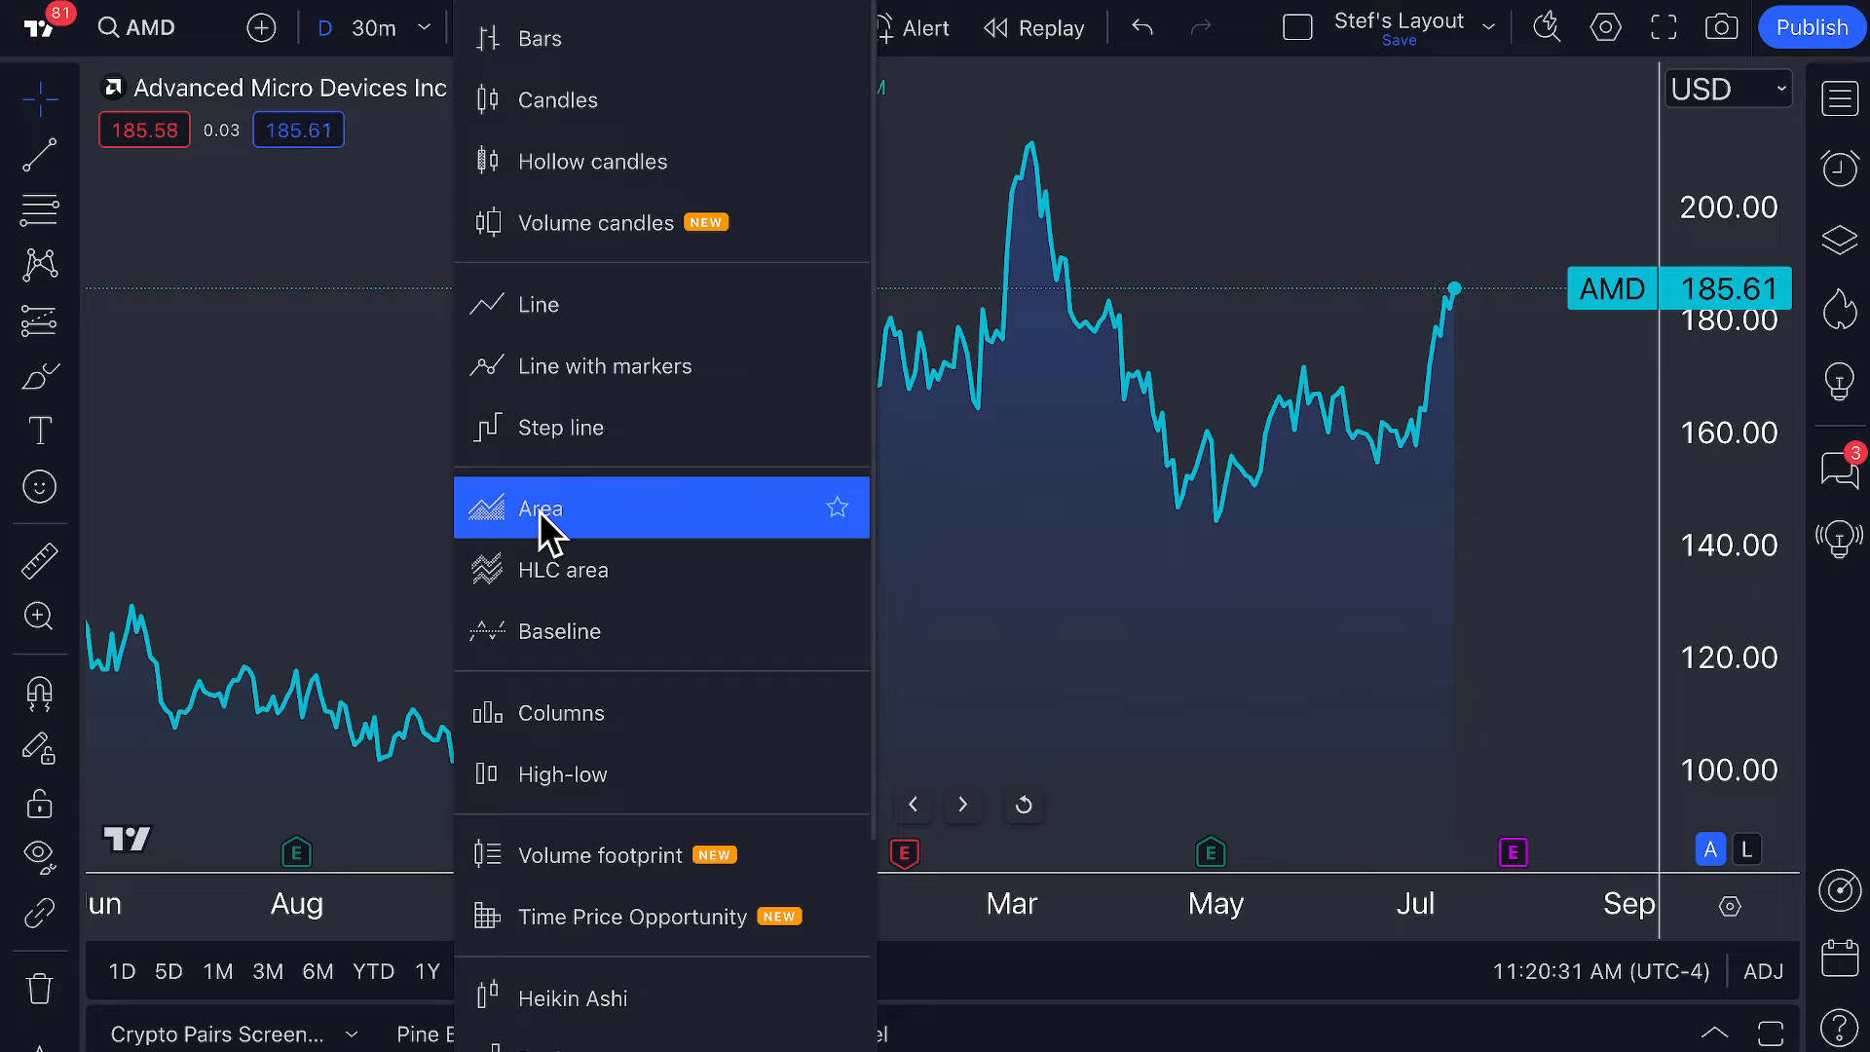
mouse_move(583, 161)
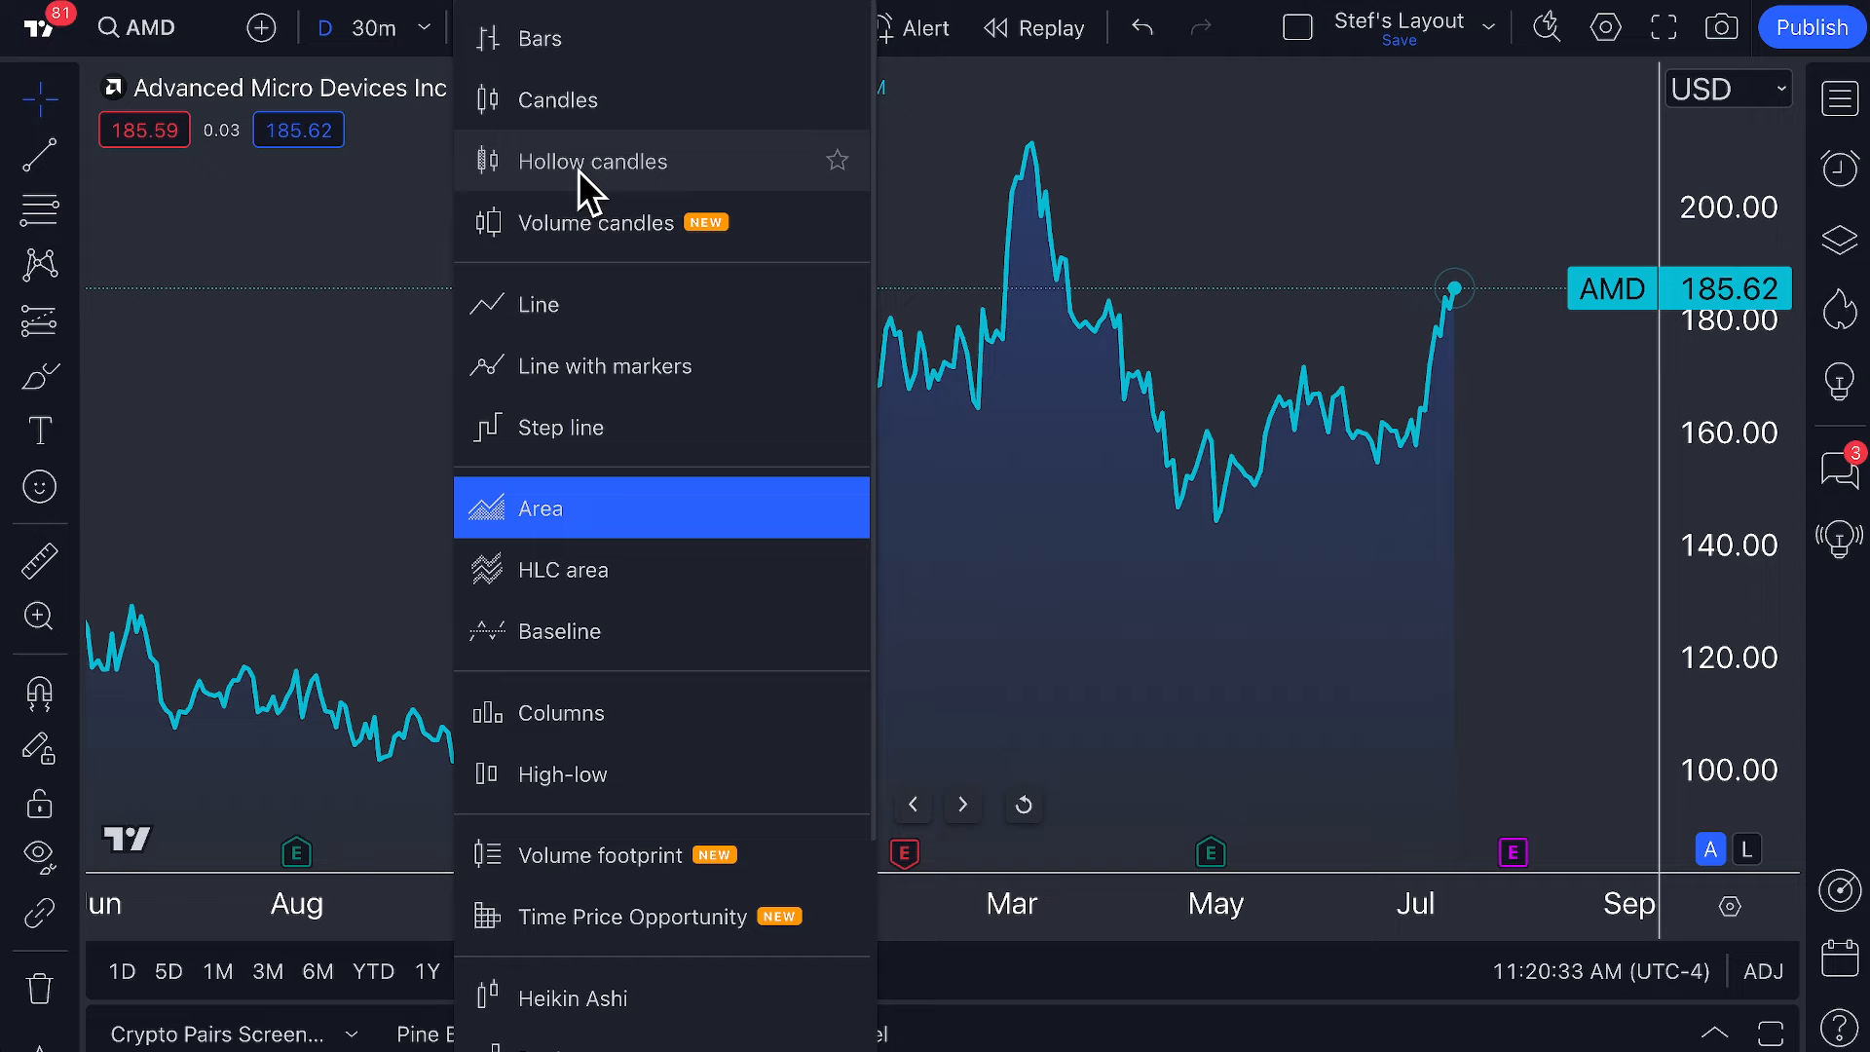
mouse_move(596, 870)
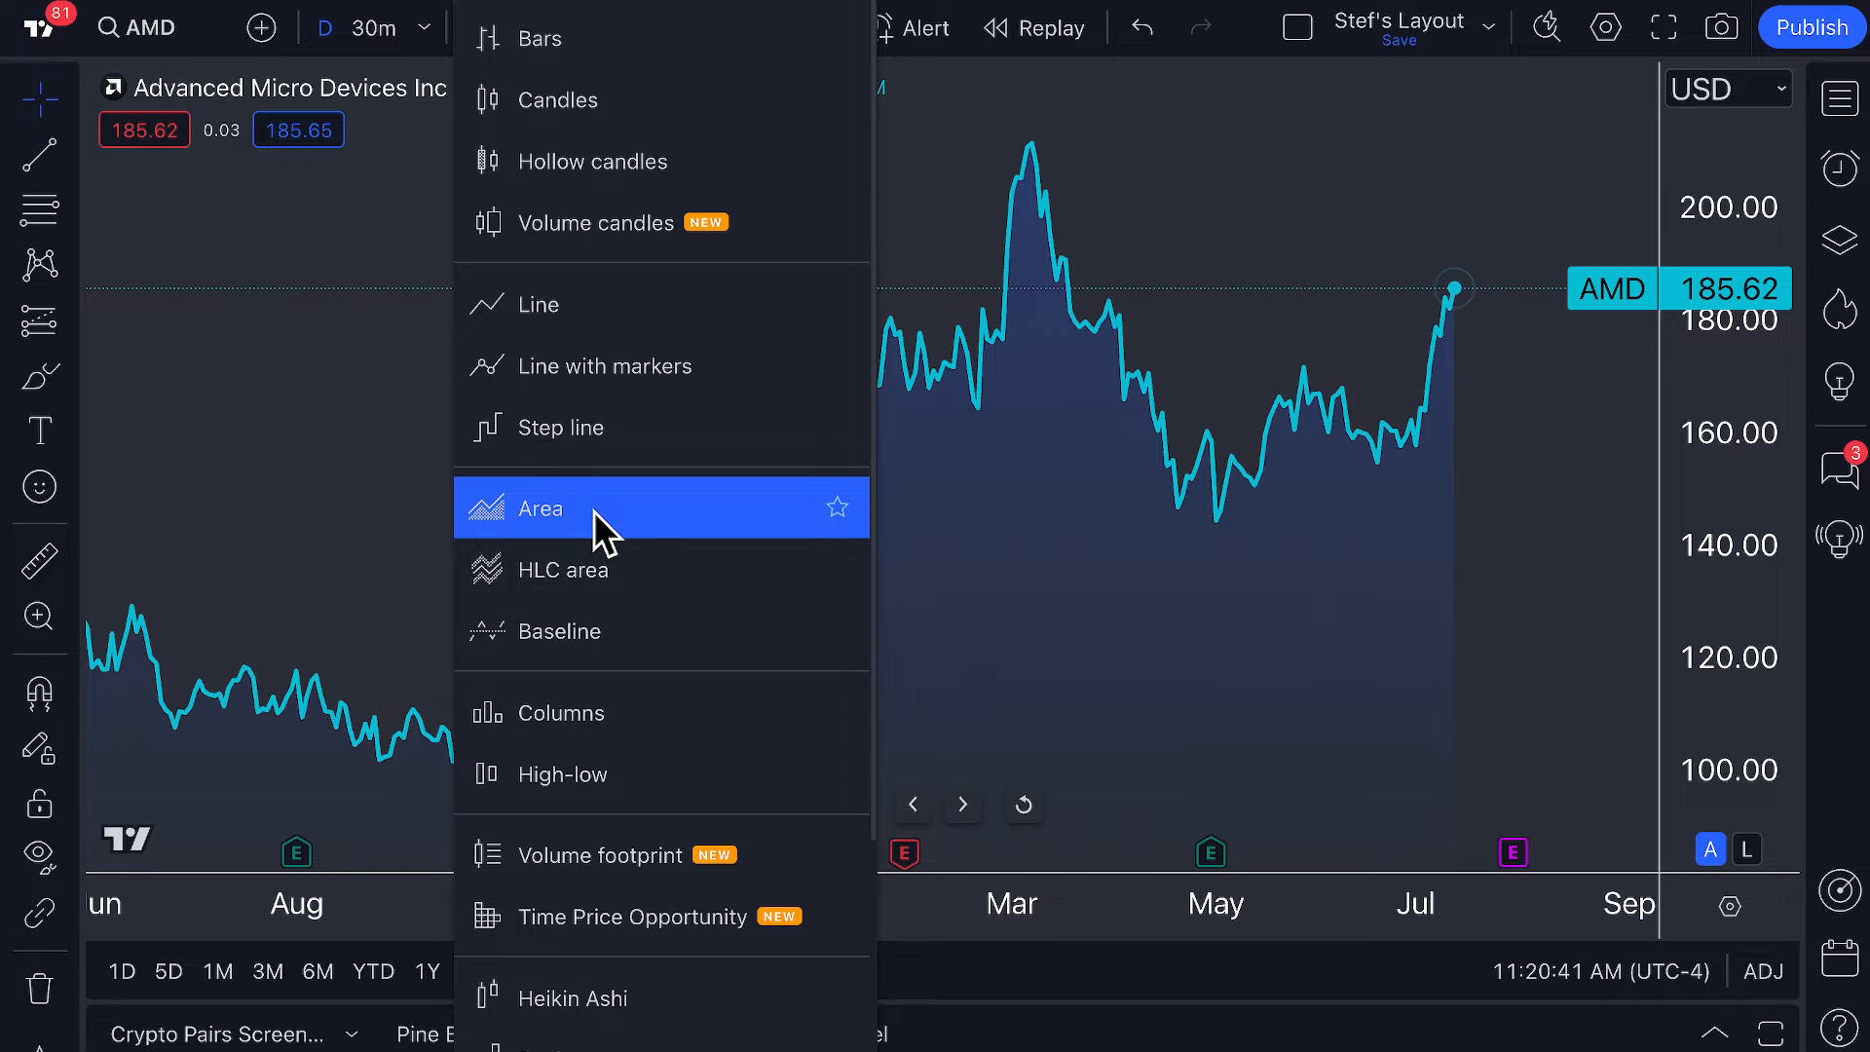
click(539, 508)
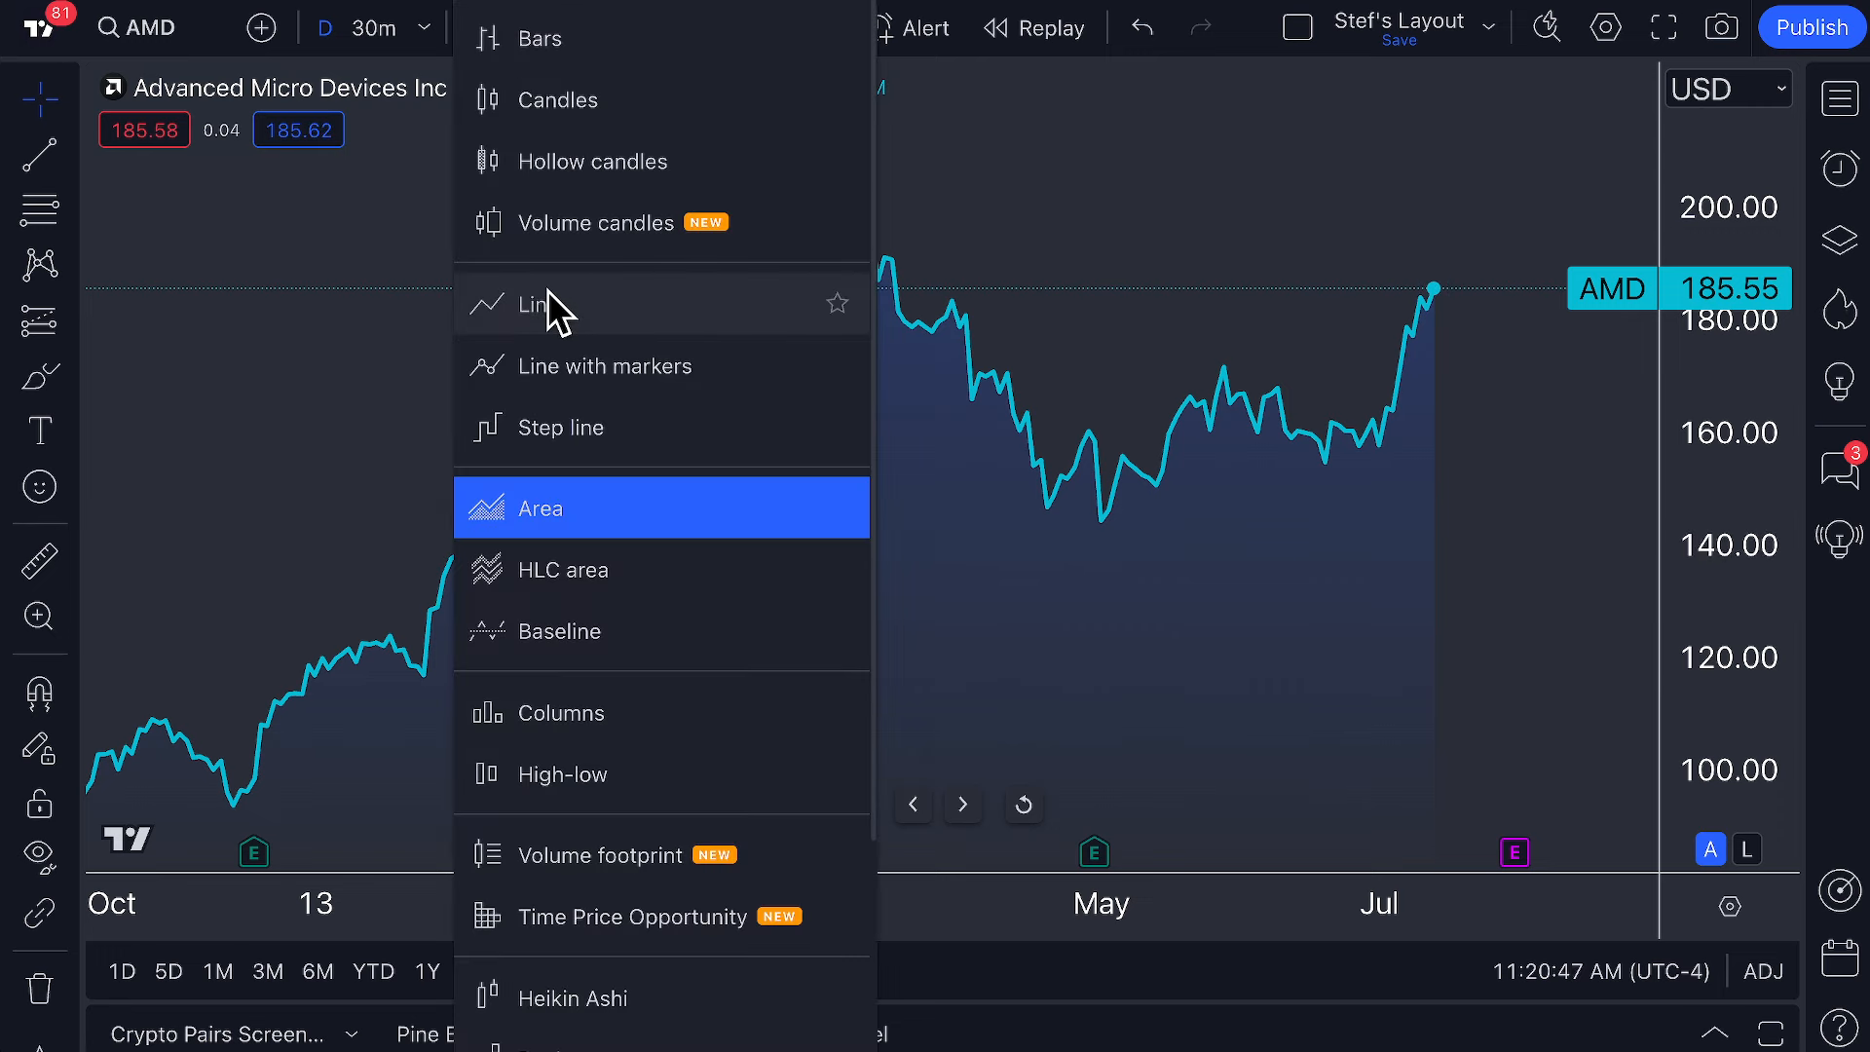
Pick Line from the chart type list to replace the area style.
click(537, 305)
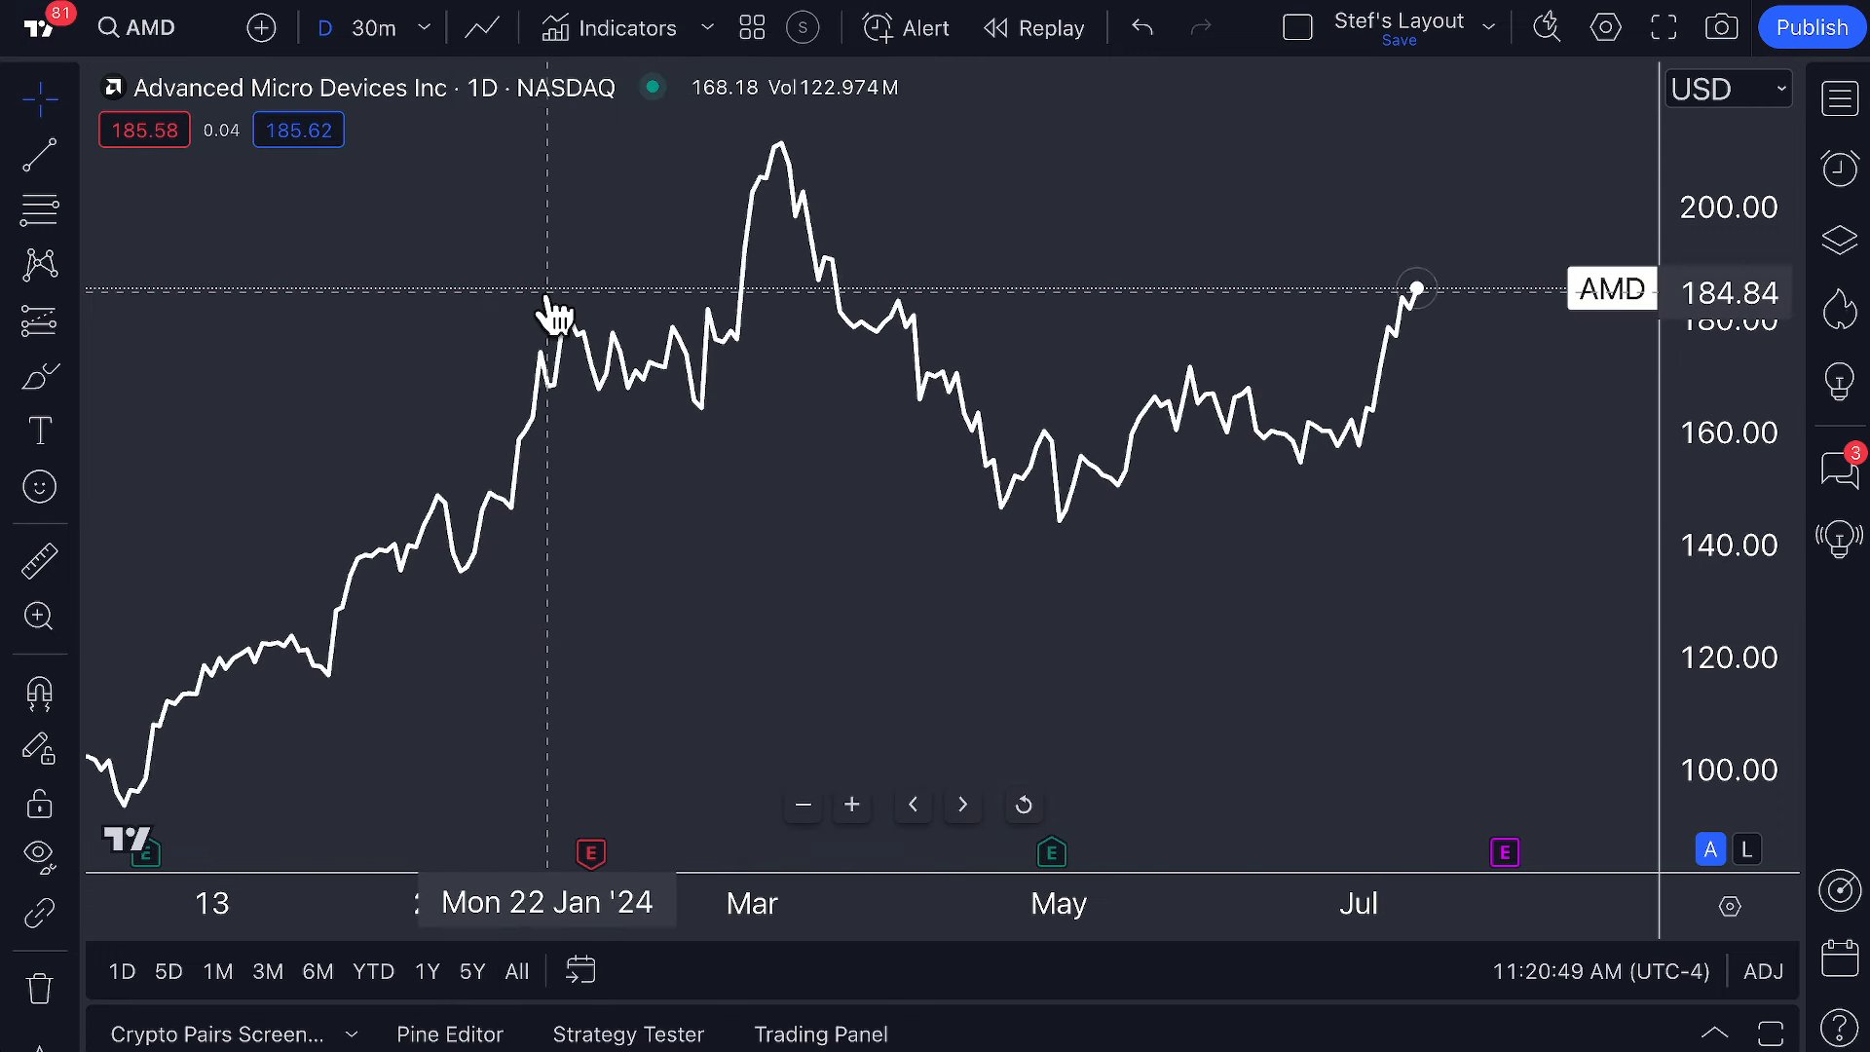
mouse_move(1402, 334)
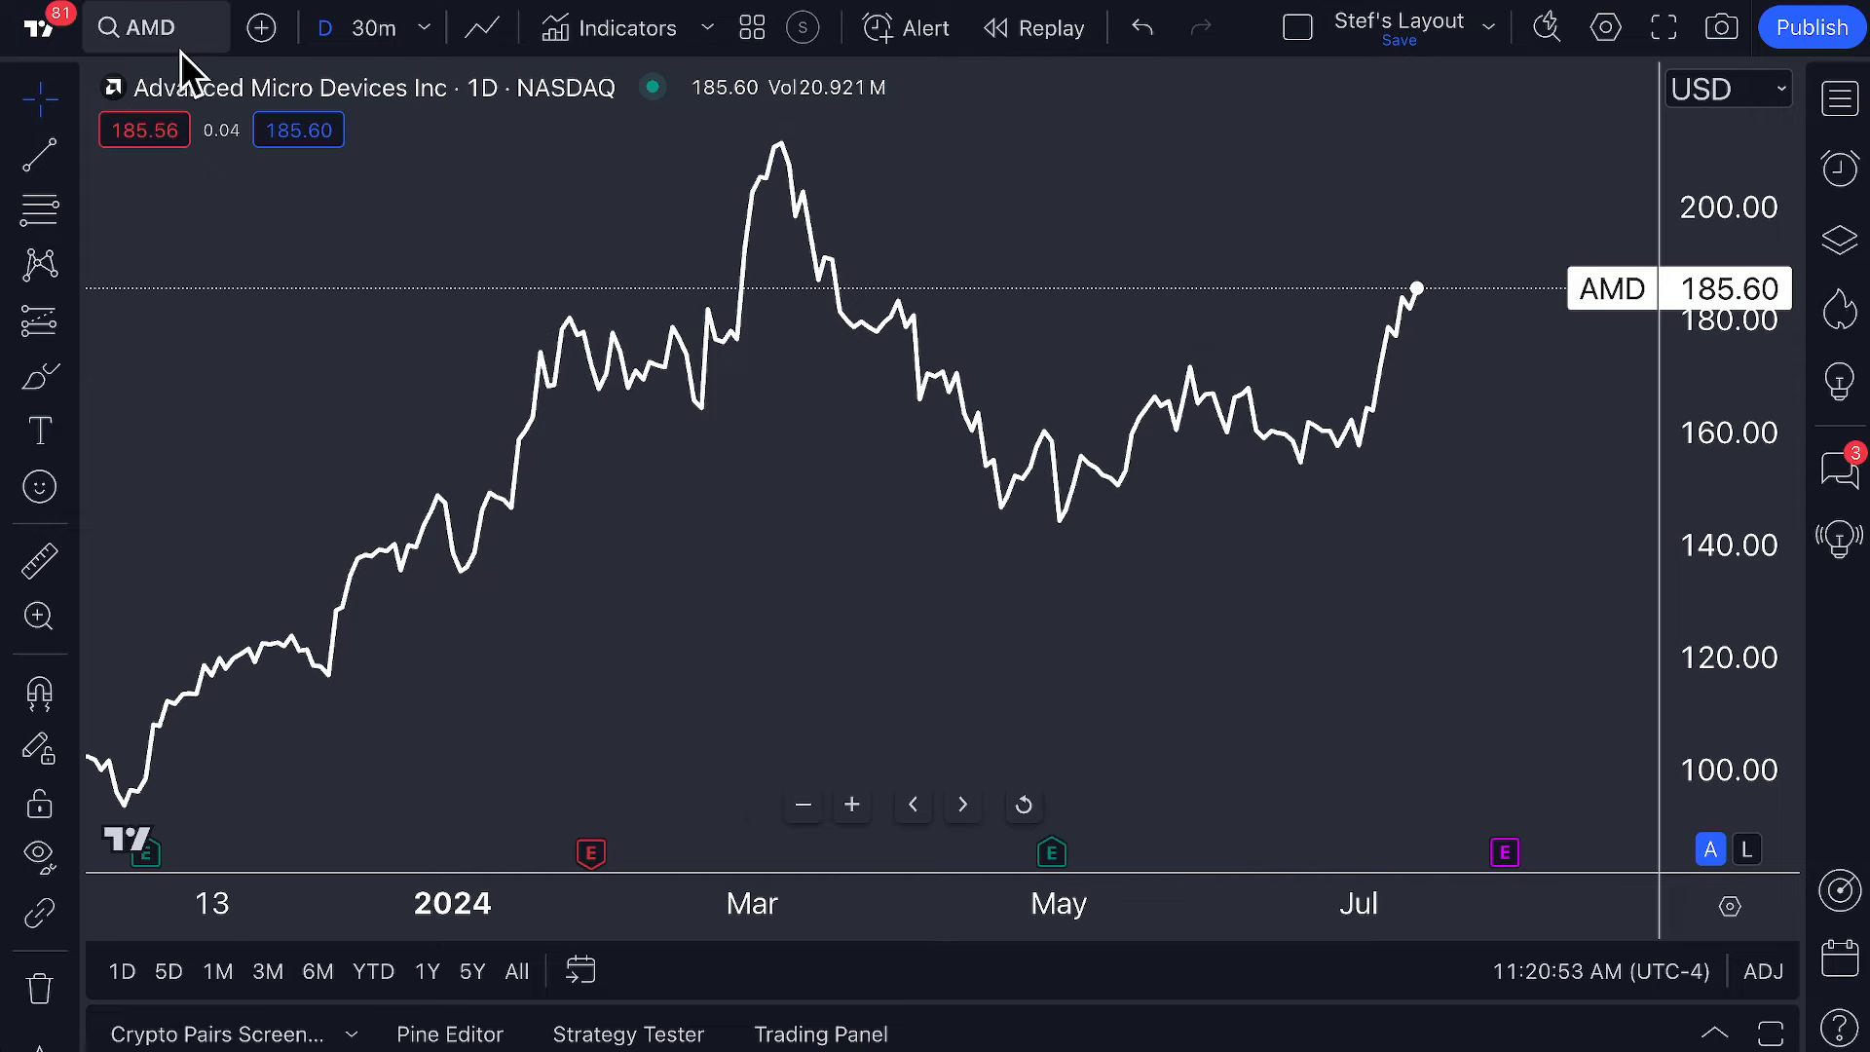
mouse_move(155, 26)
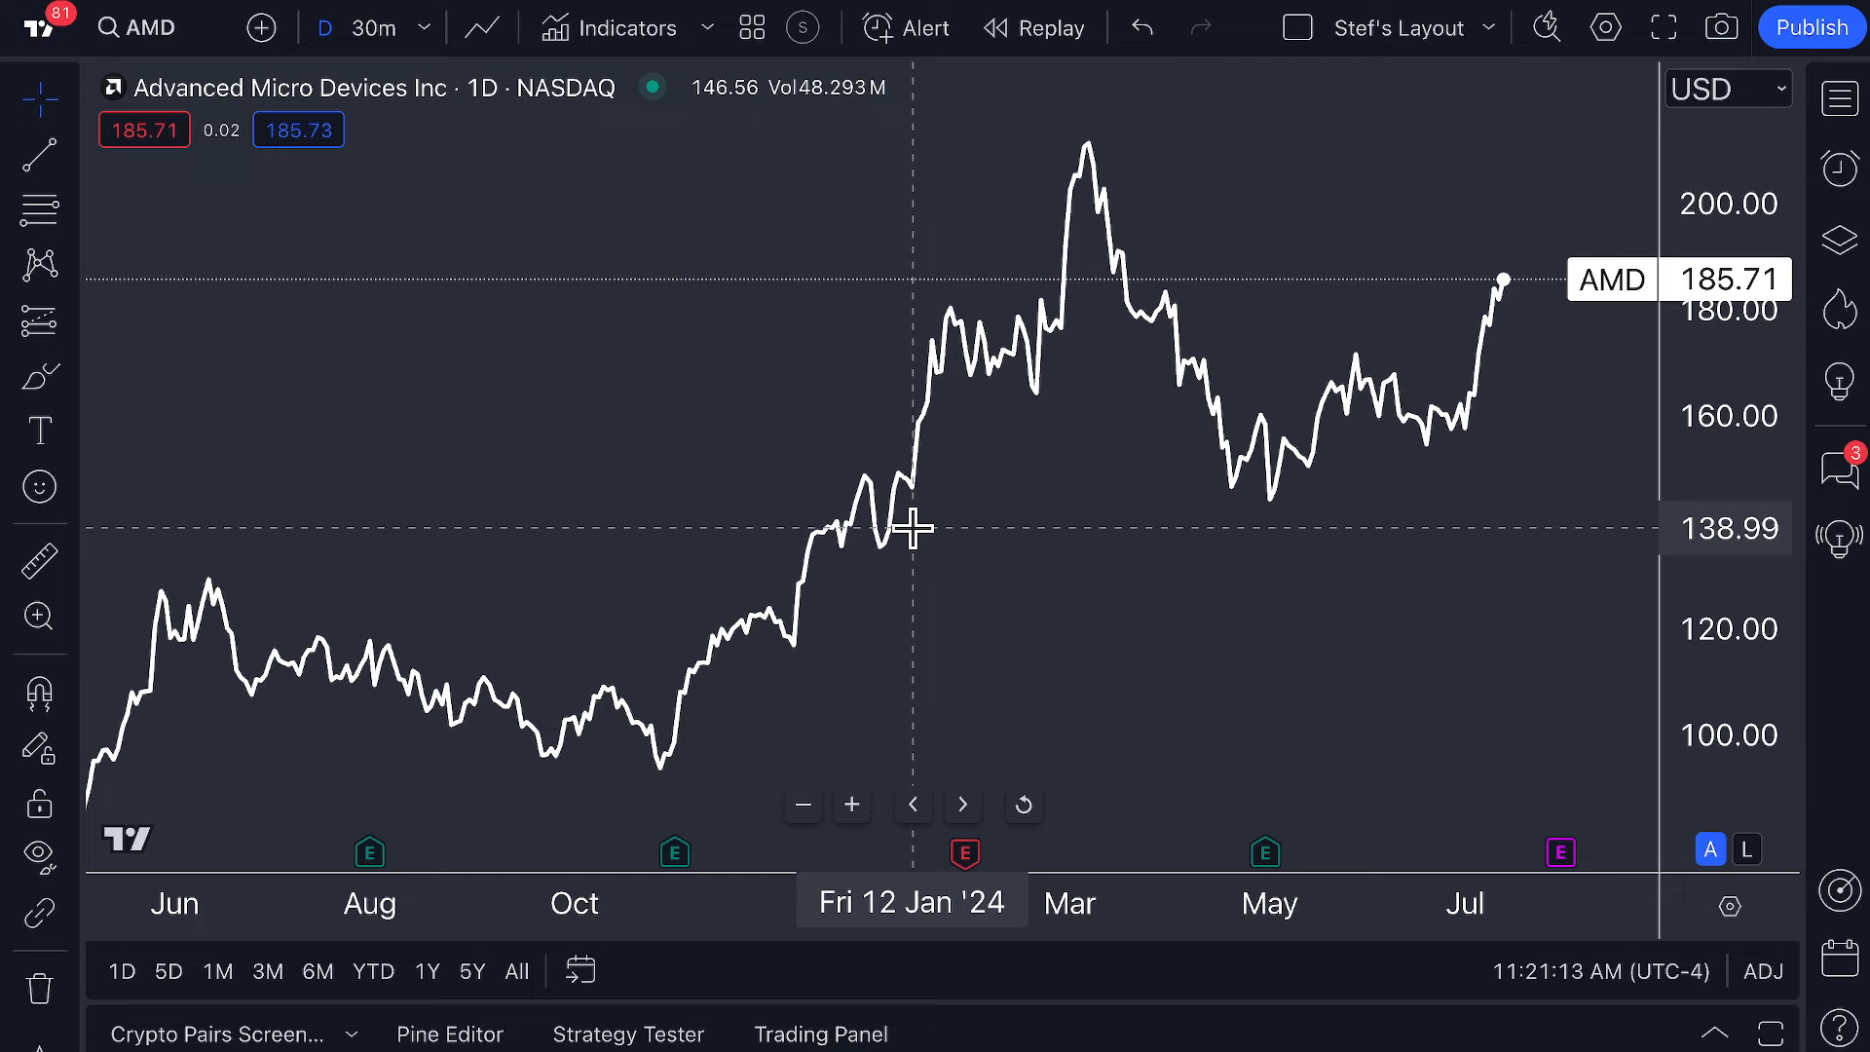
Restore the Area chart style and rescale the time axis to roughly the last year.
click(480, 27)
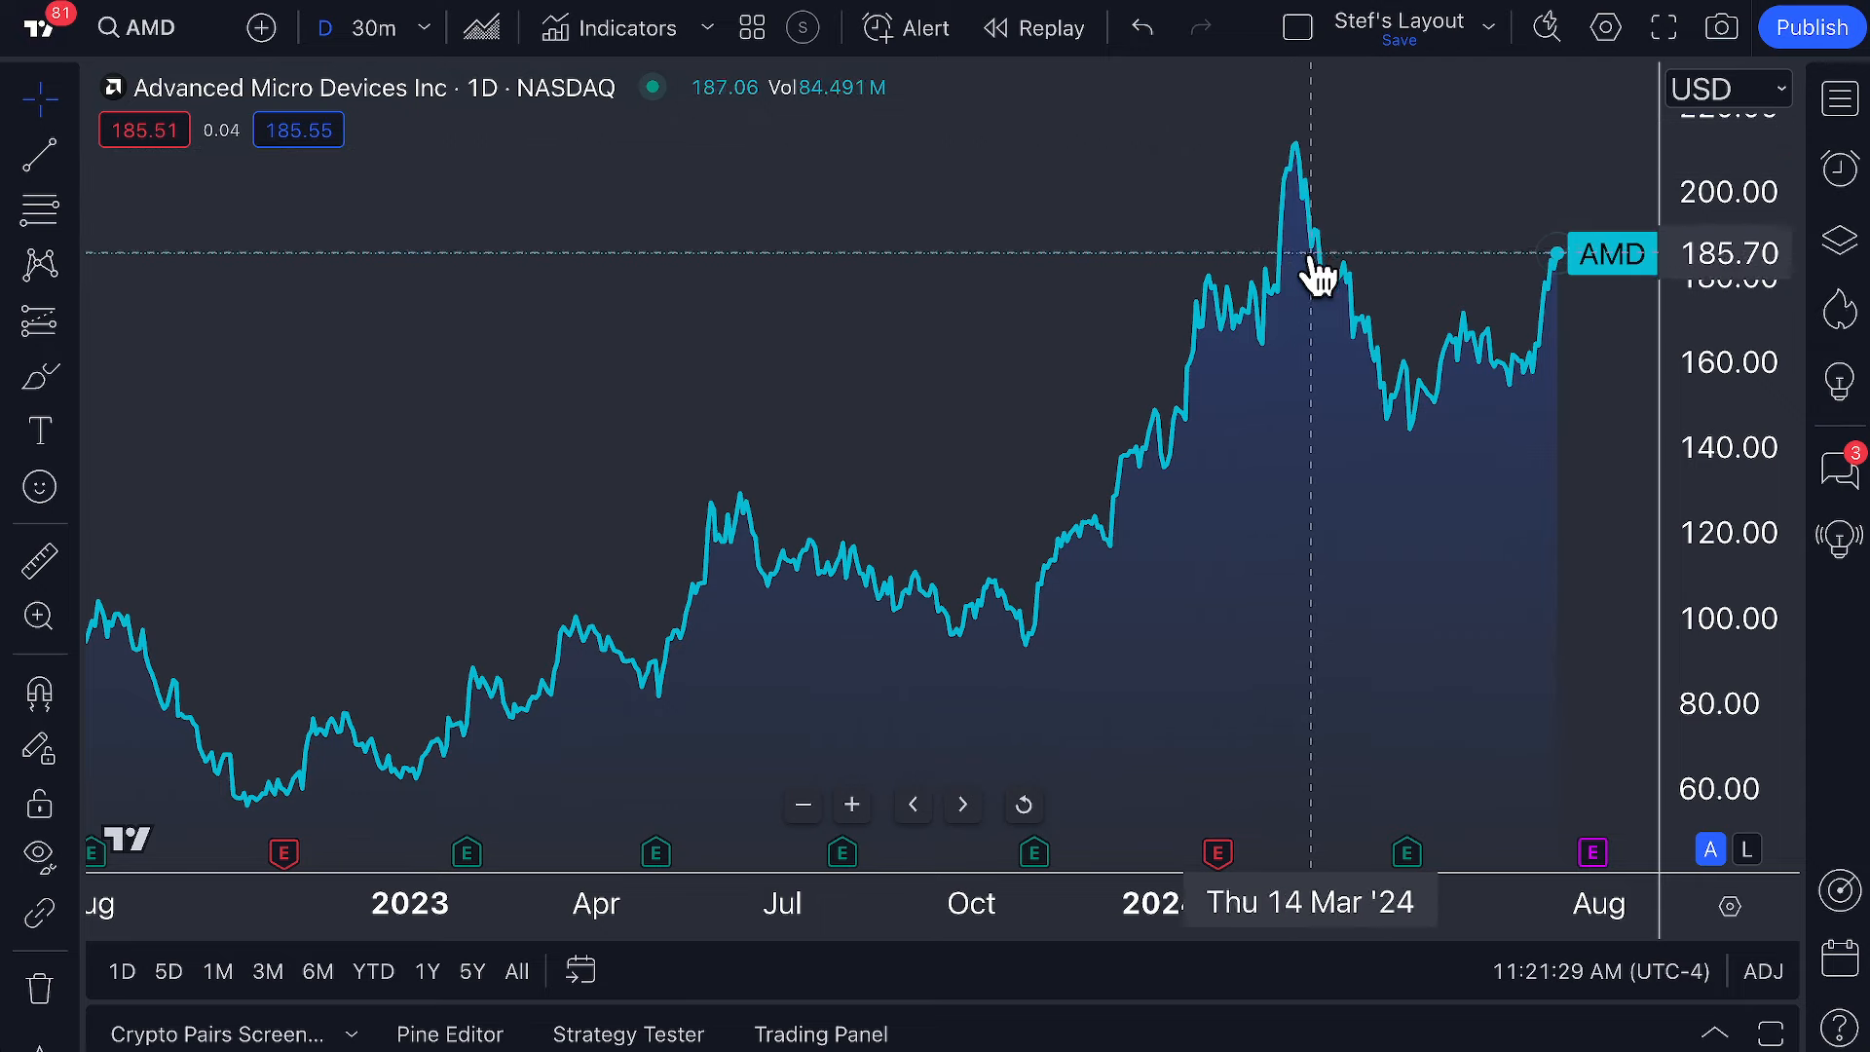
mouse_move(1354, 298)
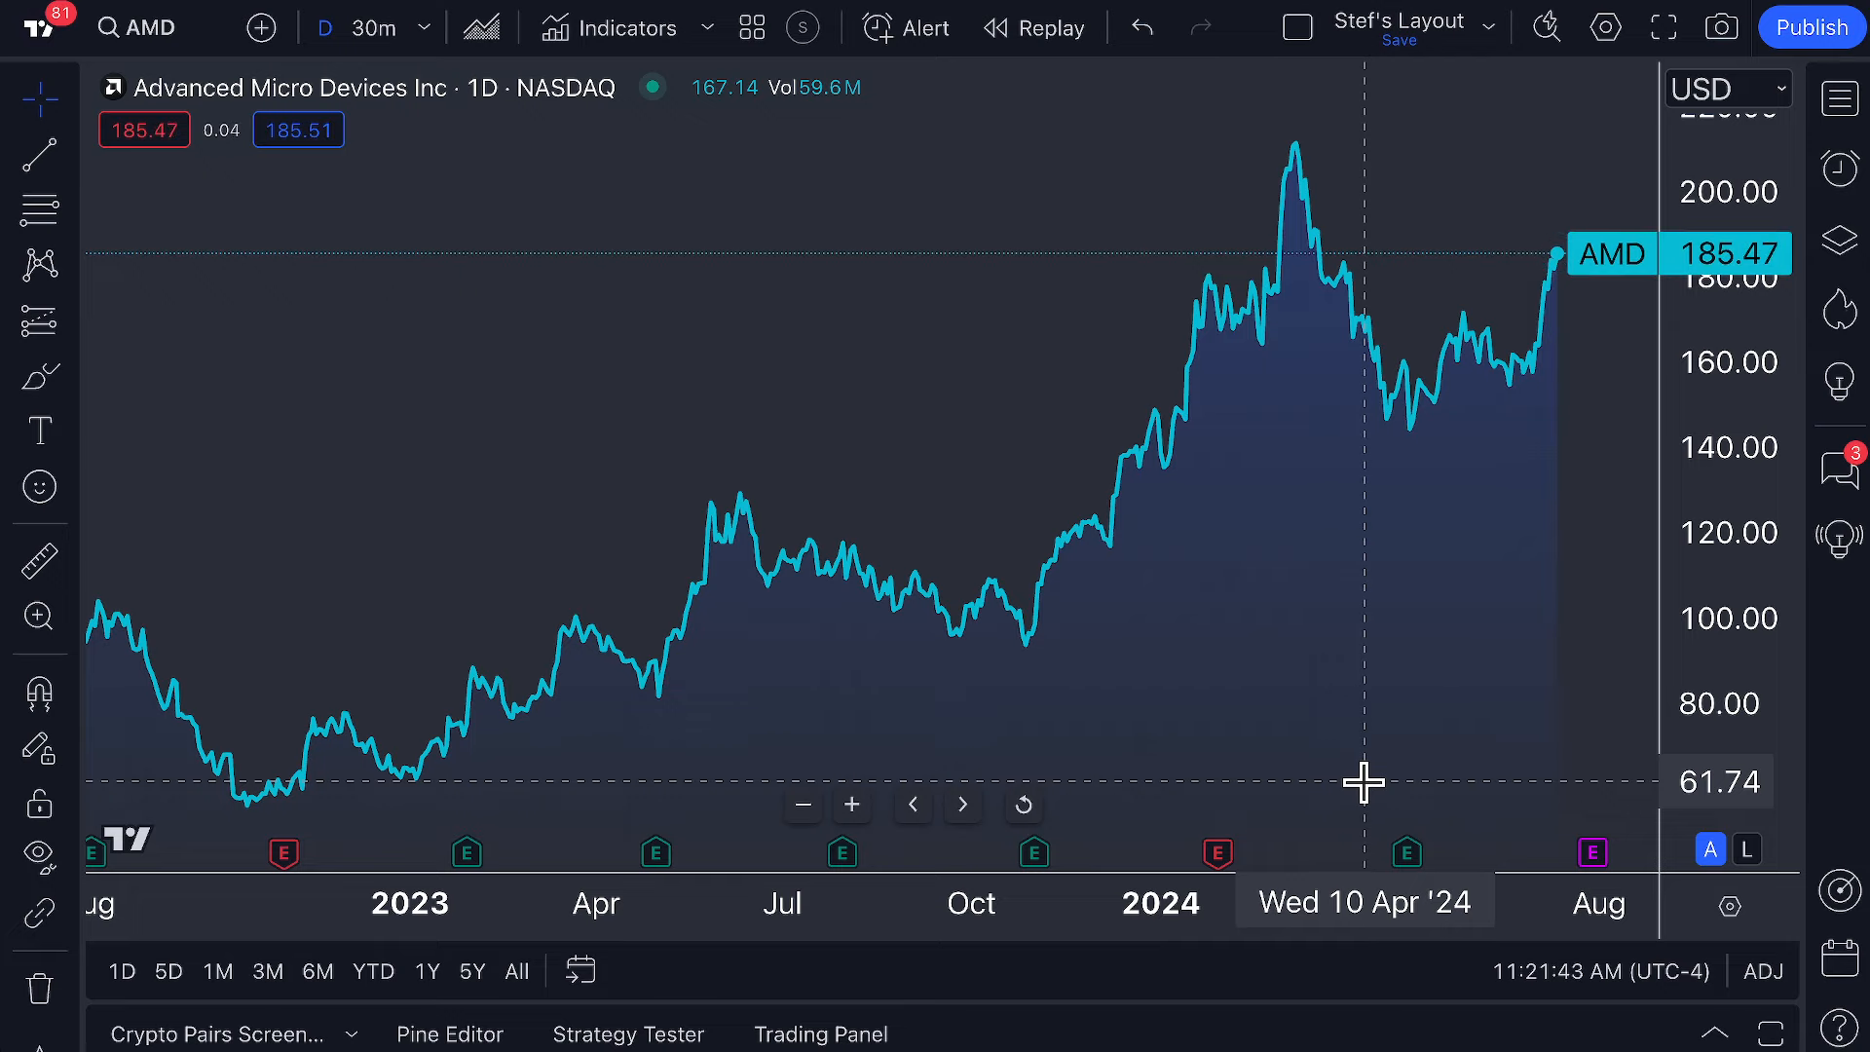
drag(1363, 783, 885, 352)
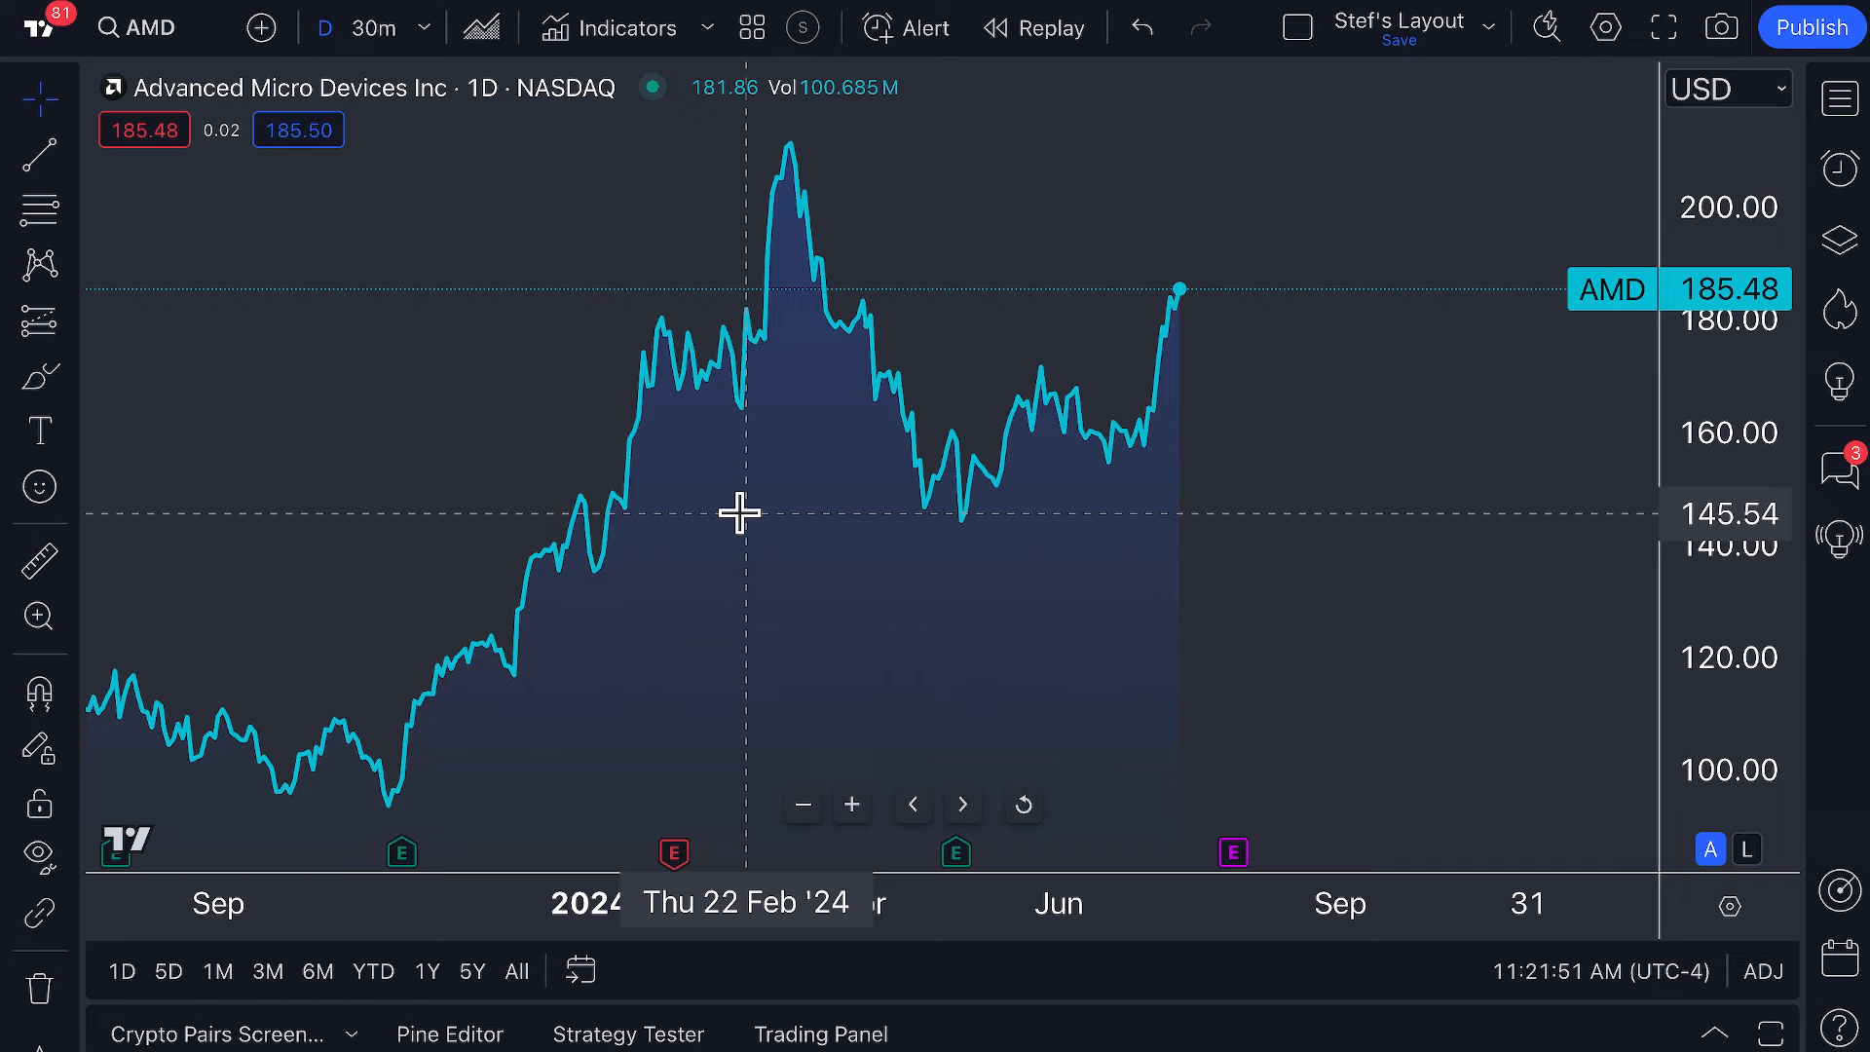
mouse_move(818, 447)
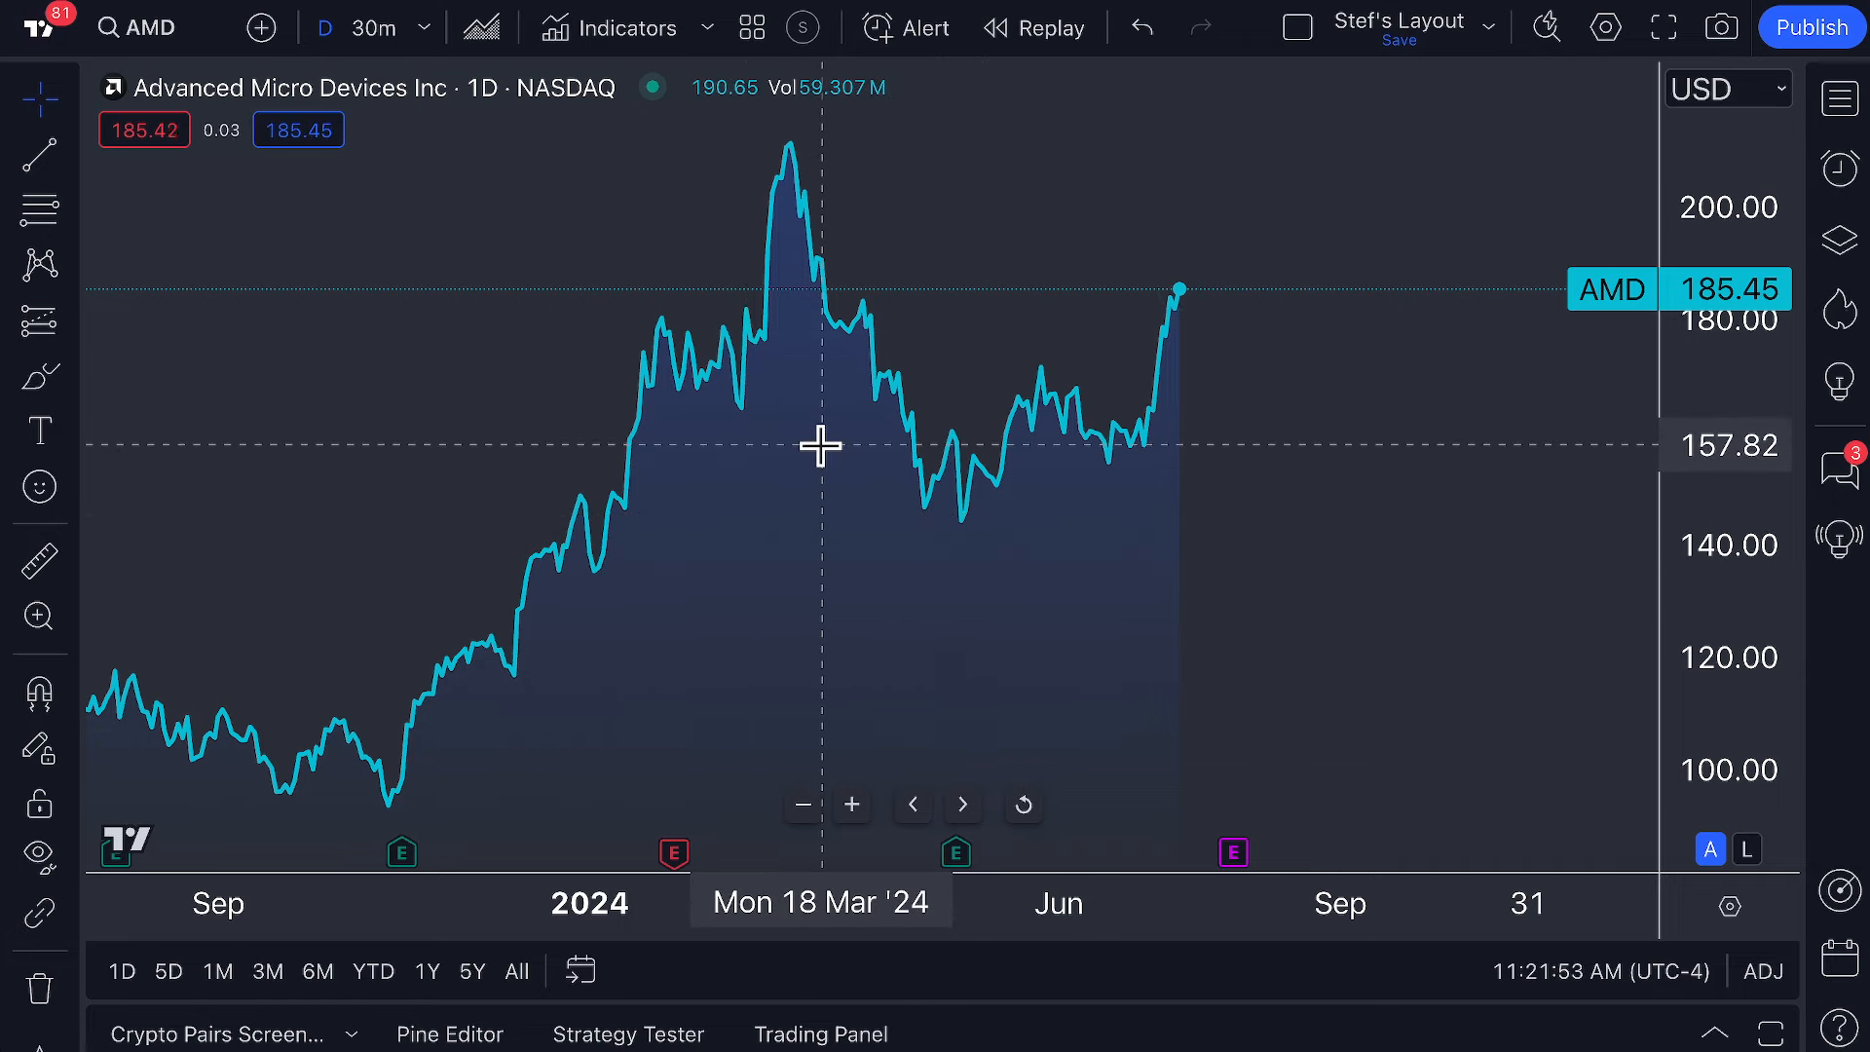
mouse_move(781, 200)
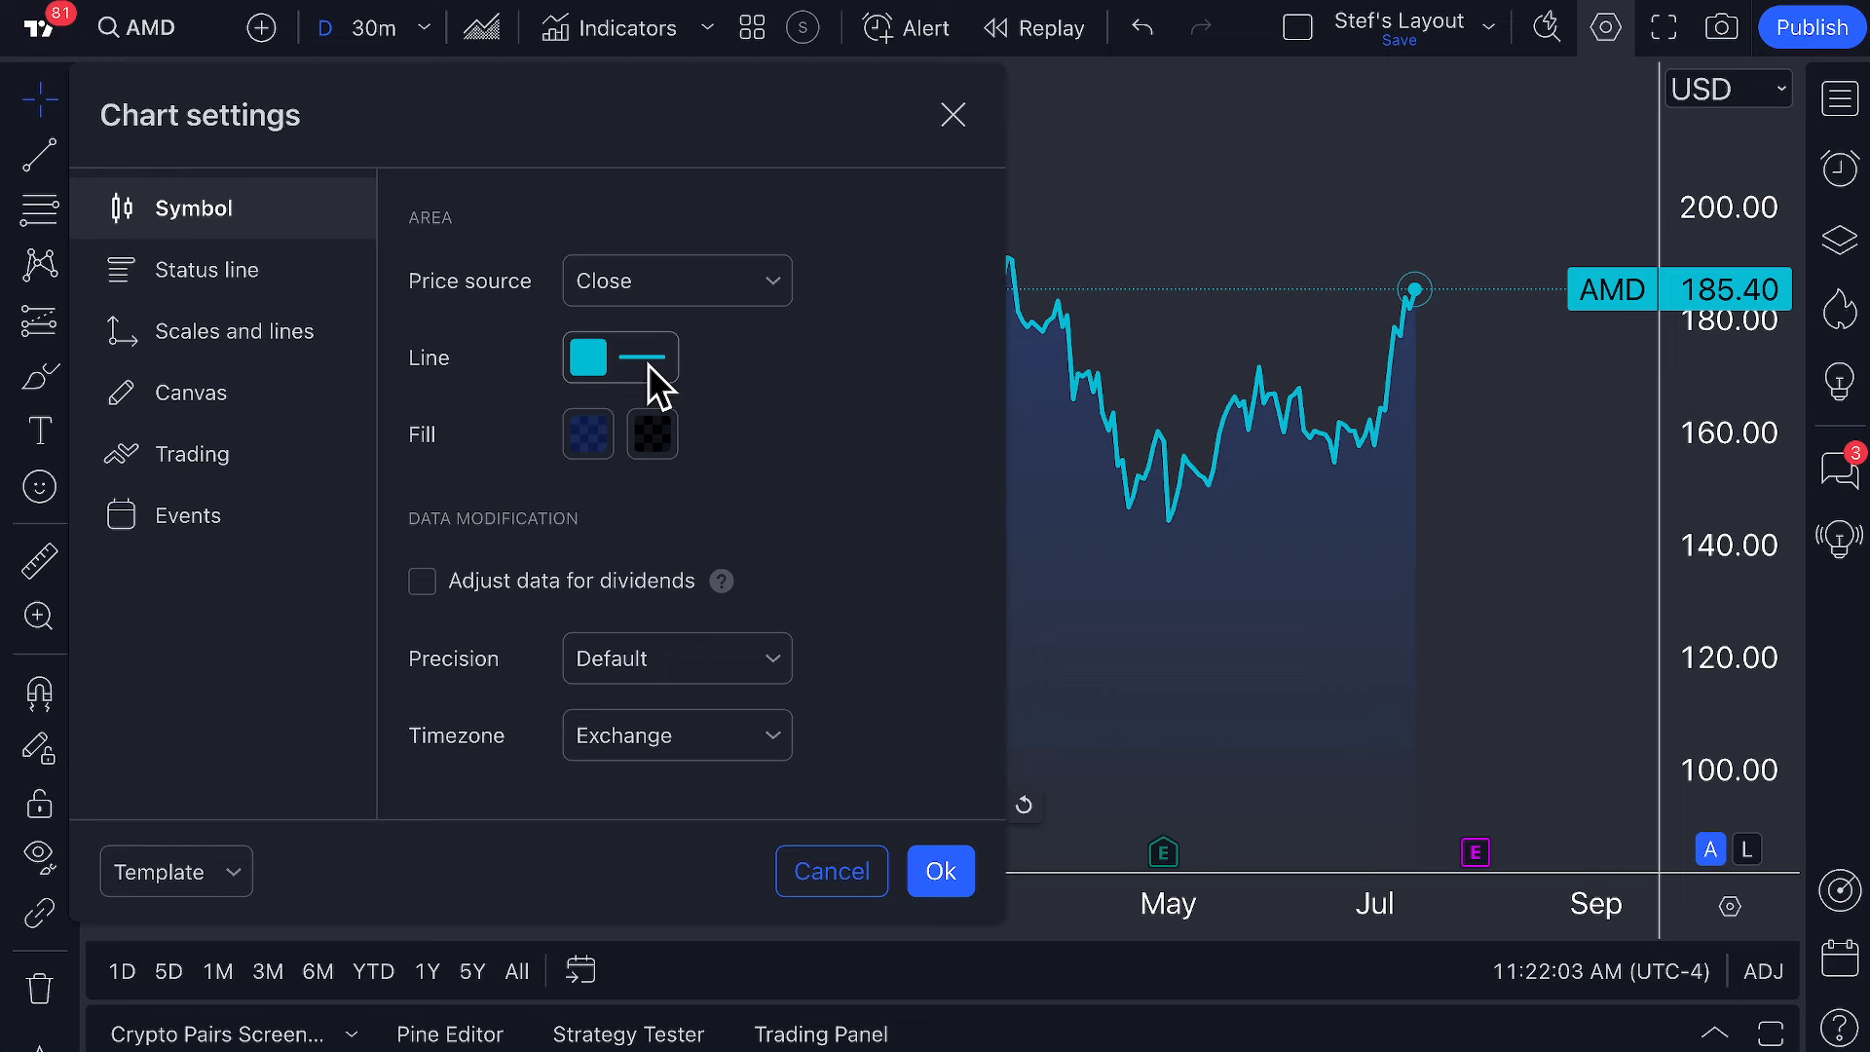
Make the area chart's price line white with the thickest line width.
click(590, 357)
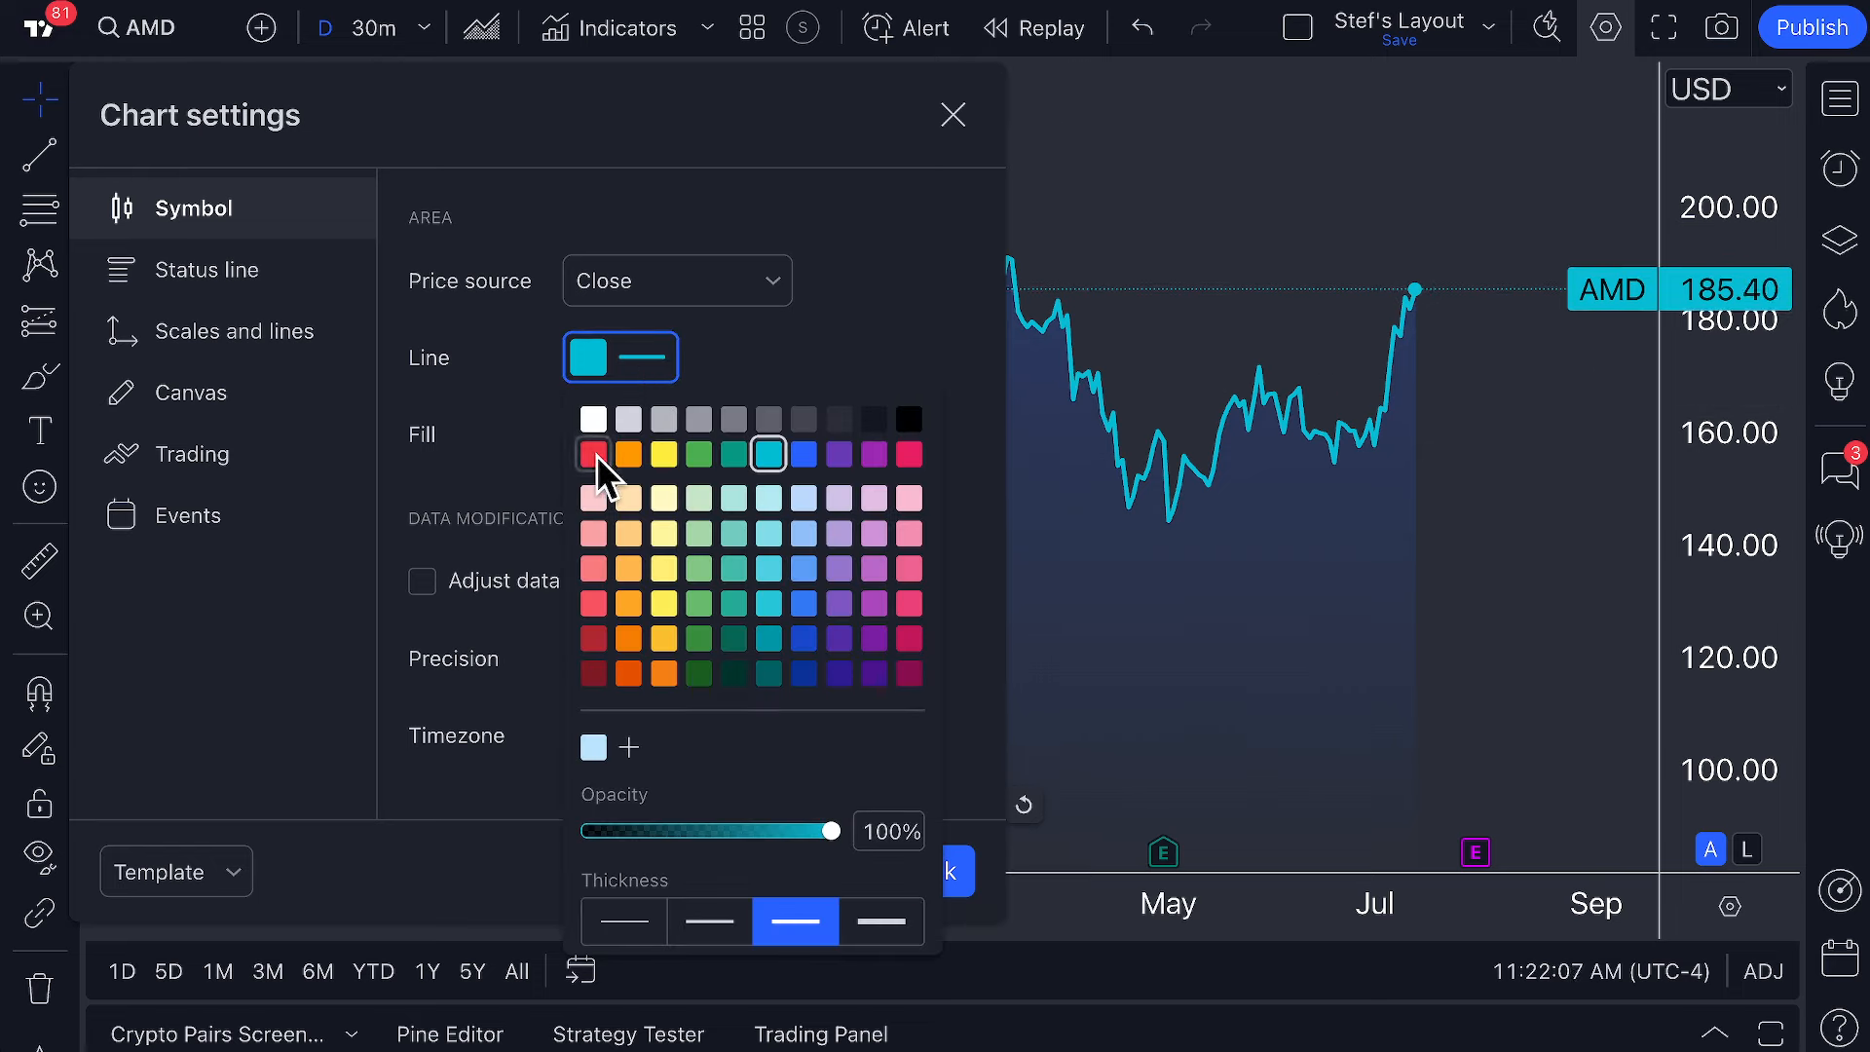
click(593, 454)
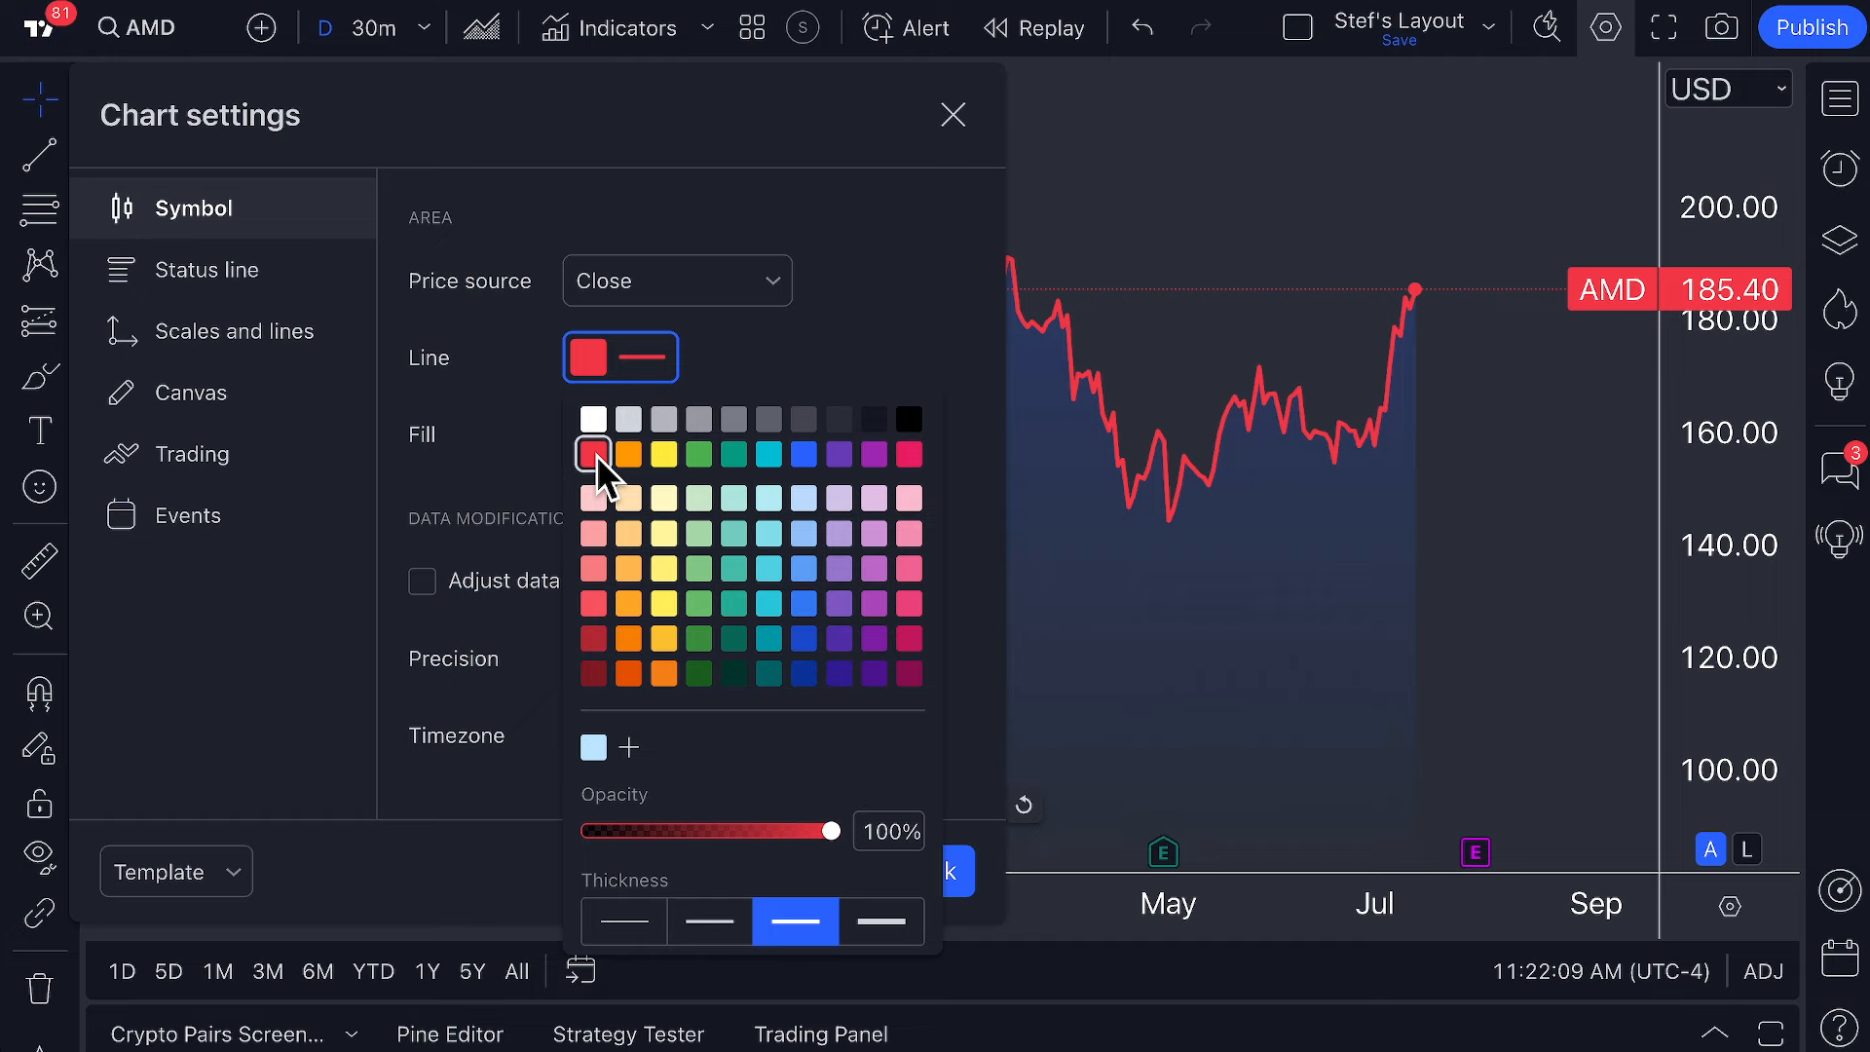
click(591, 418)
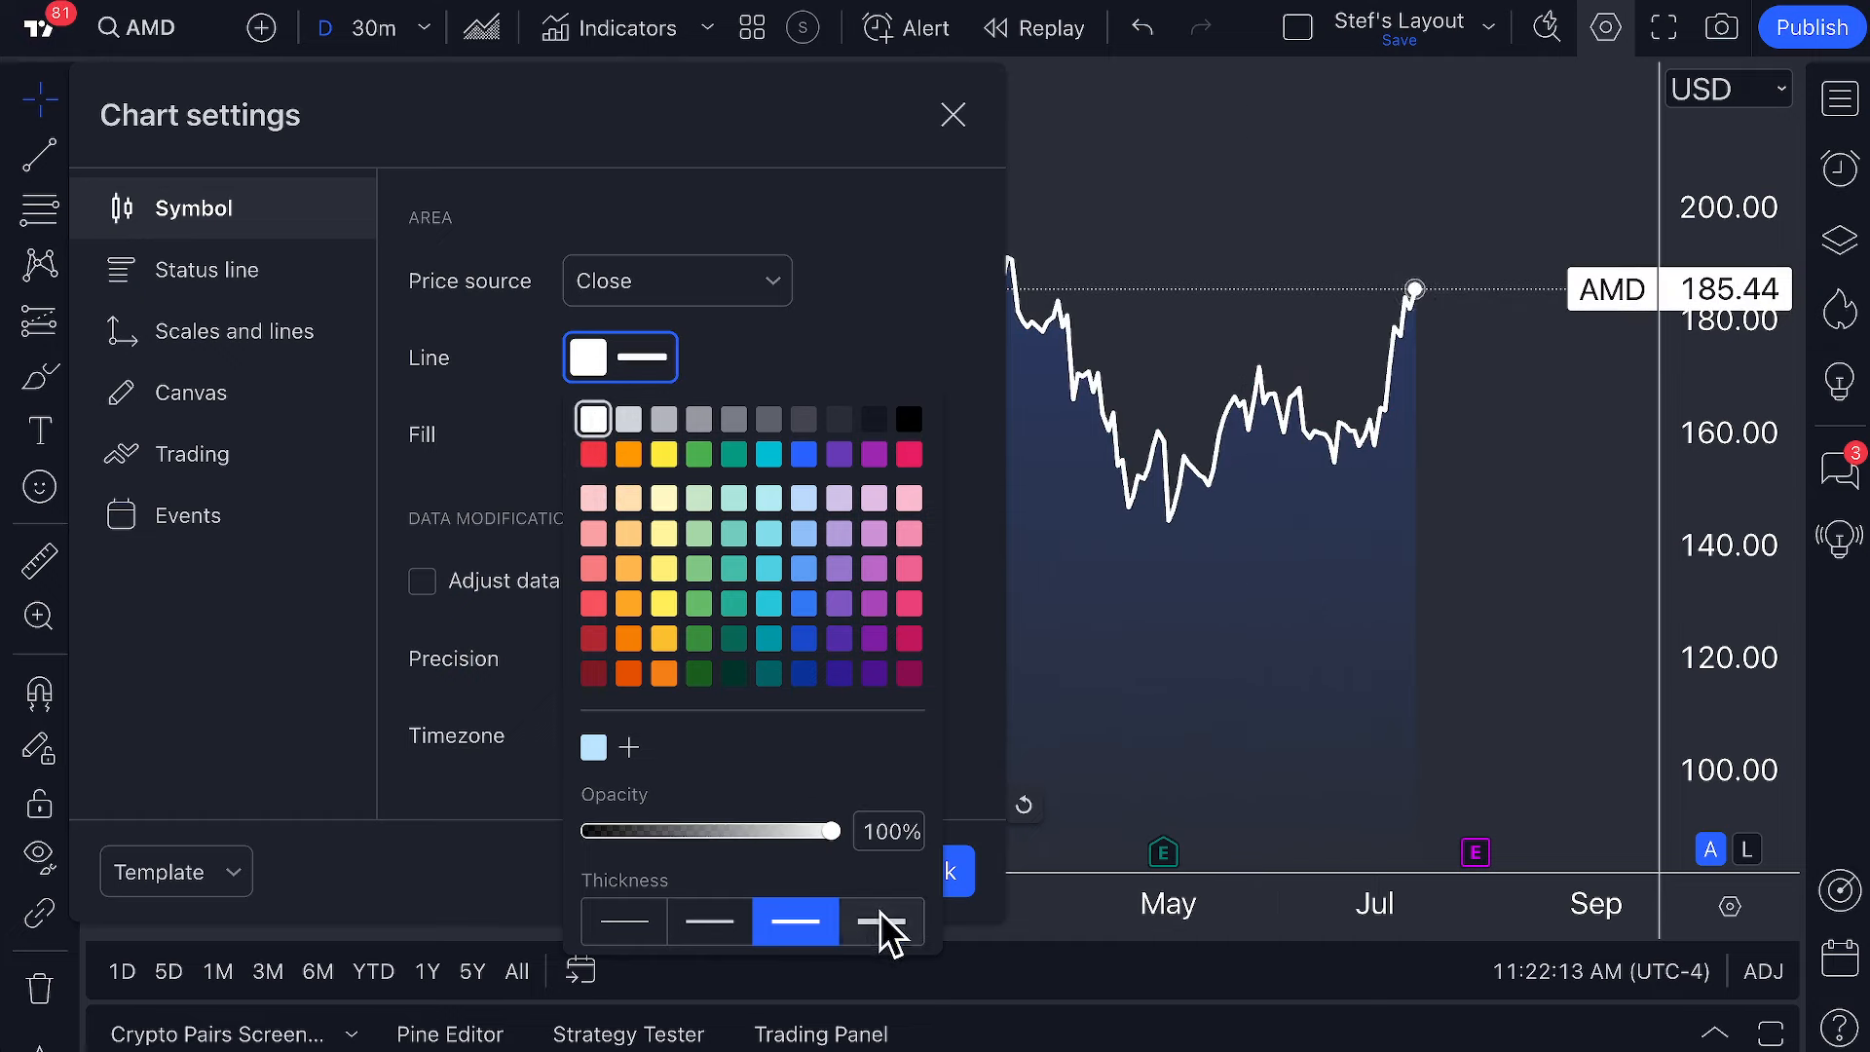
click(708, 920)
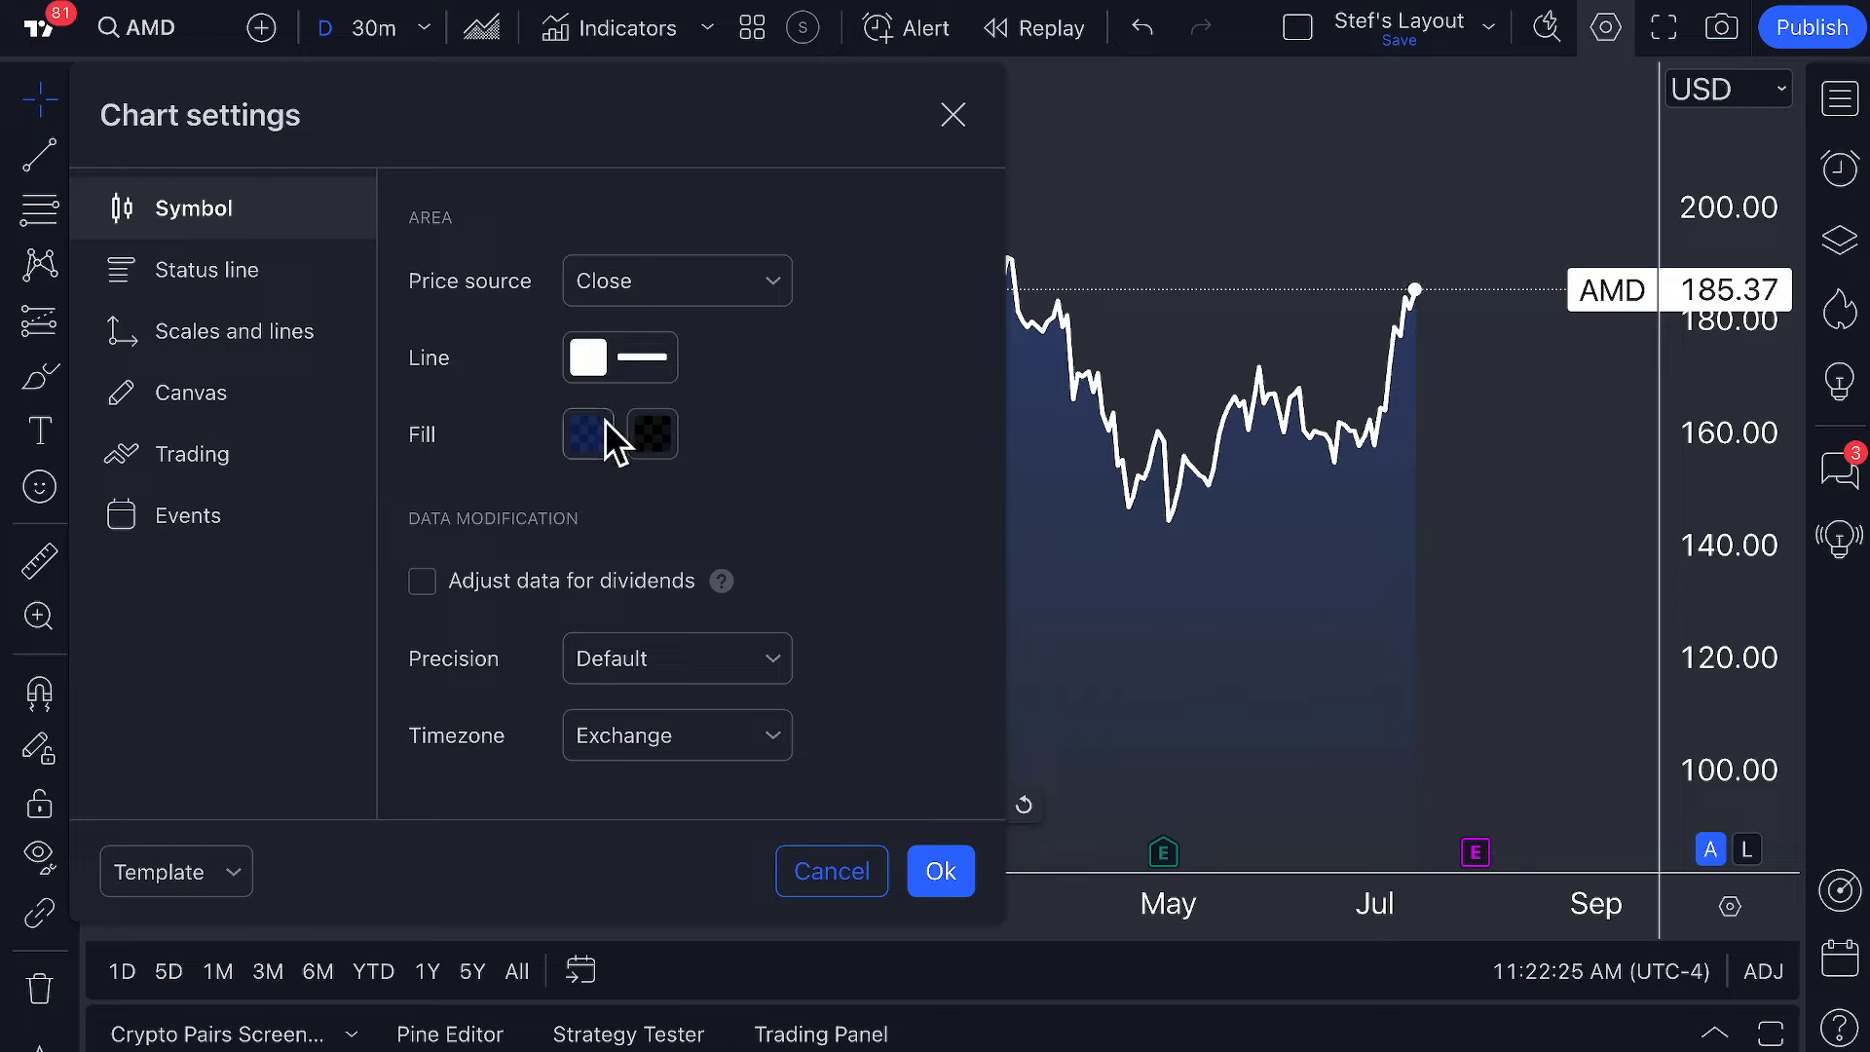
Set the upper area fill colour to dark blue.
click(648, 432)
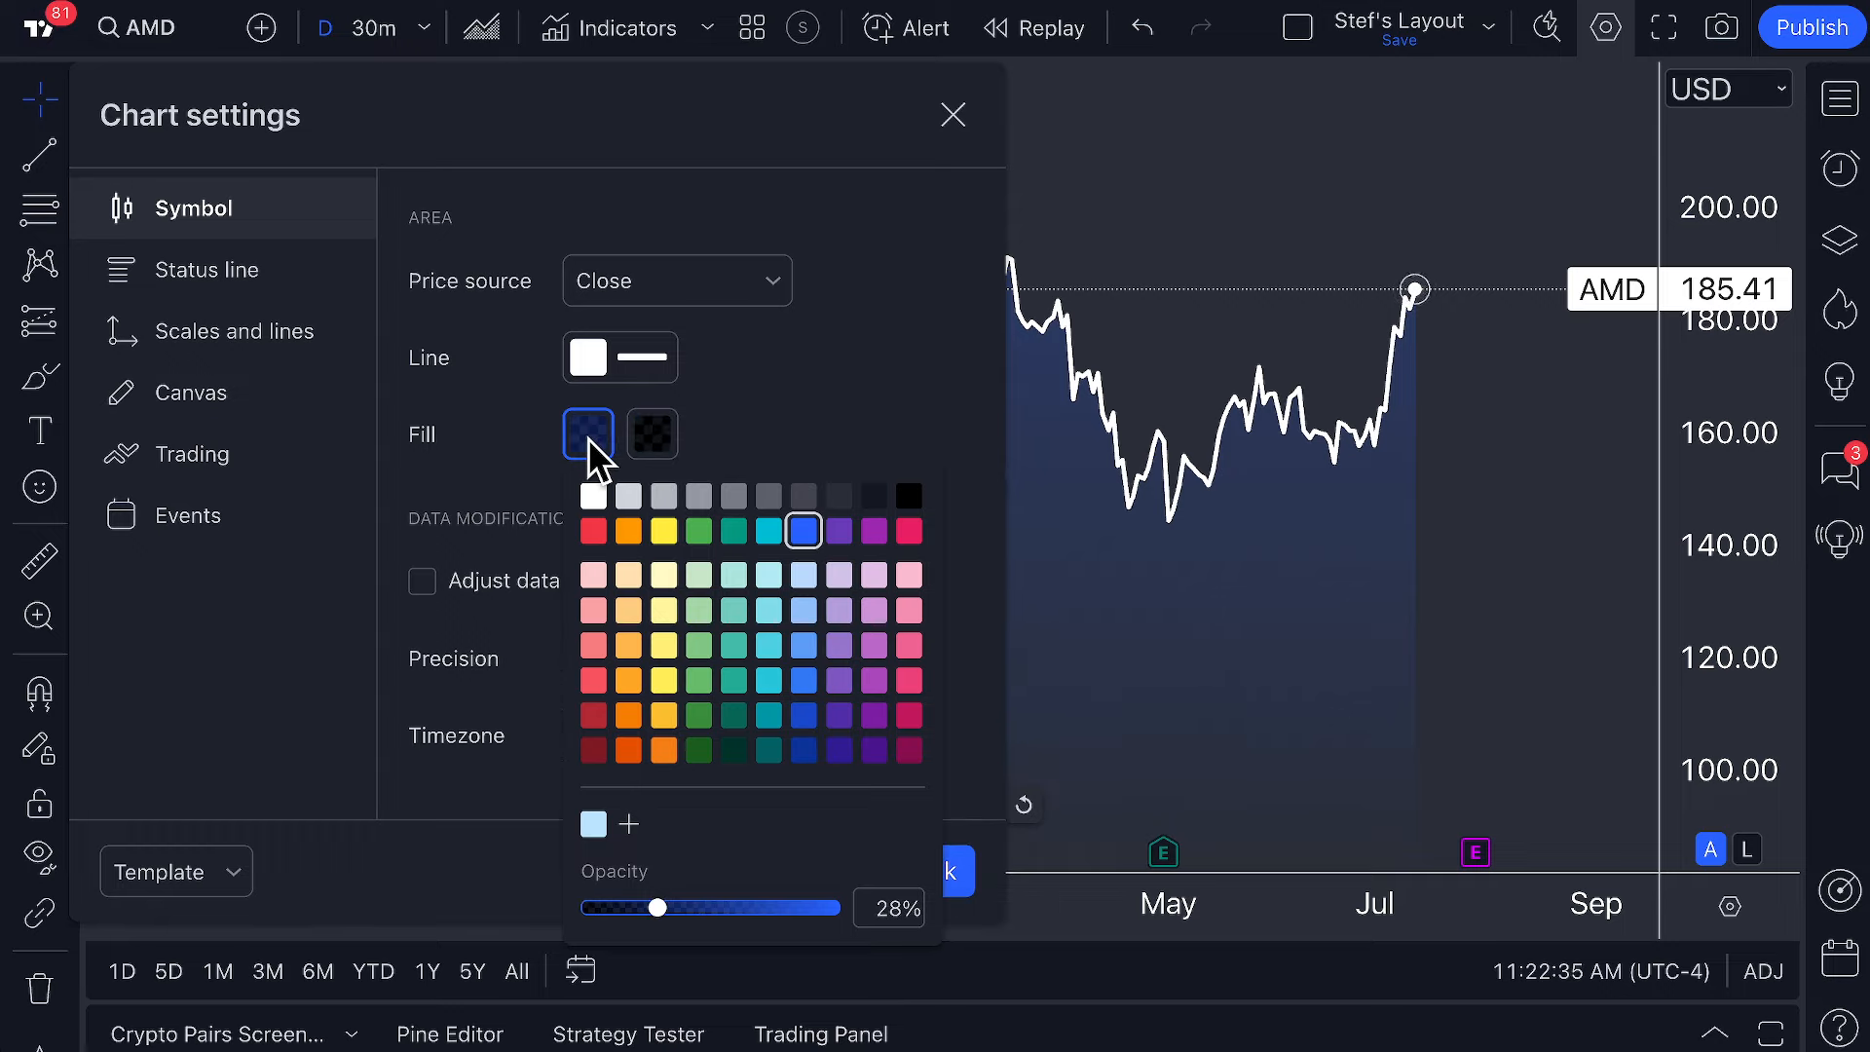
mouse_move(796, 420)
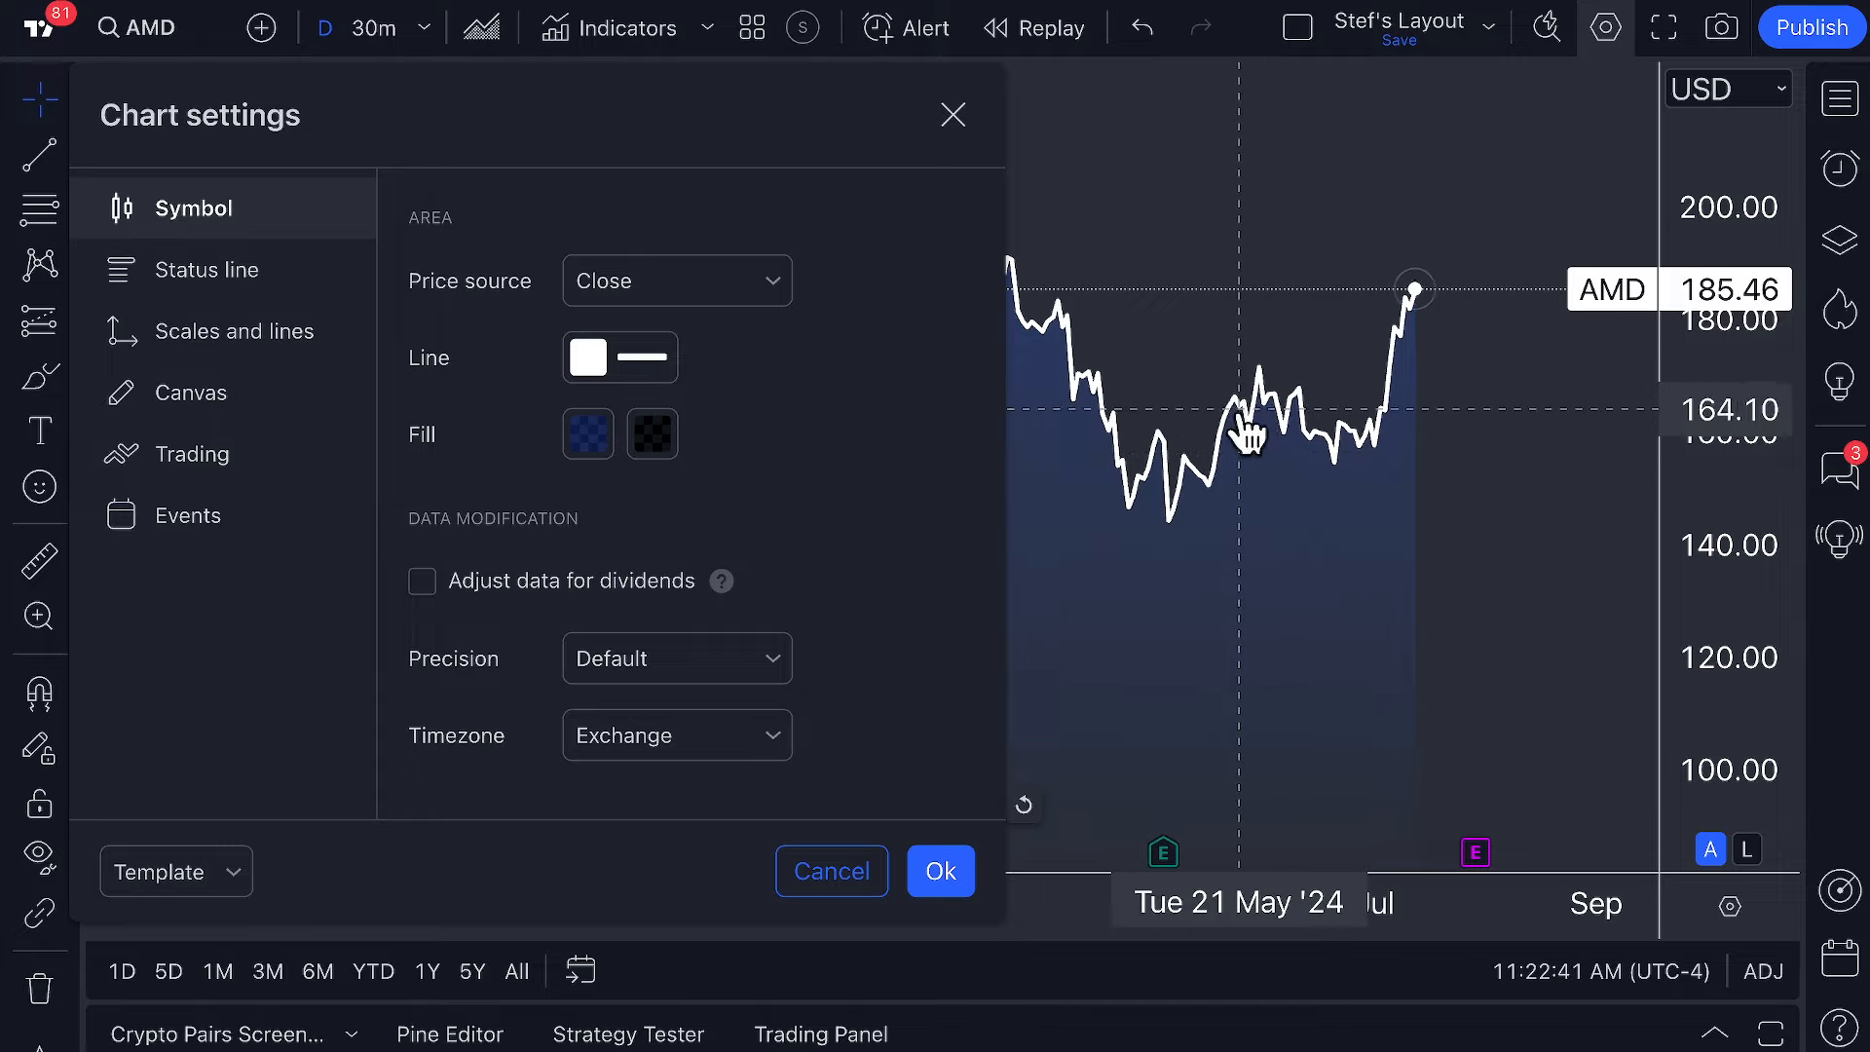
mouse_move(1238, 513)
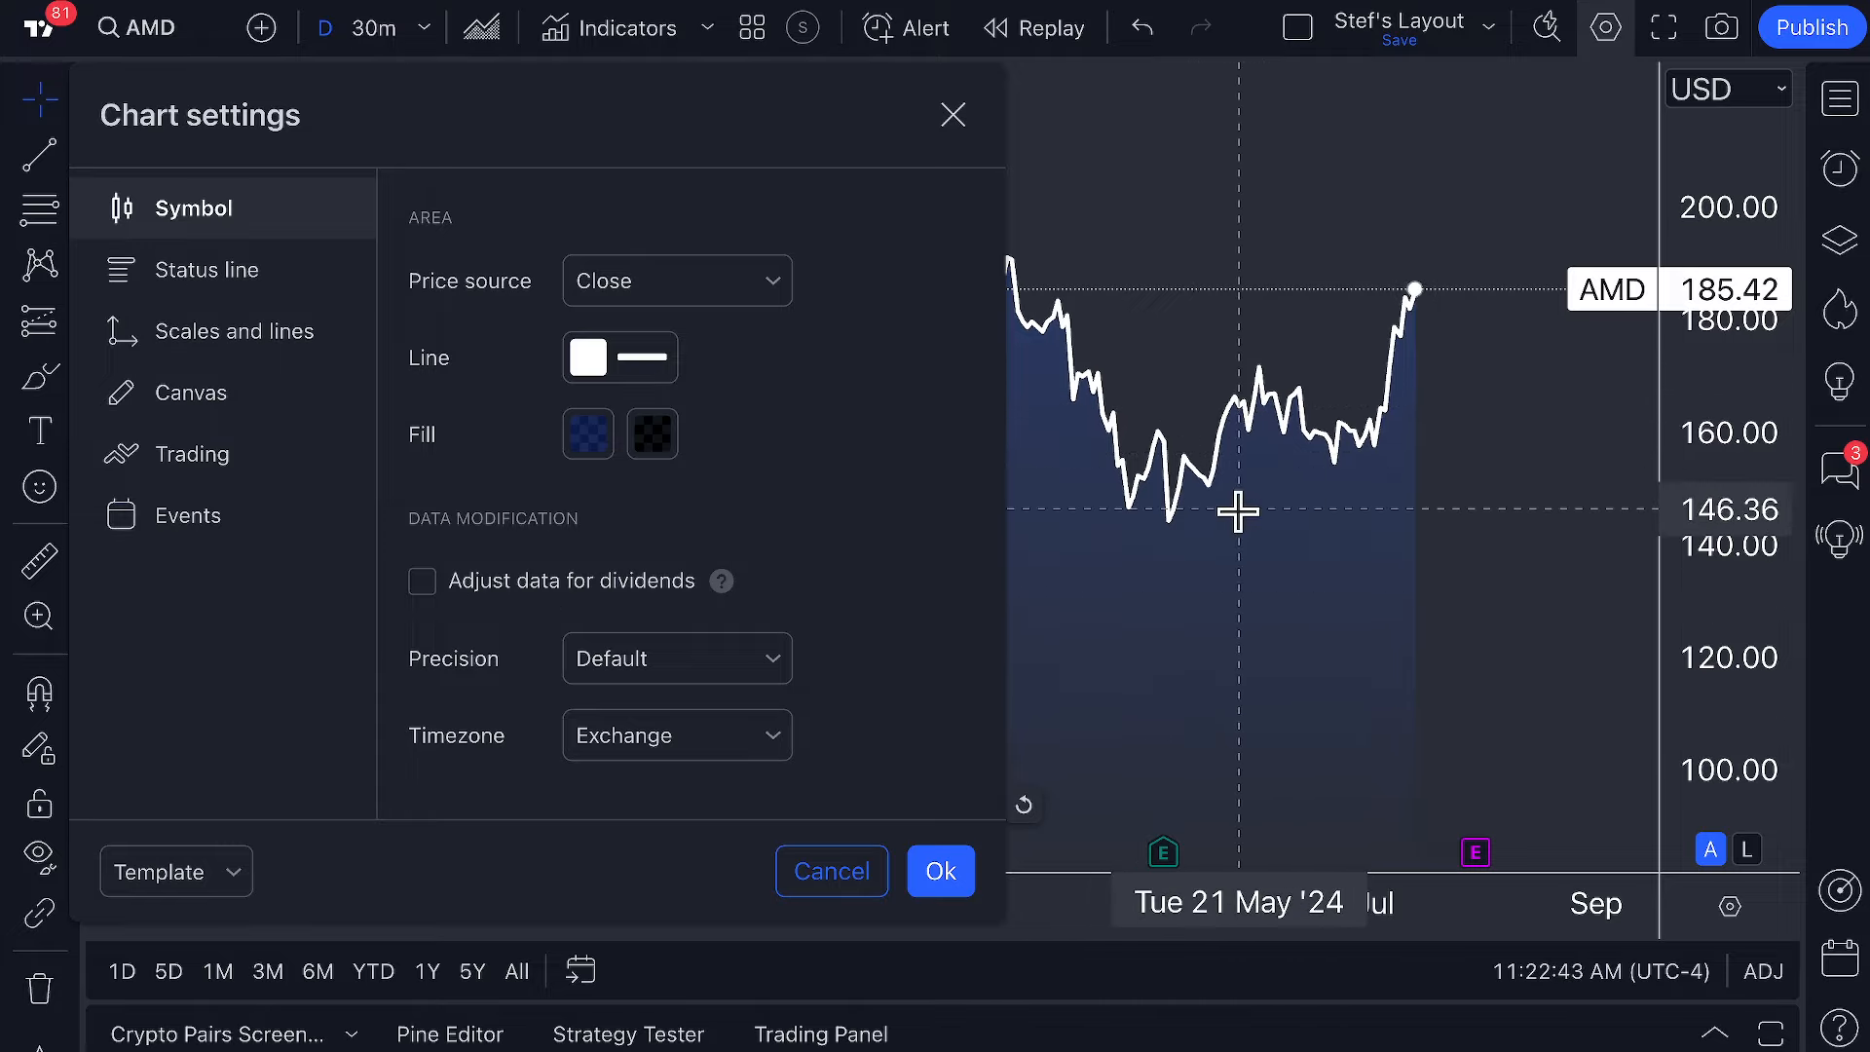
mouse_move(1244, 533)
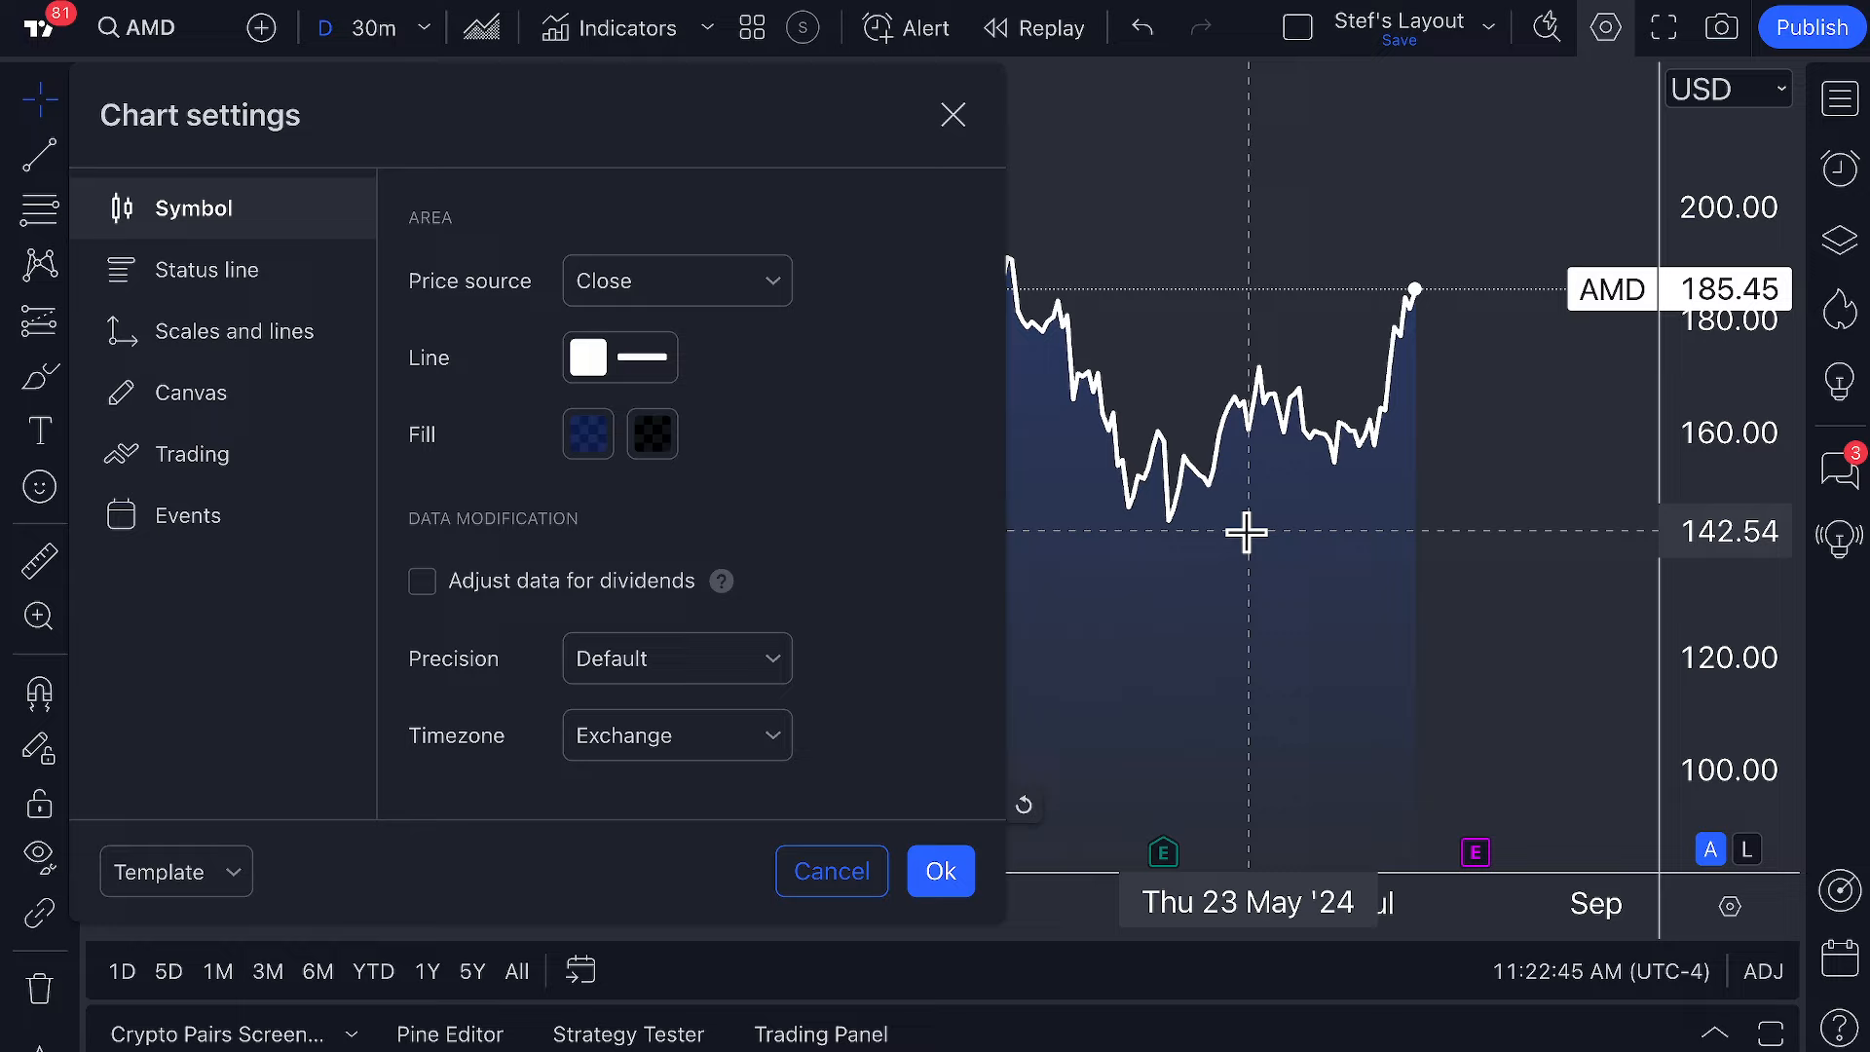
mouse_move(1290, 772)
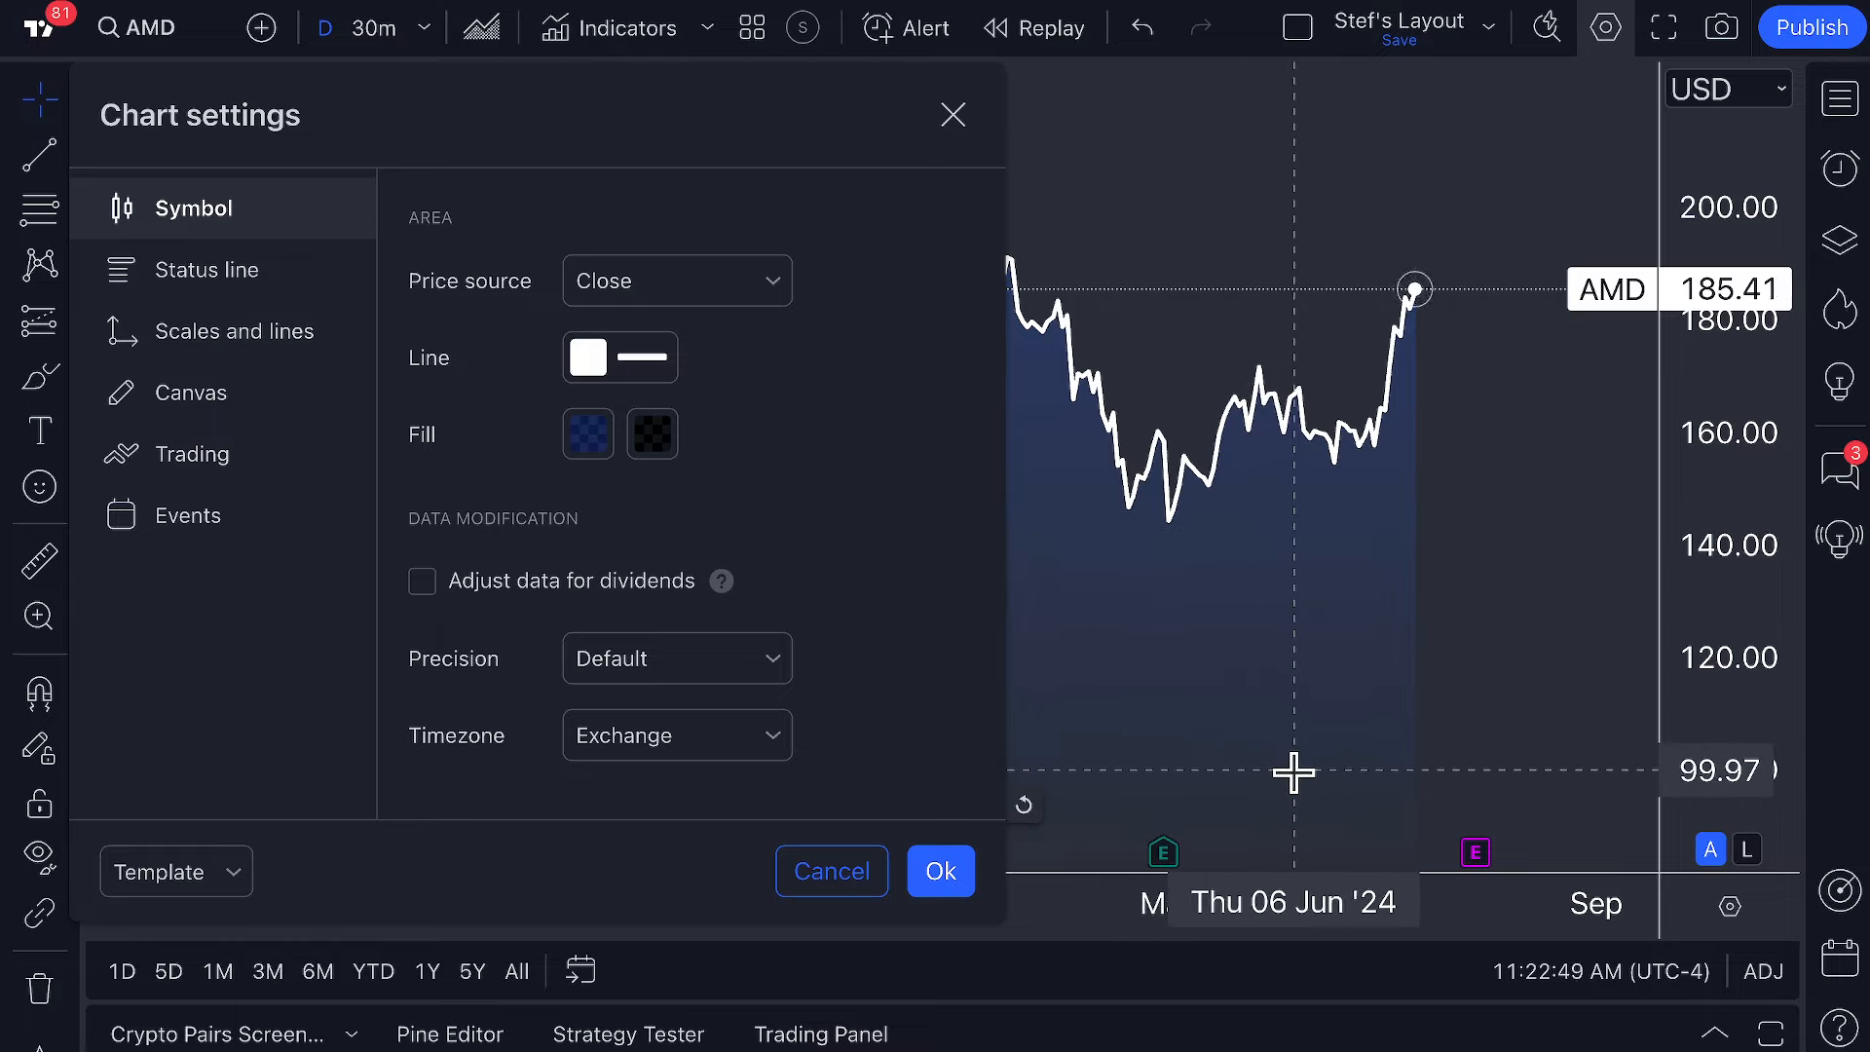
mouse_move(1264, 759)
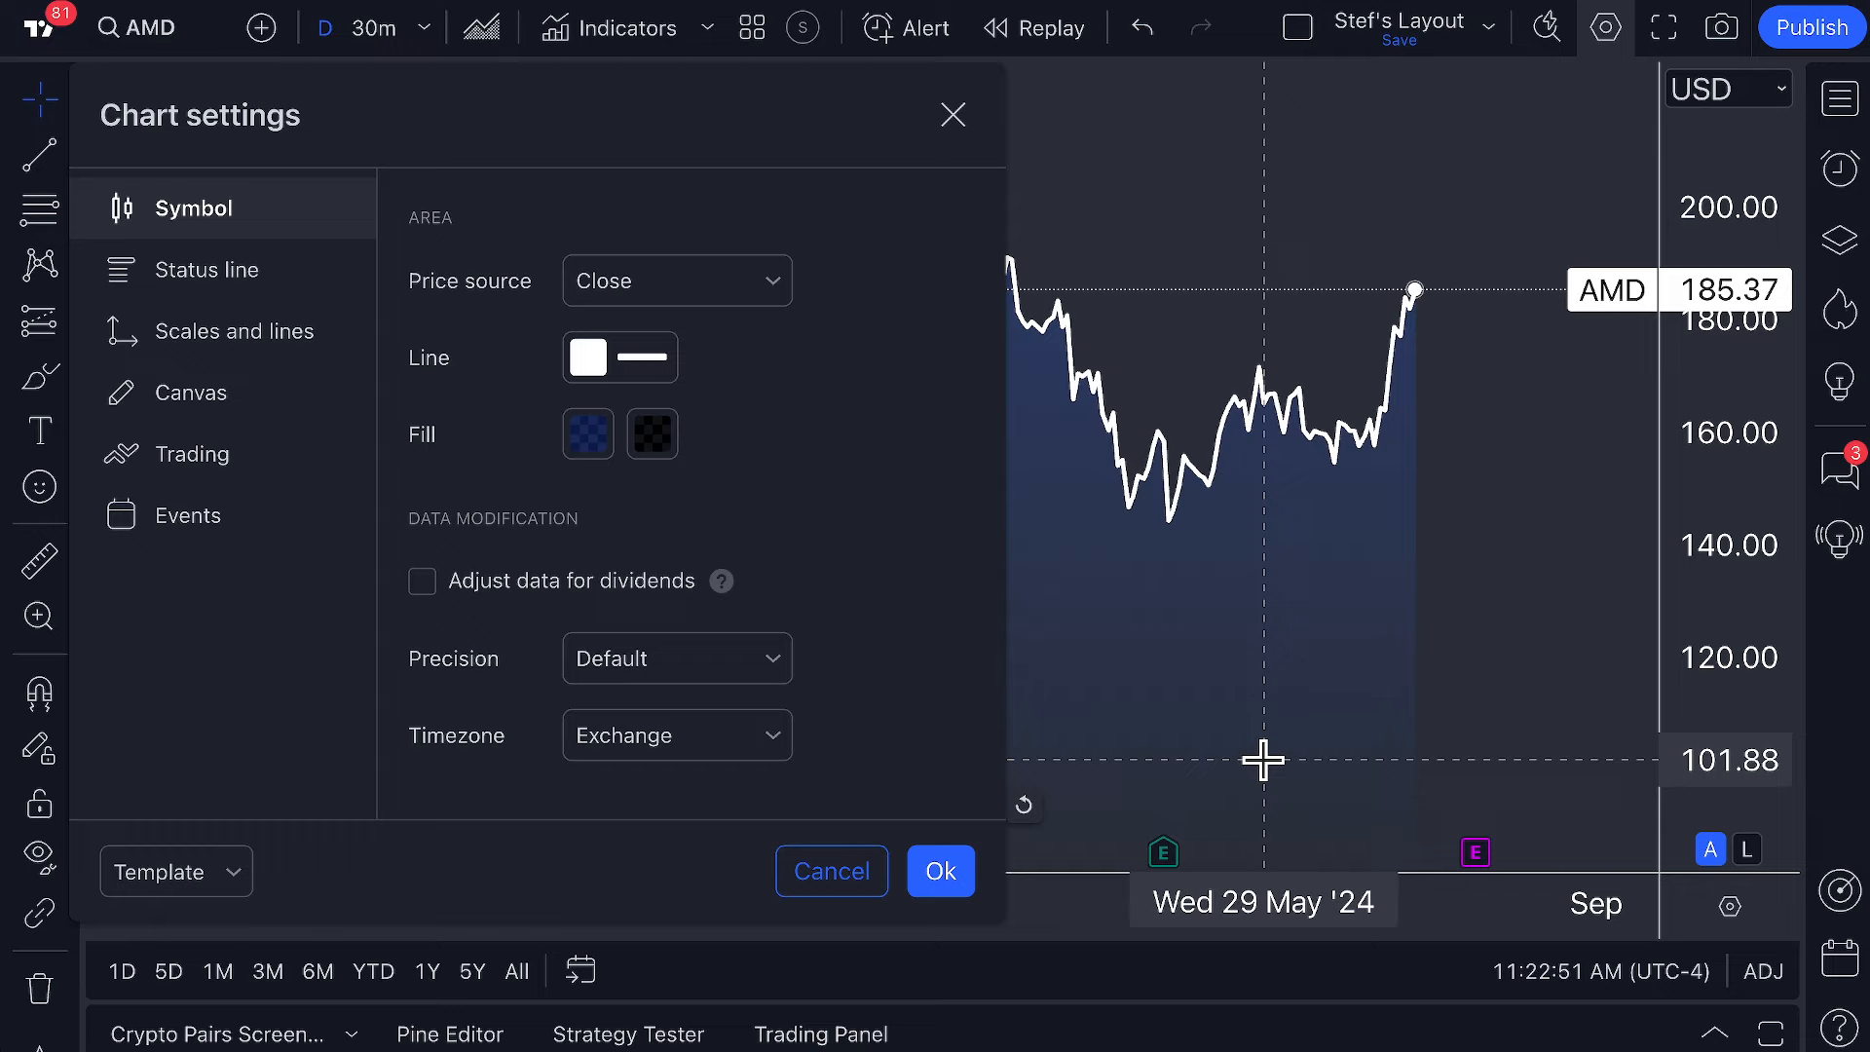
click(585, 433)
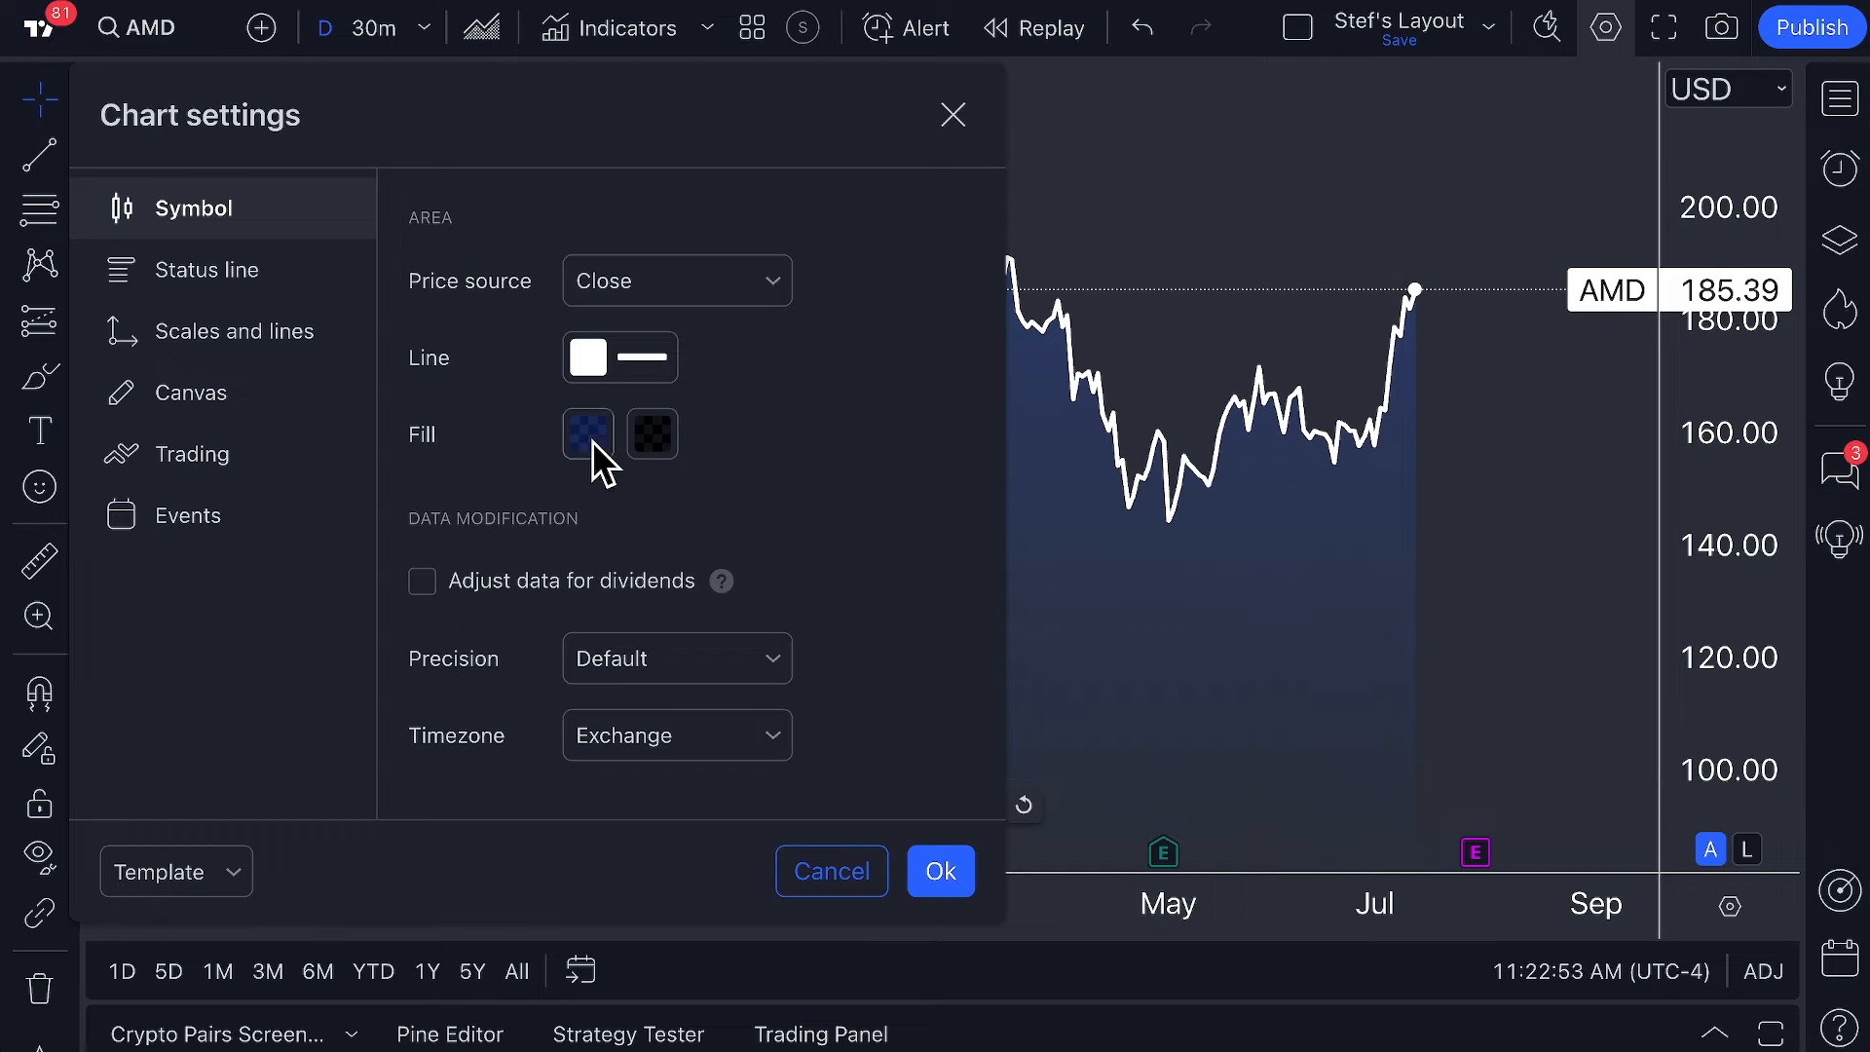
click(586, 432)
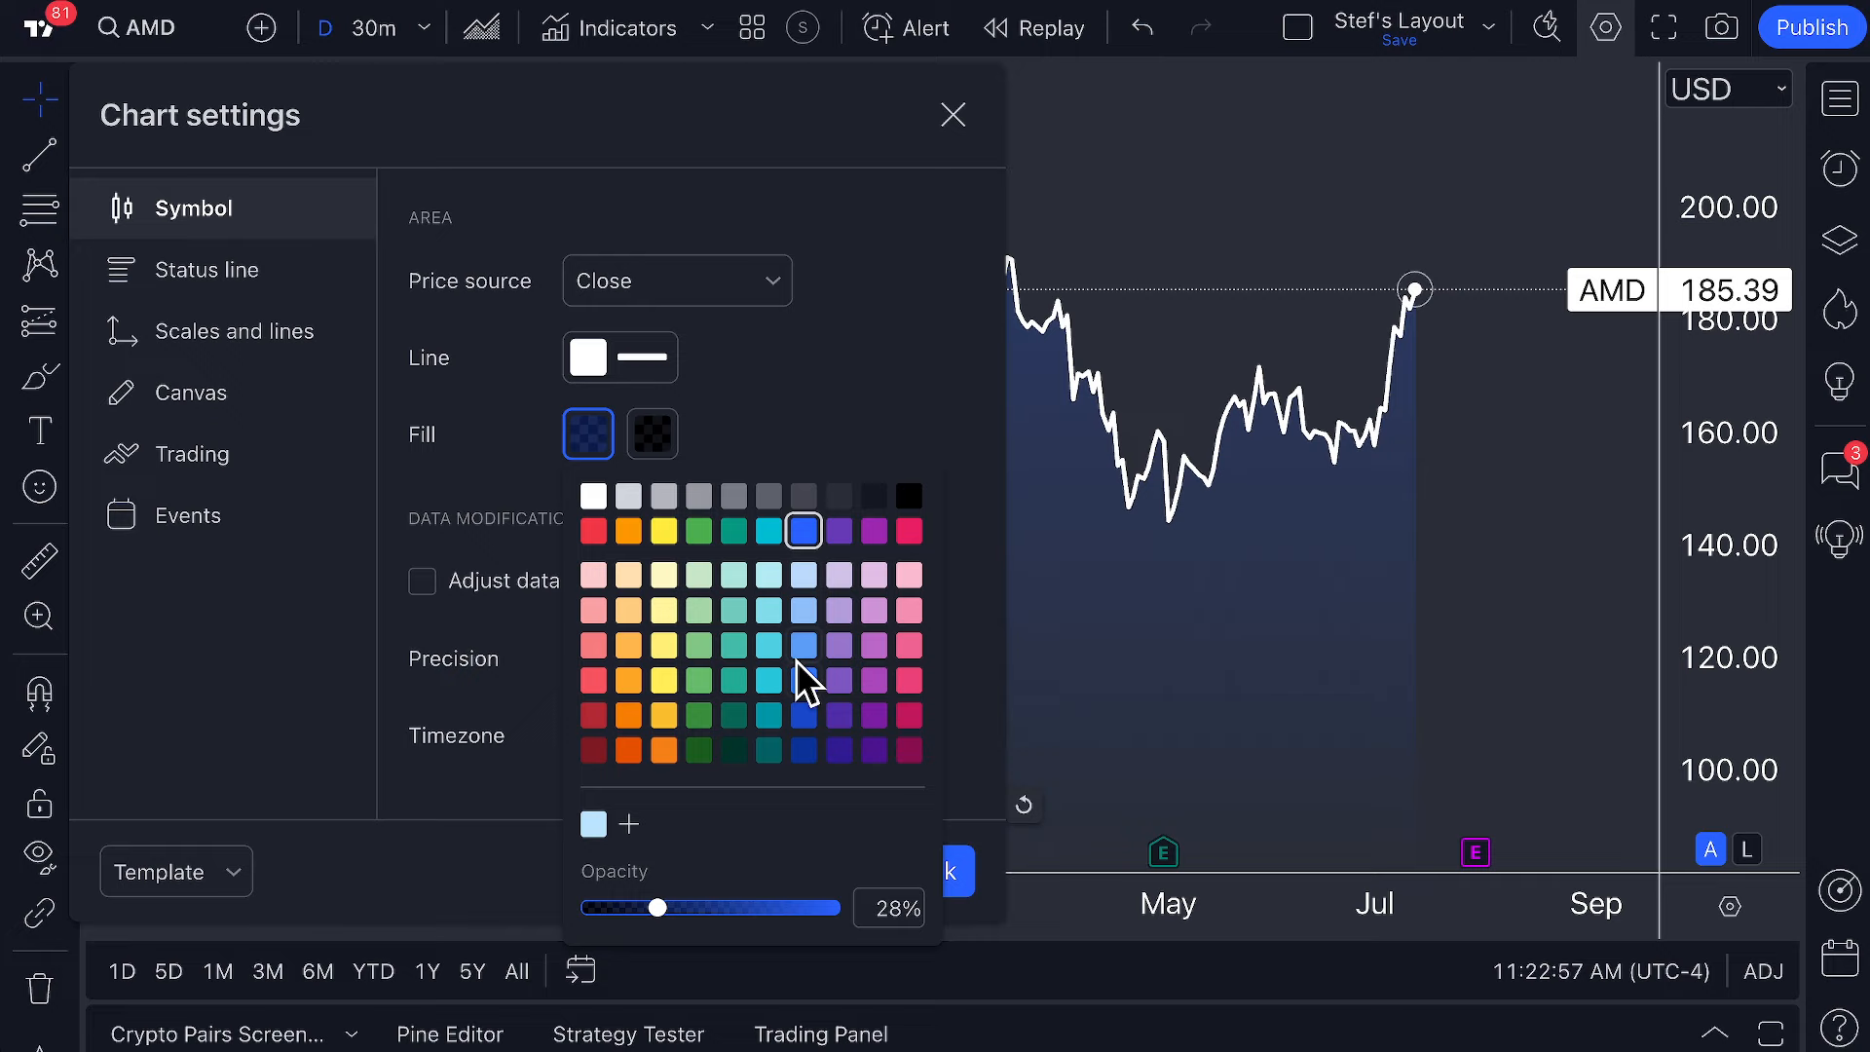
click(802, 748)
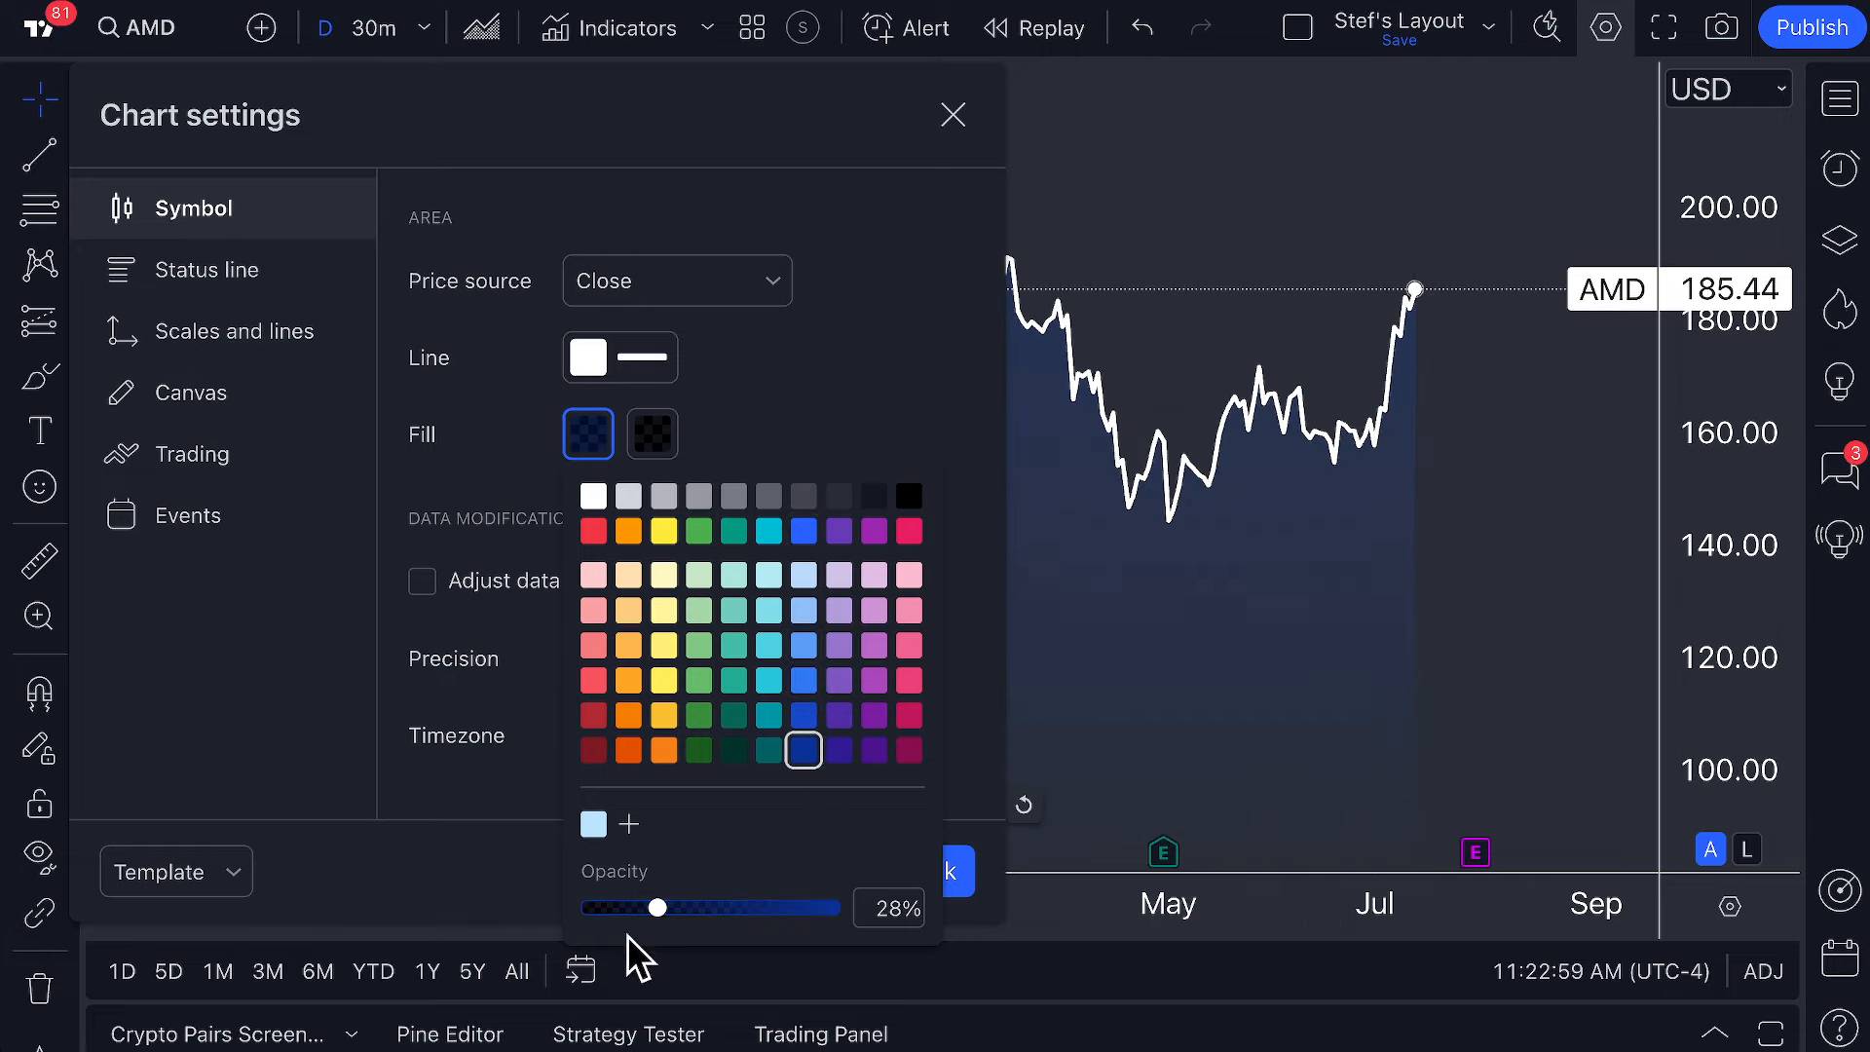
Raise the upper fill opacity to about 97%.
drag(659, 907, 695, 907)
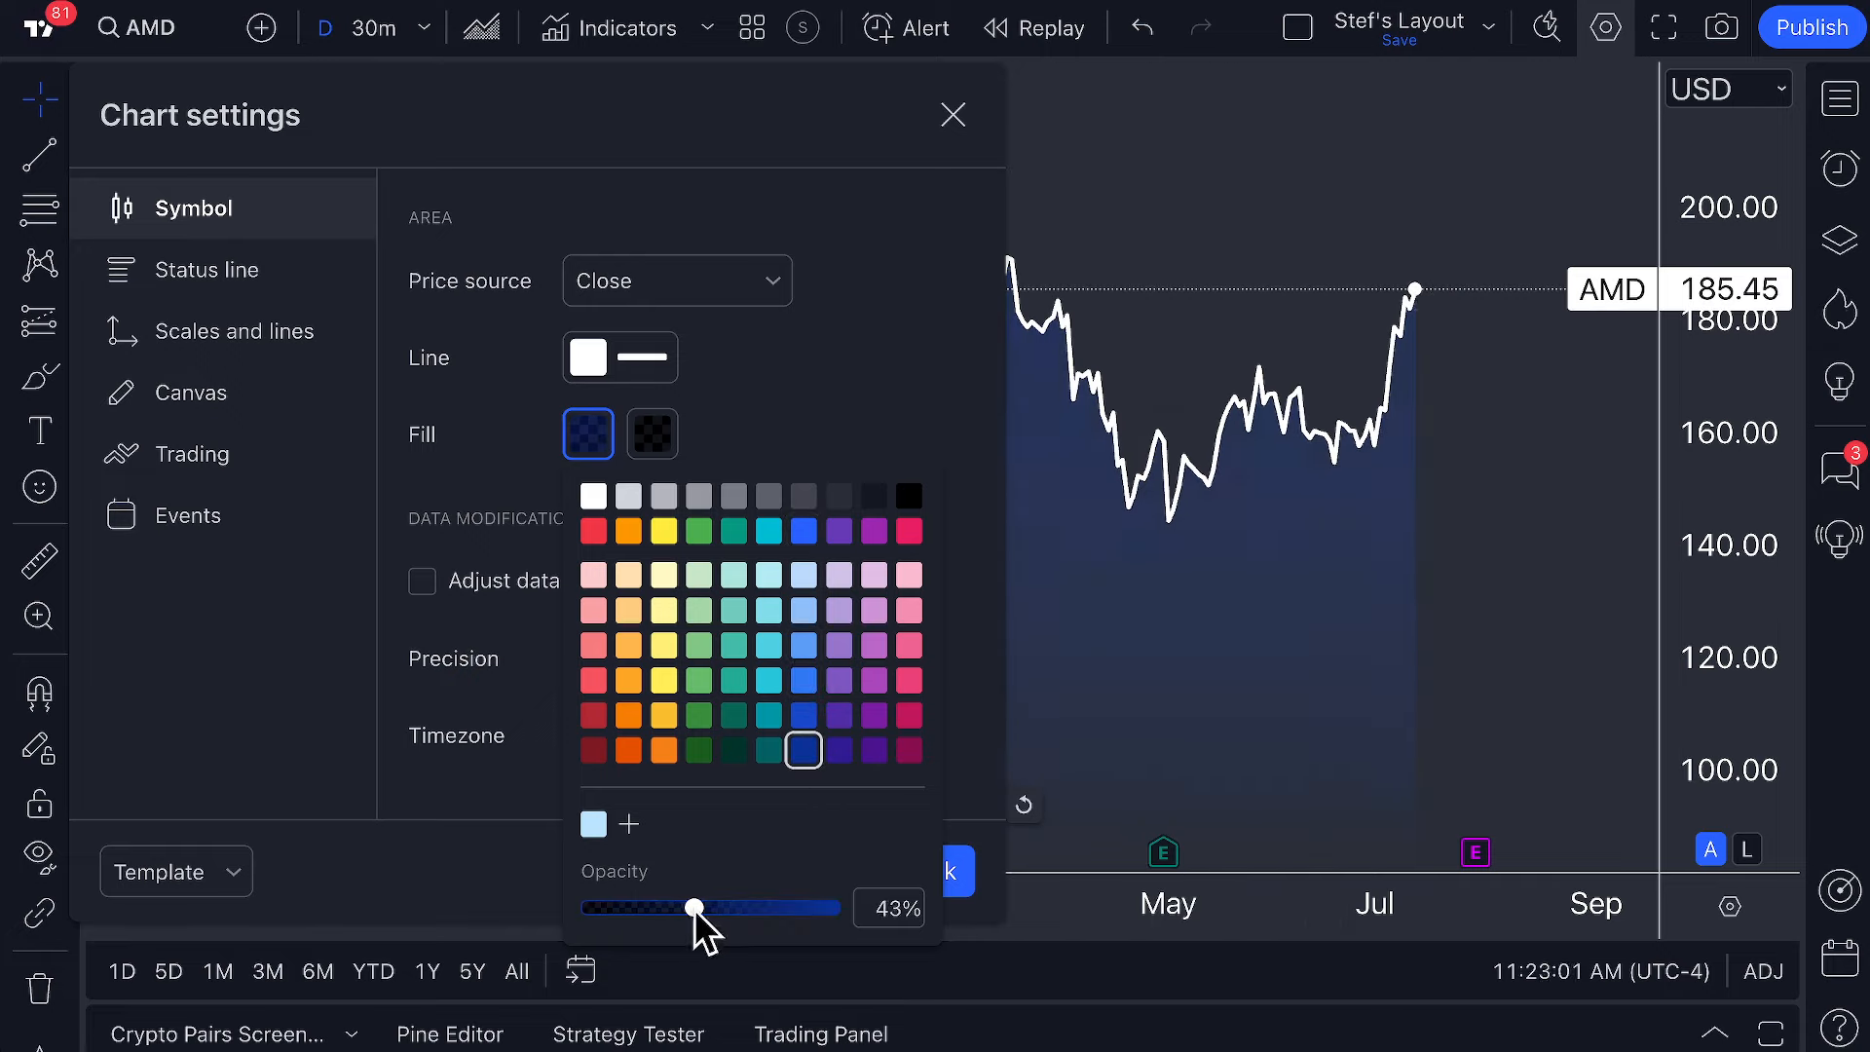
drag(696, 907, 765, 907)
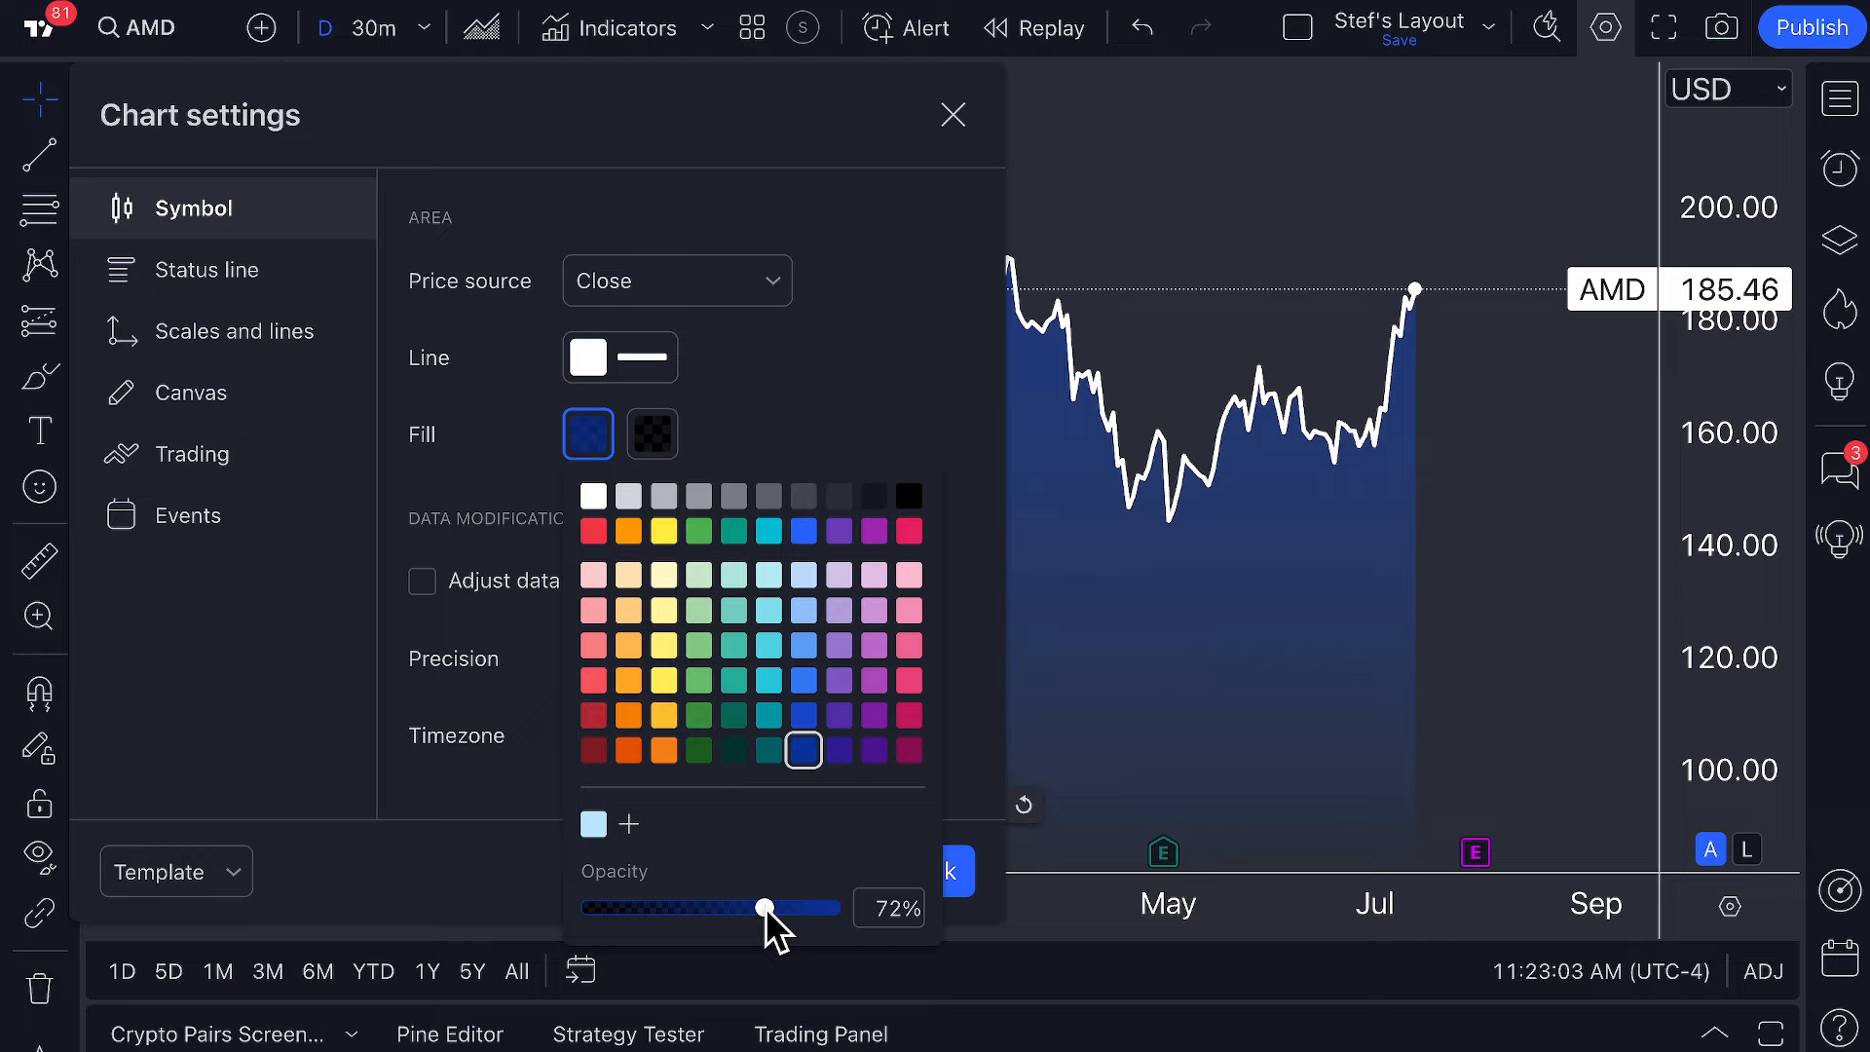
drag(762, 907, 822, 907)
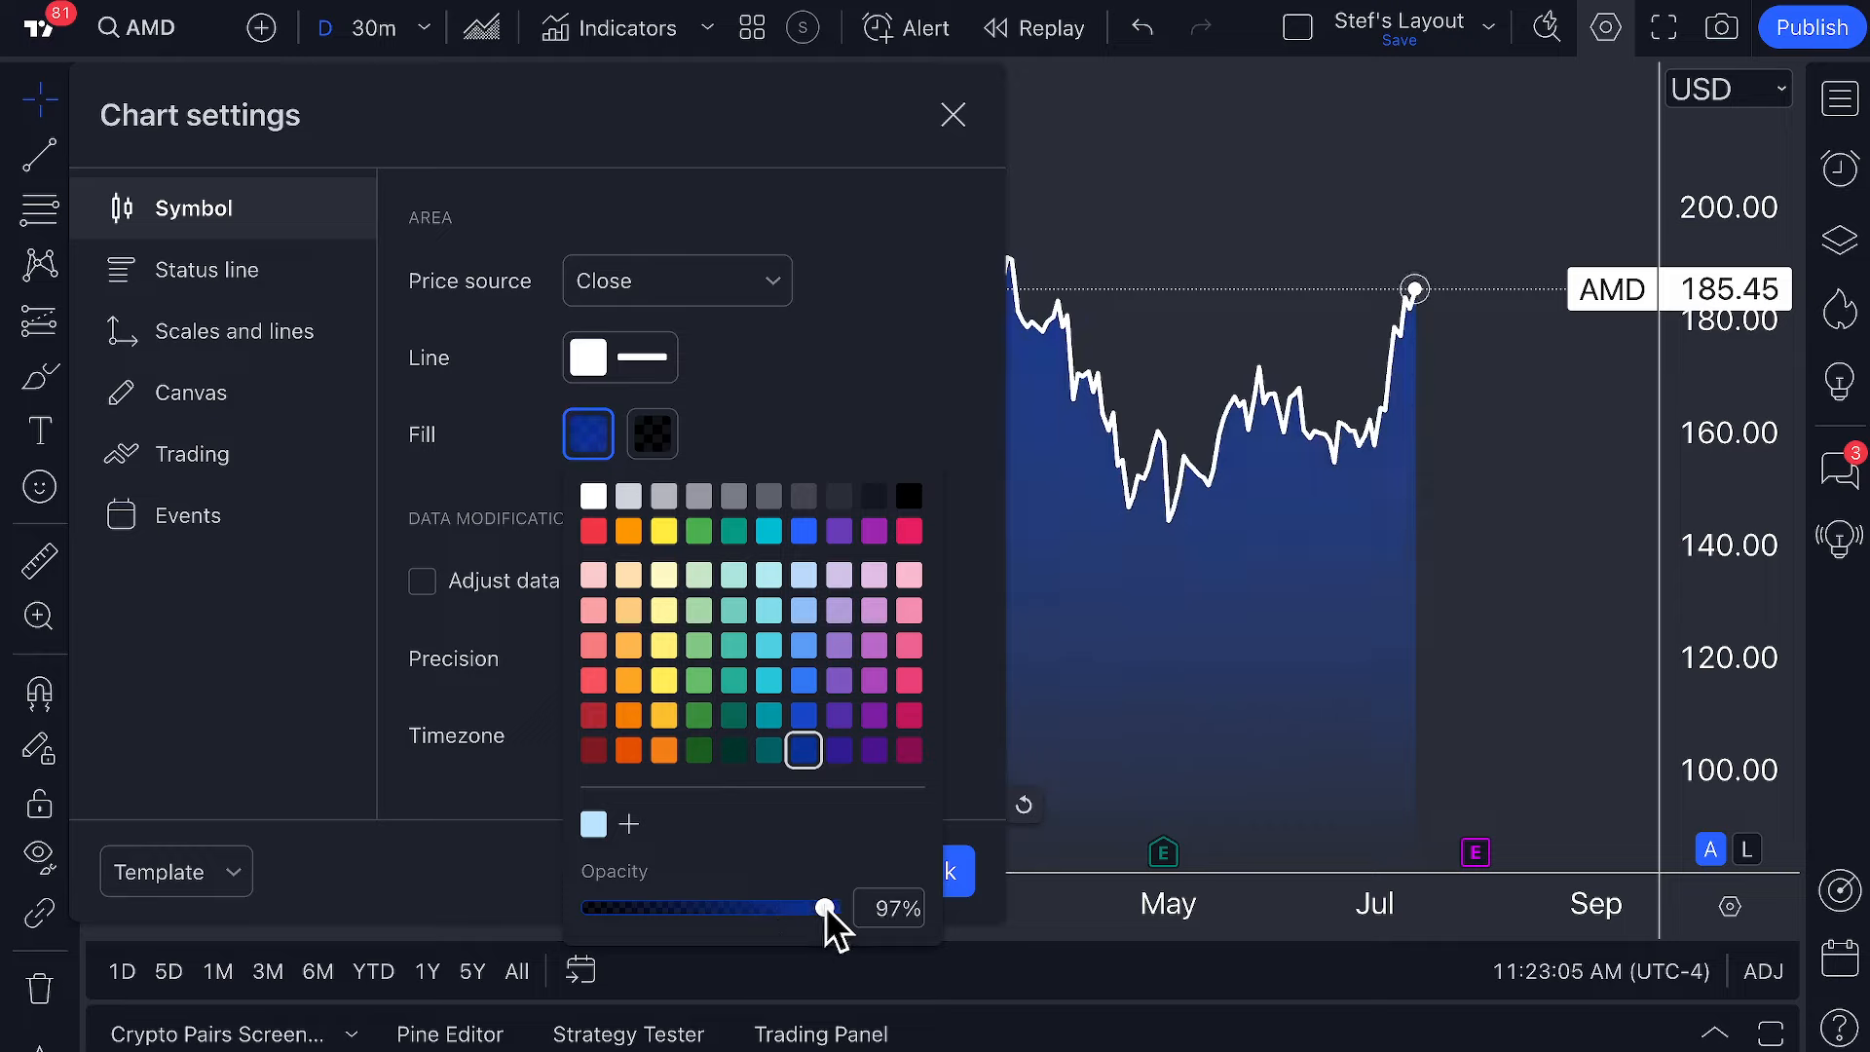
drag(827, 907, 813, 907)
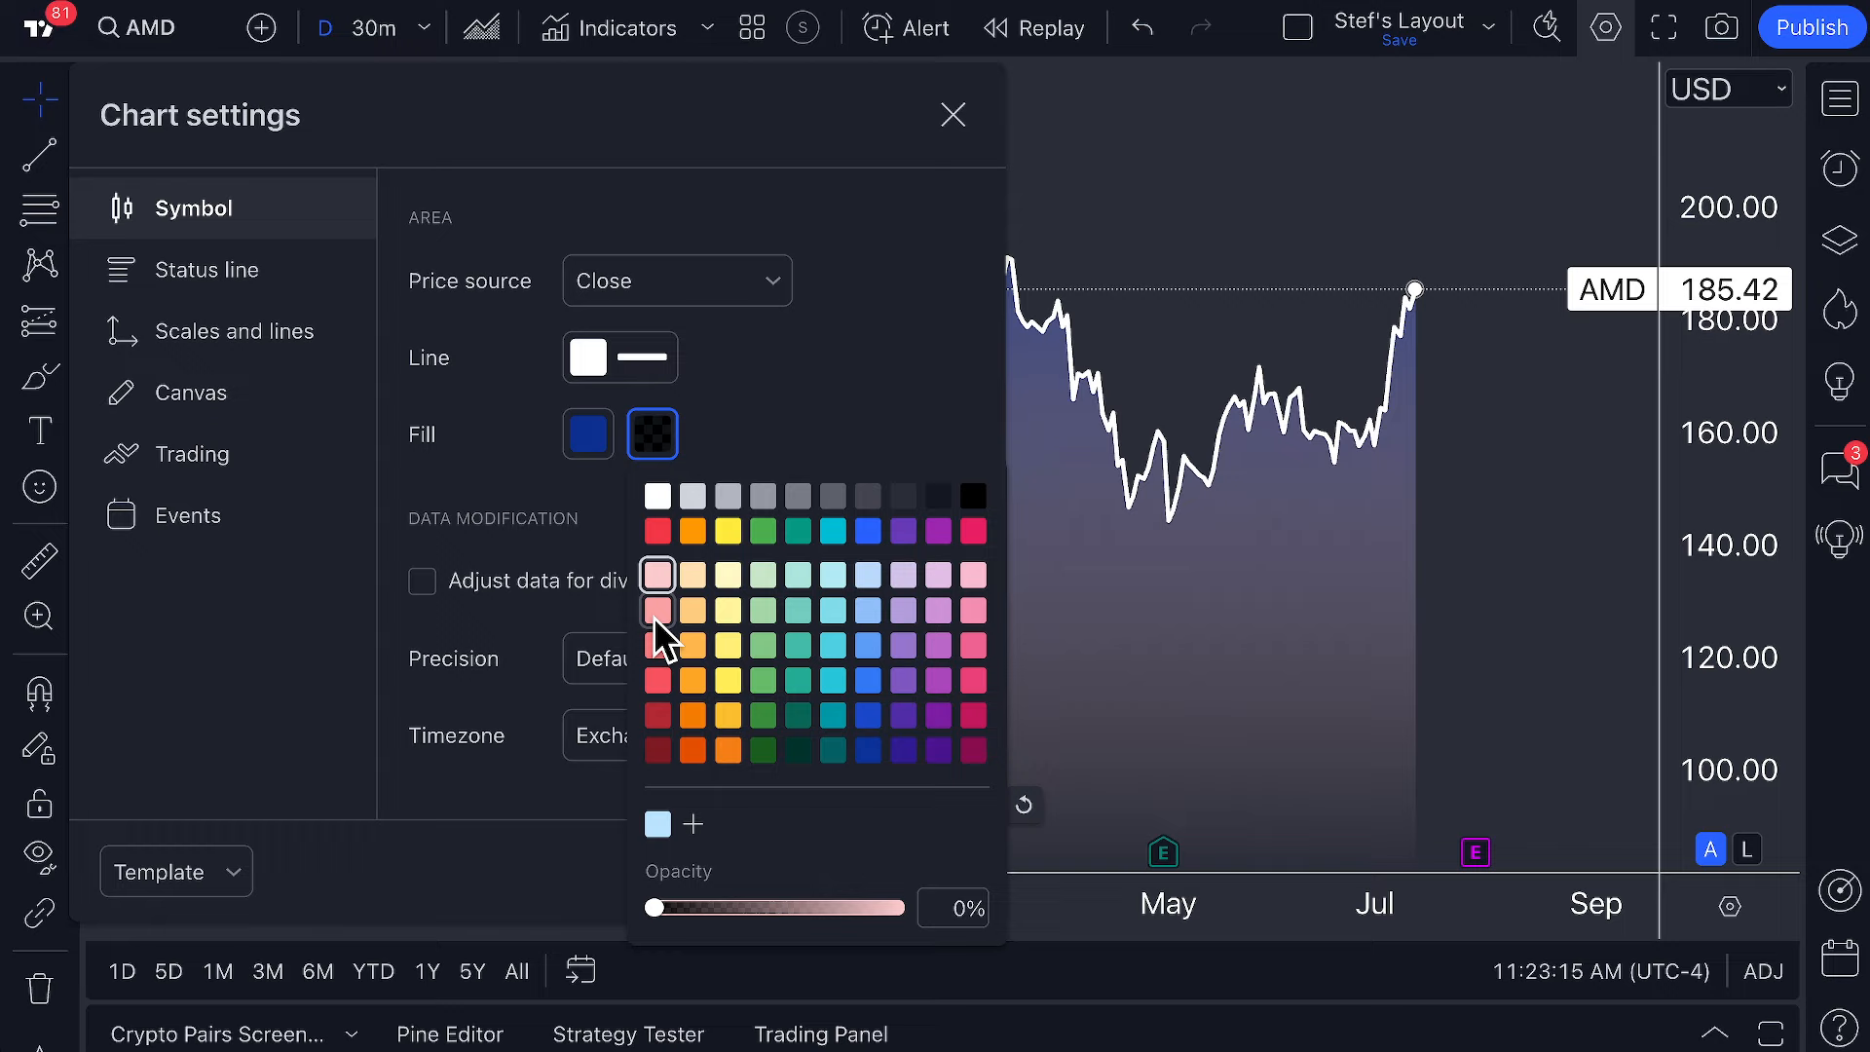
Give the lower area fill a salmon pink colour at 30% opacity.
click(655, 679)
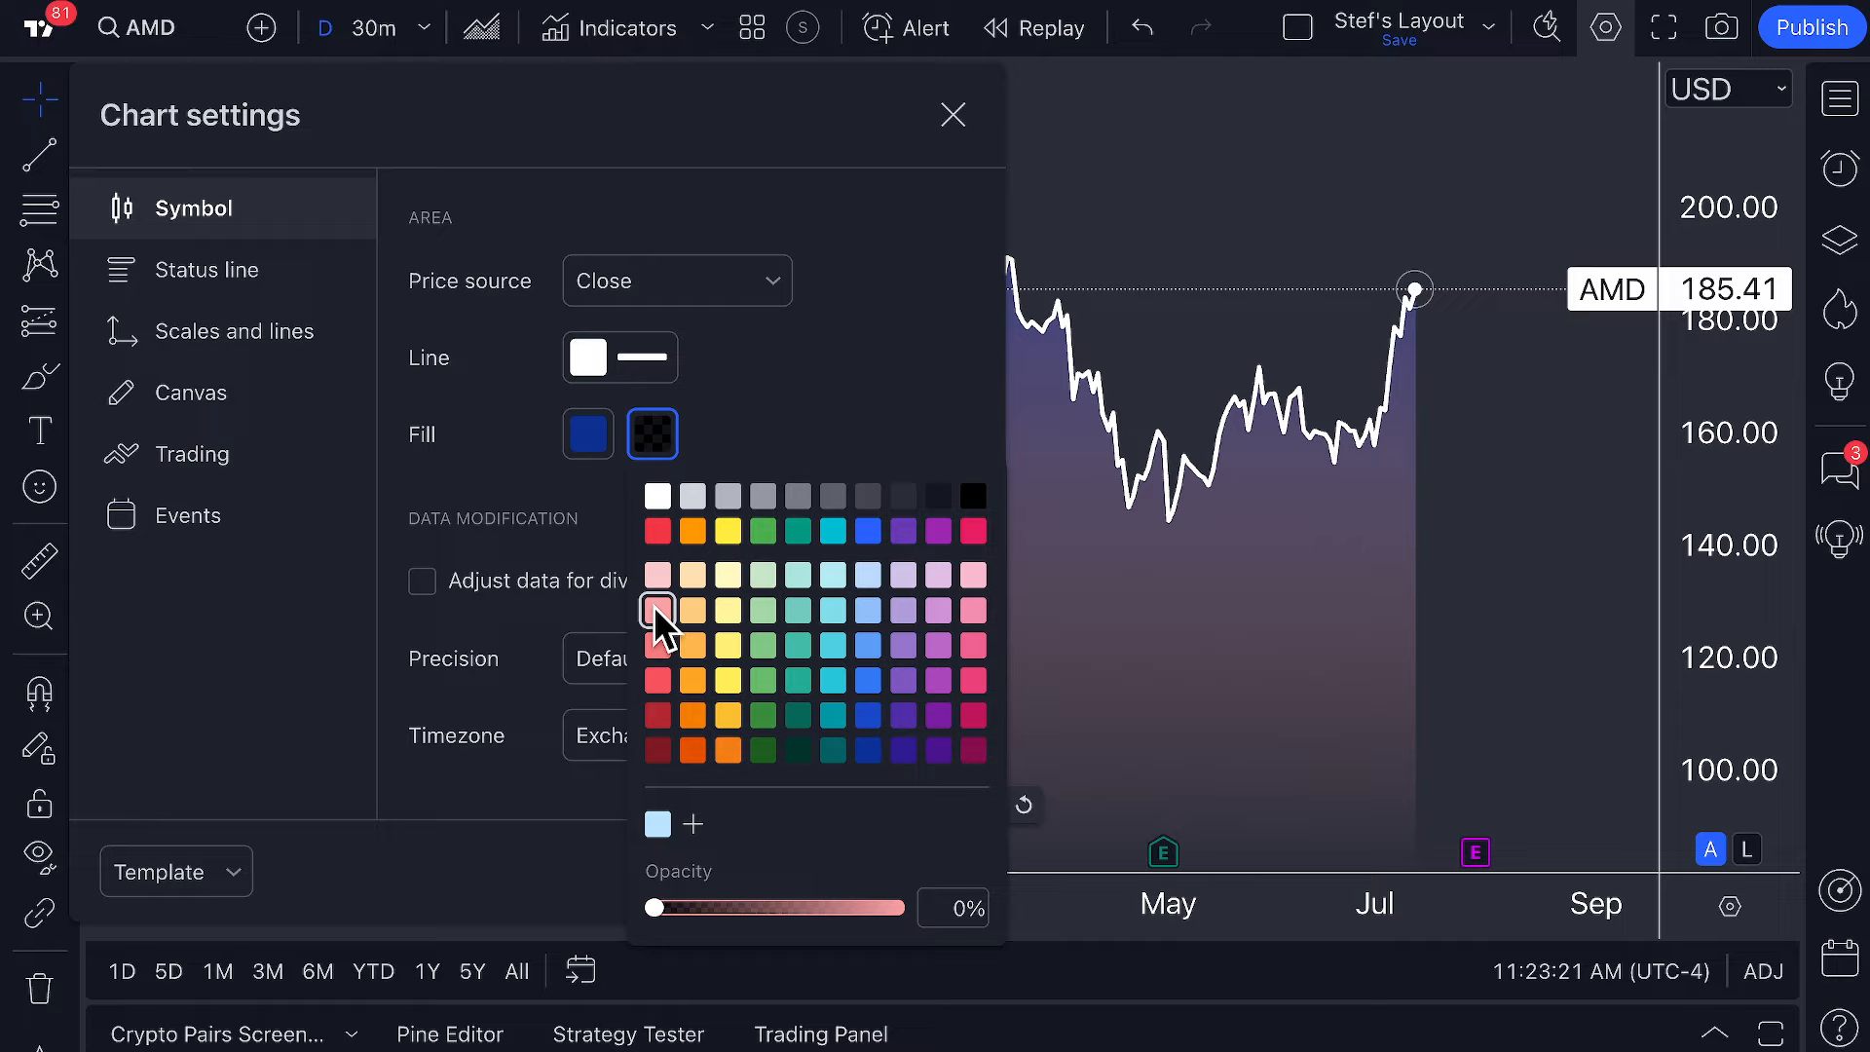
drag(653, 907, 680, 908)
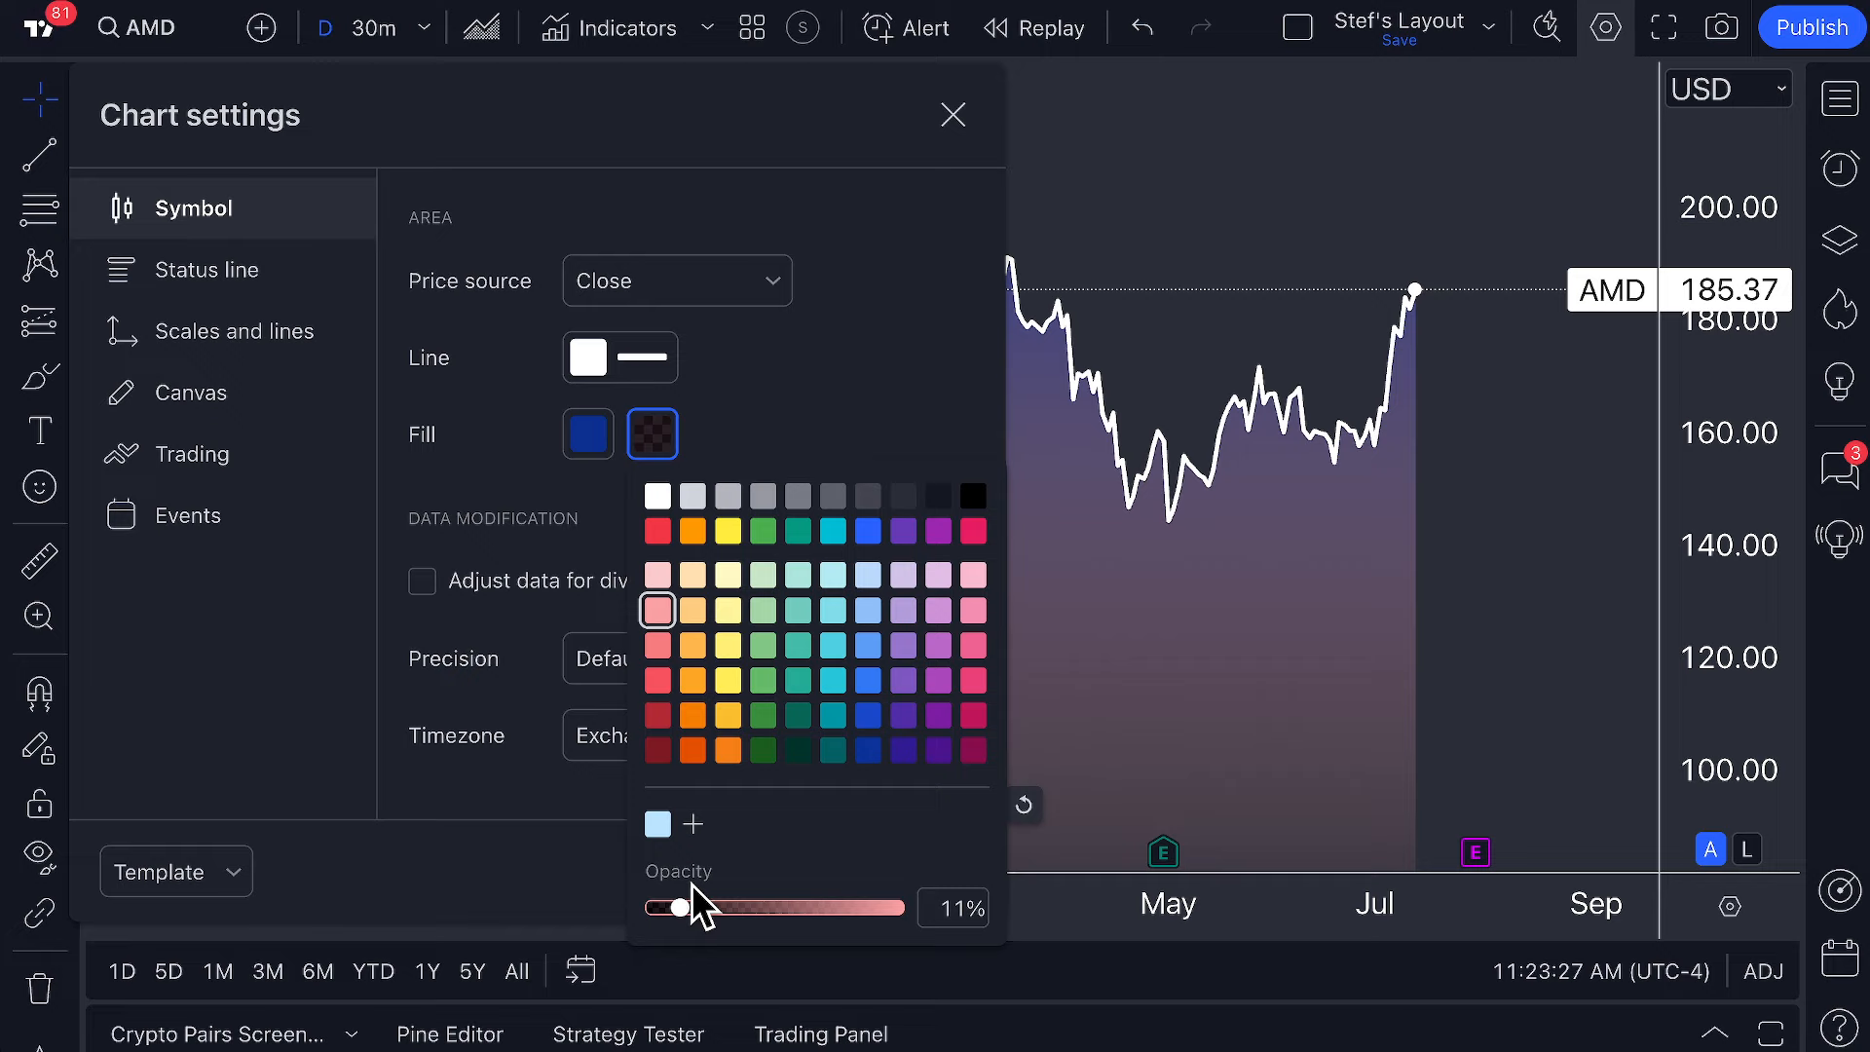
drag(678, 908, 728, 908)
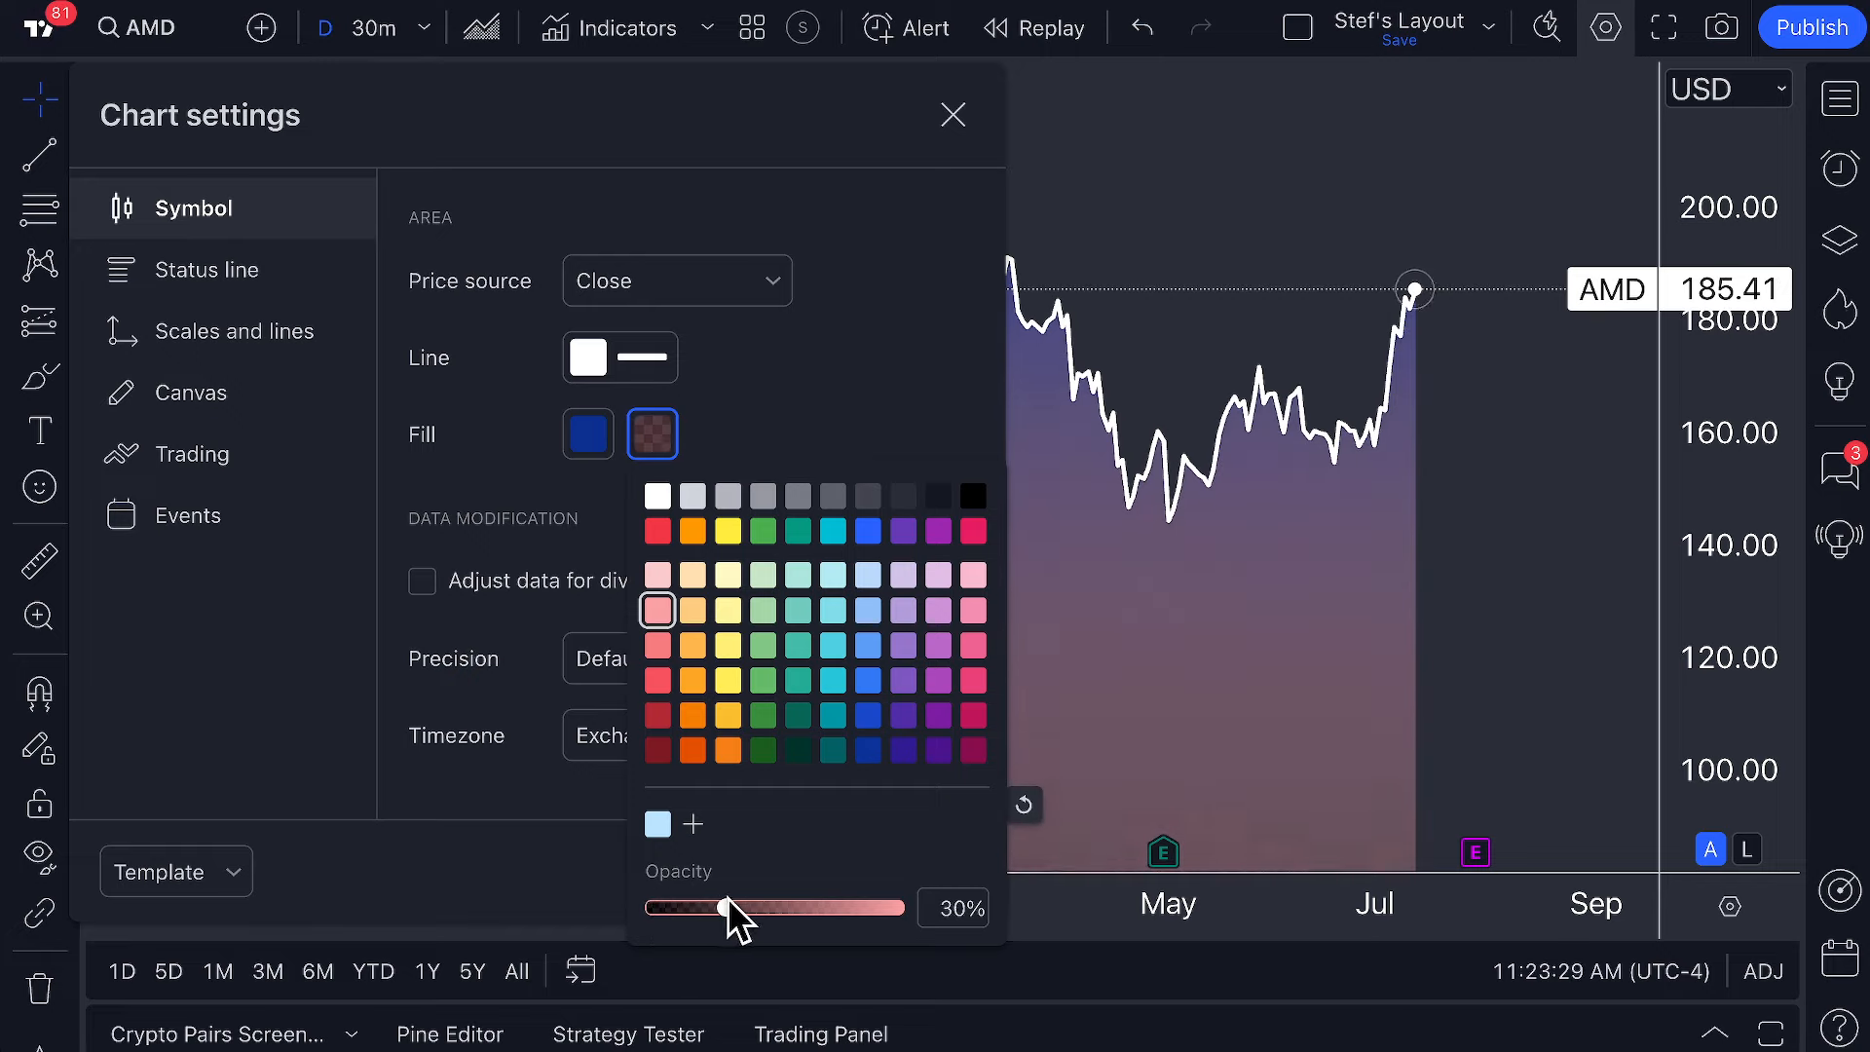
drag(728, 907, 846, 907)
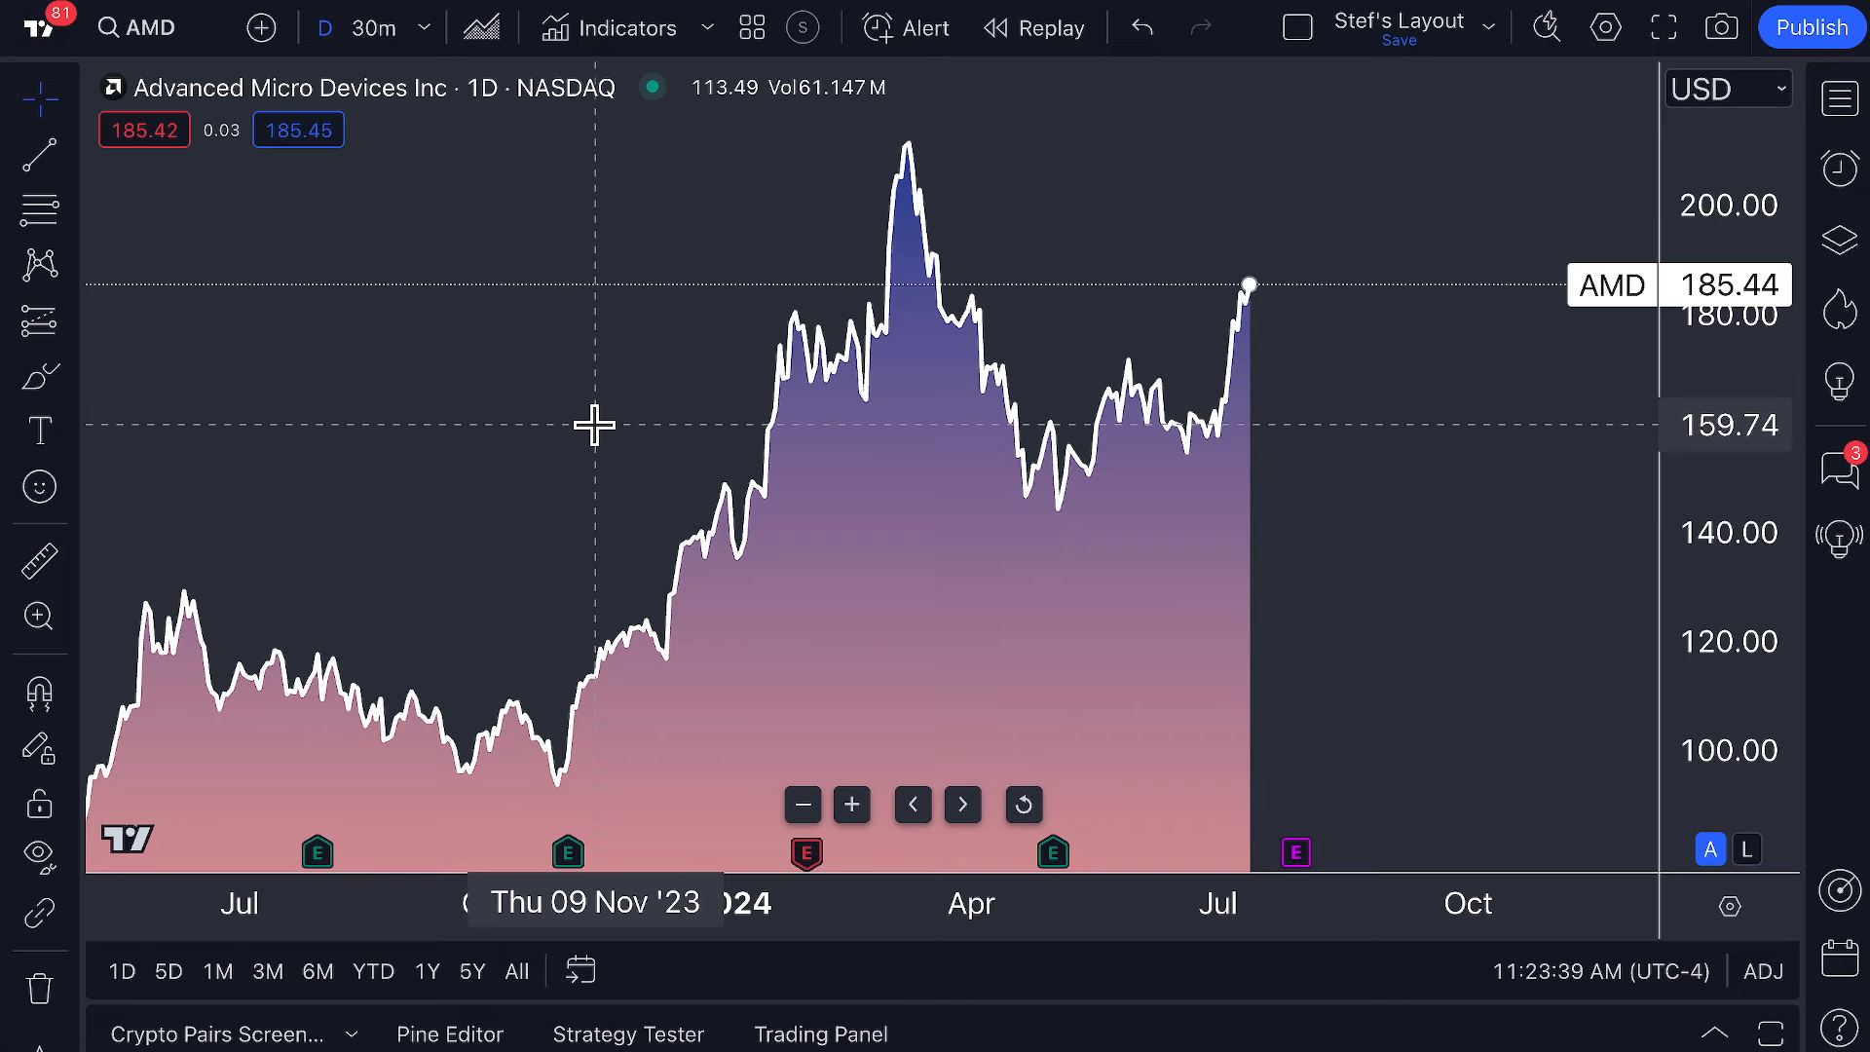
Confirm the gradient fill settings and show the AMD chart on 30-minute bars.
click(1604, 27)
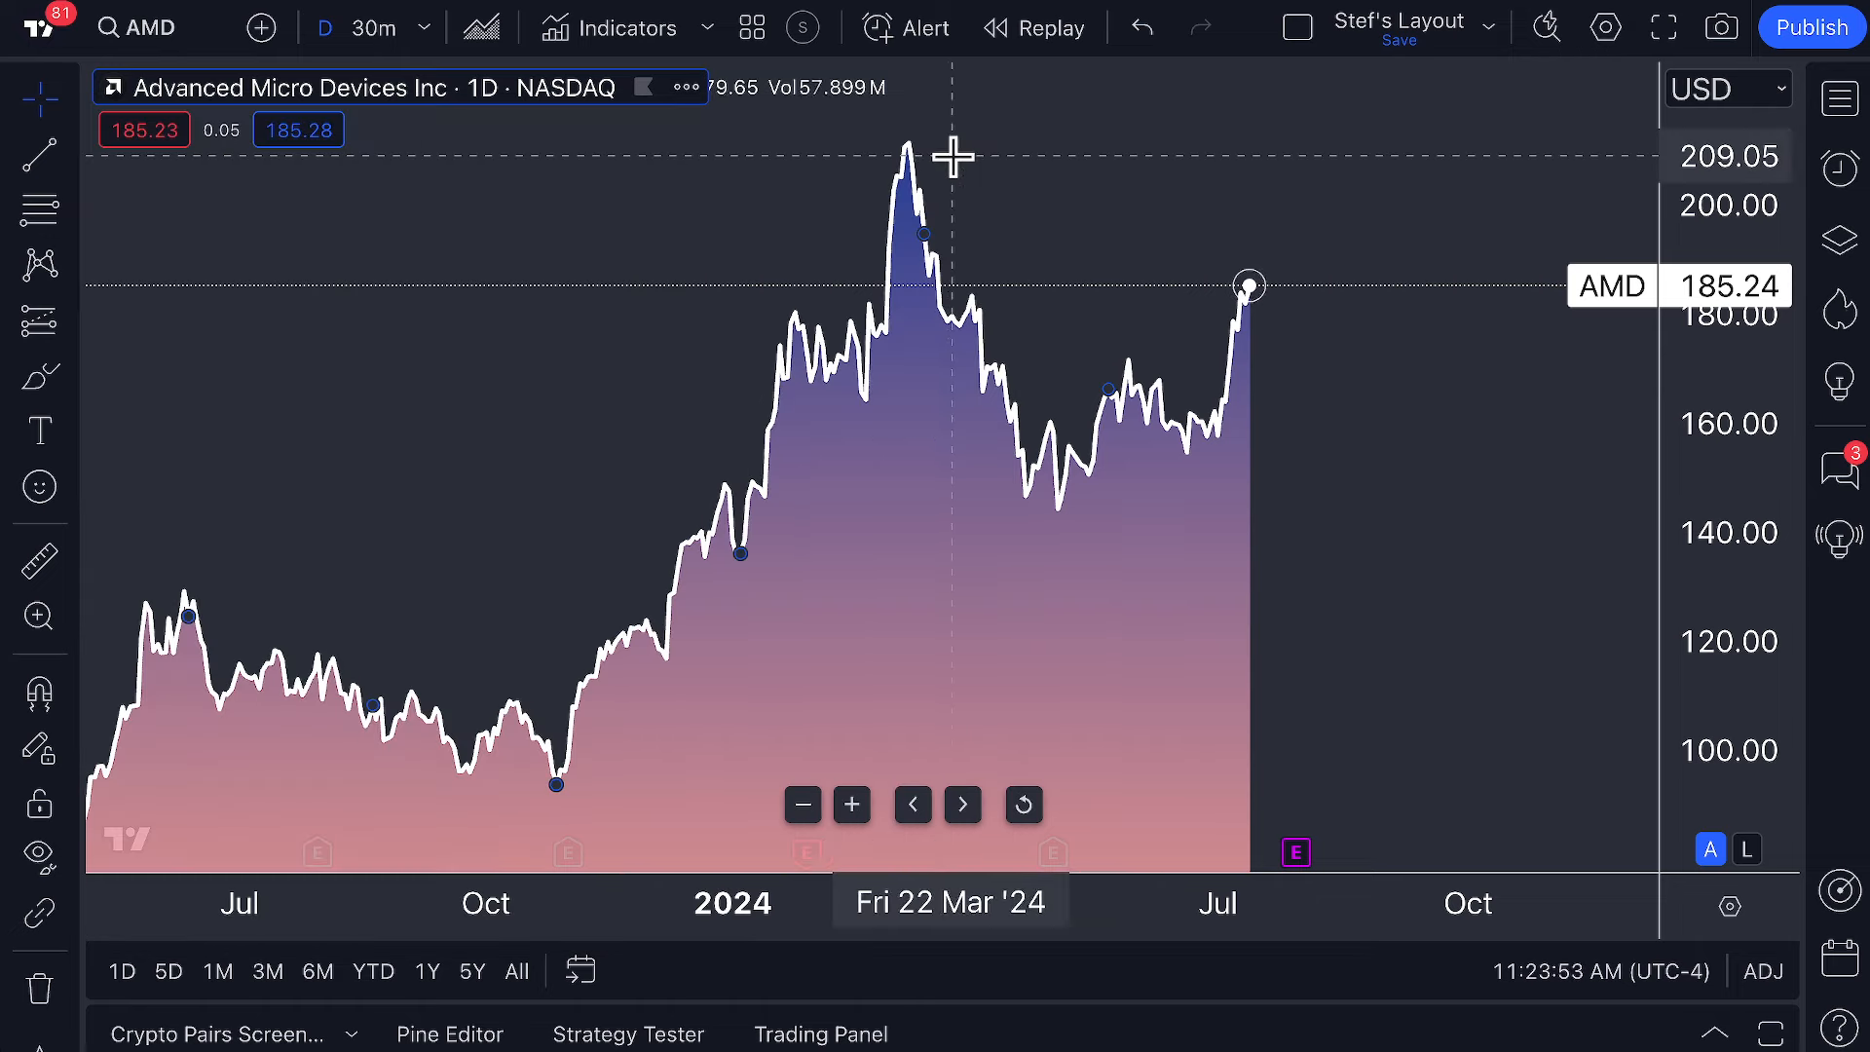
mouse_move(322, 28)
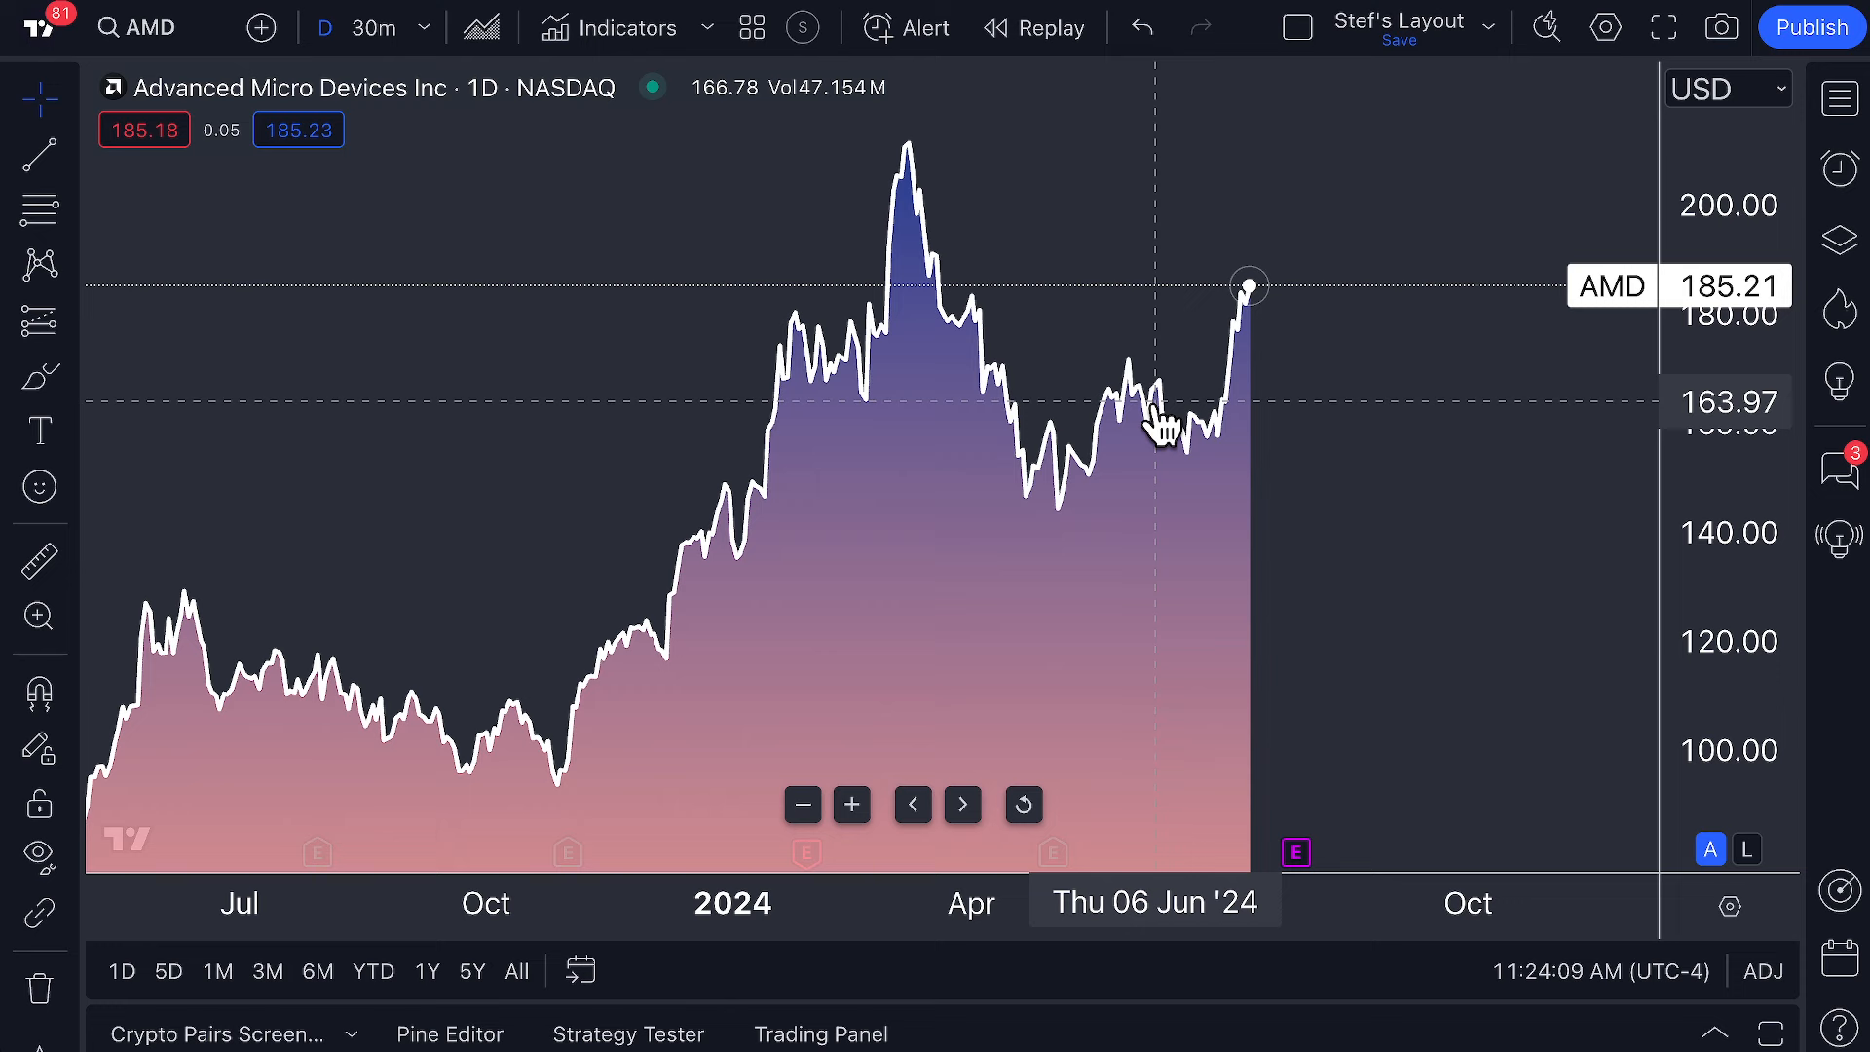
mouse_move(1174, 418)
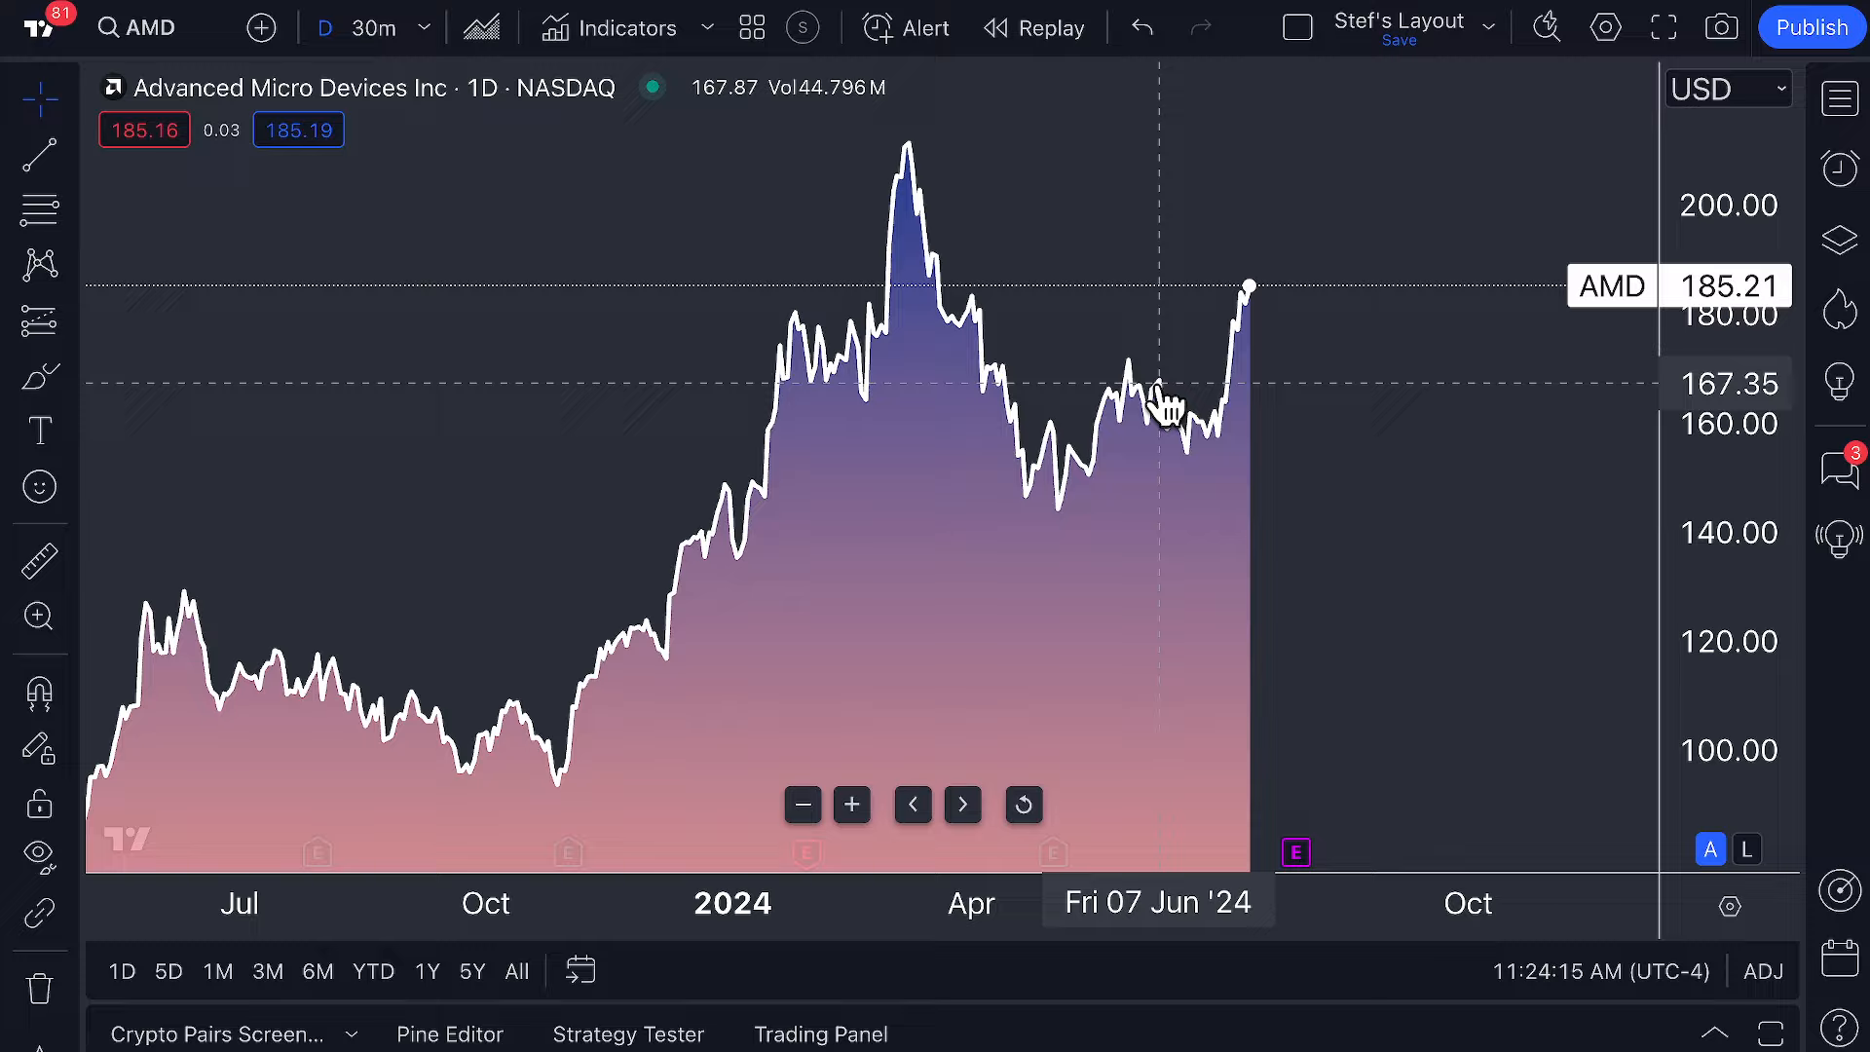
mouse_move(1239, 411)
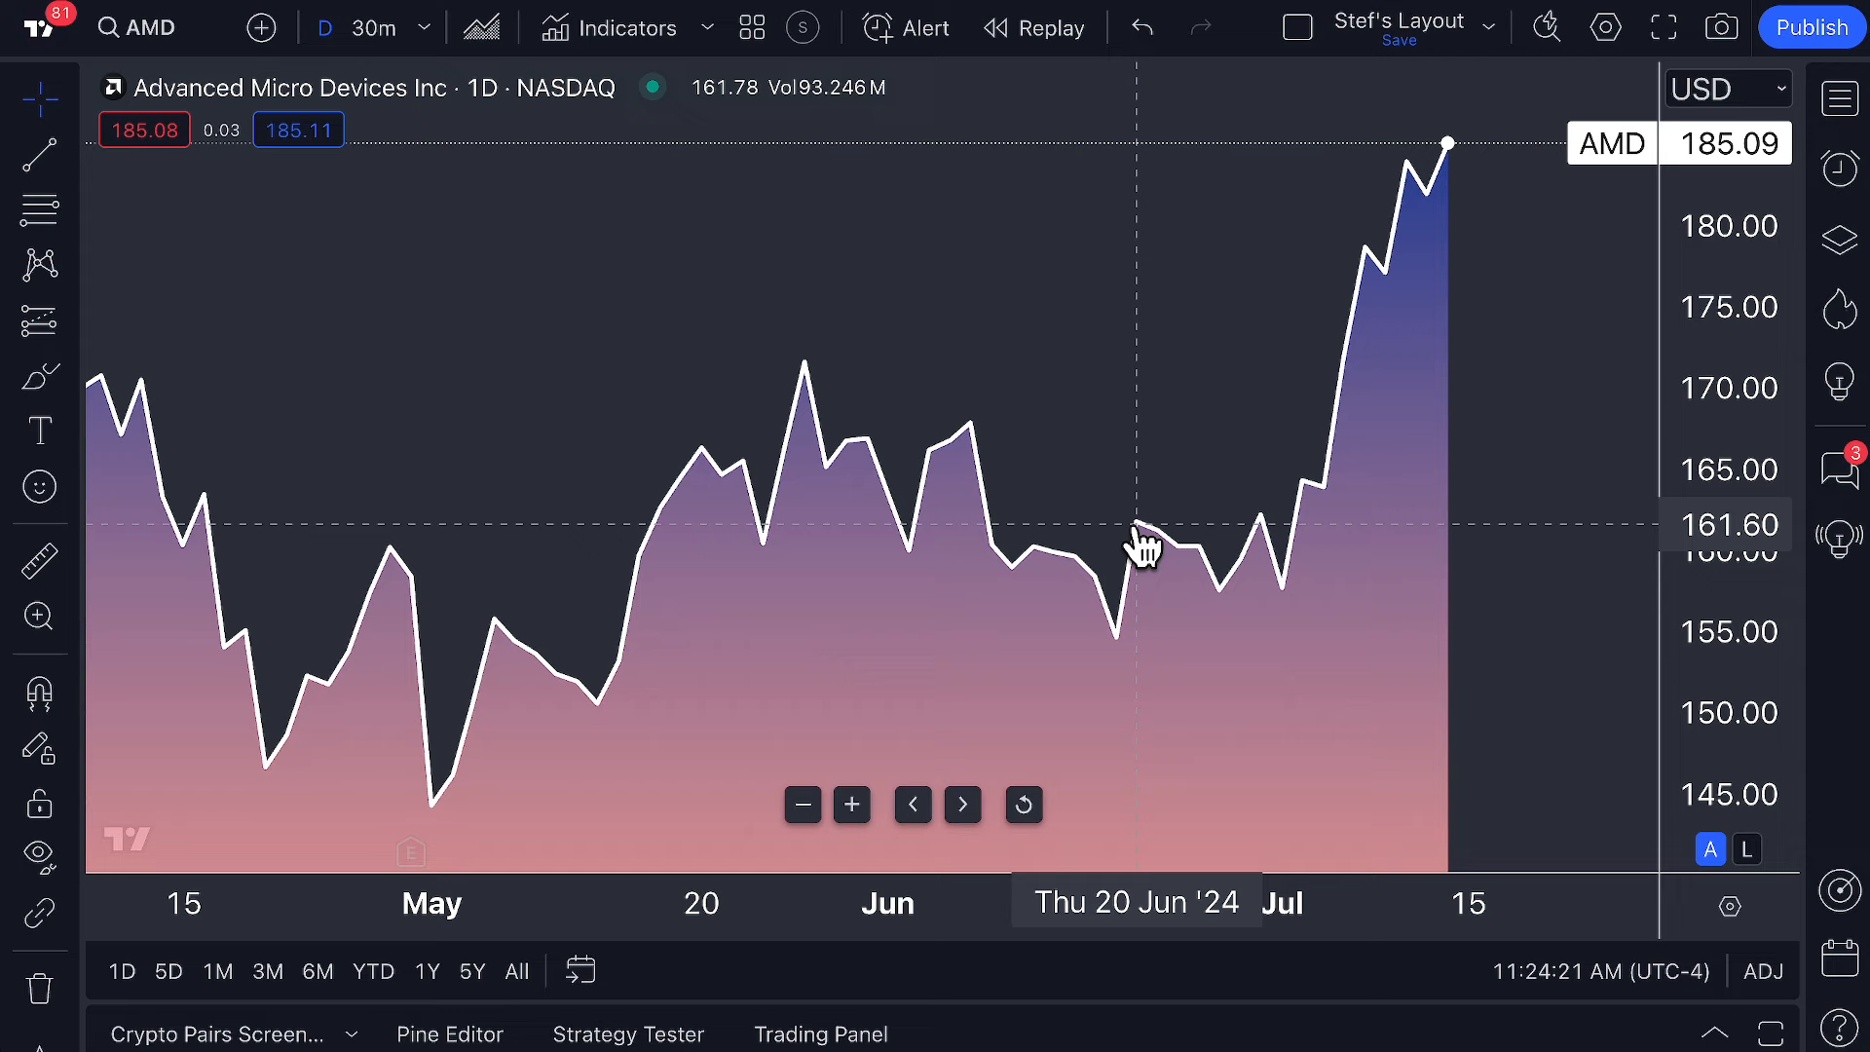
mouse_move(1225, 610)
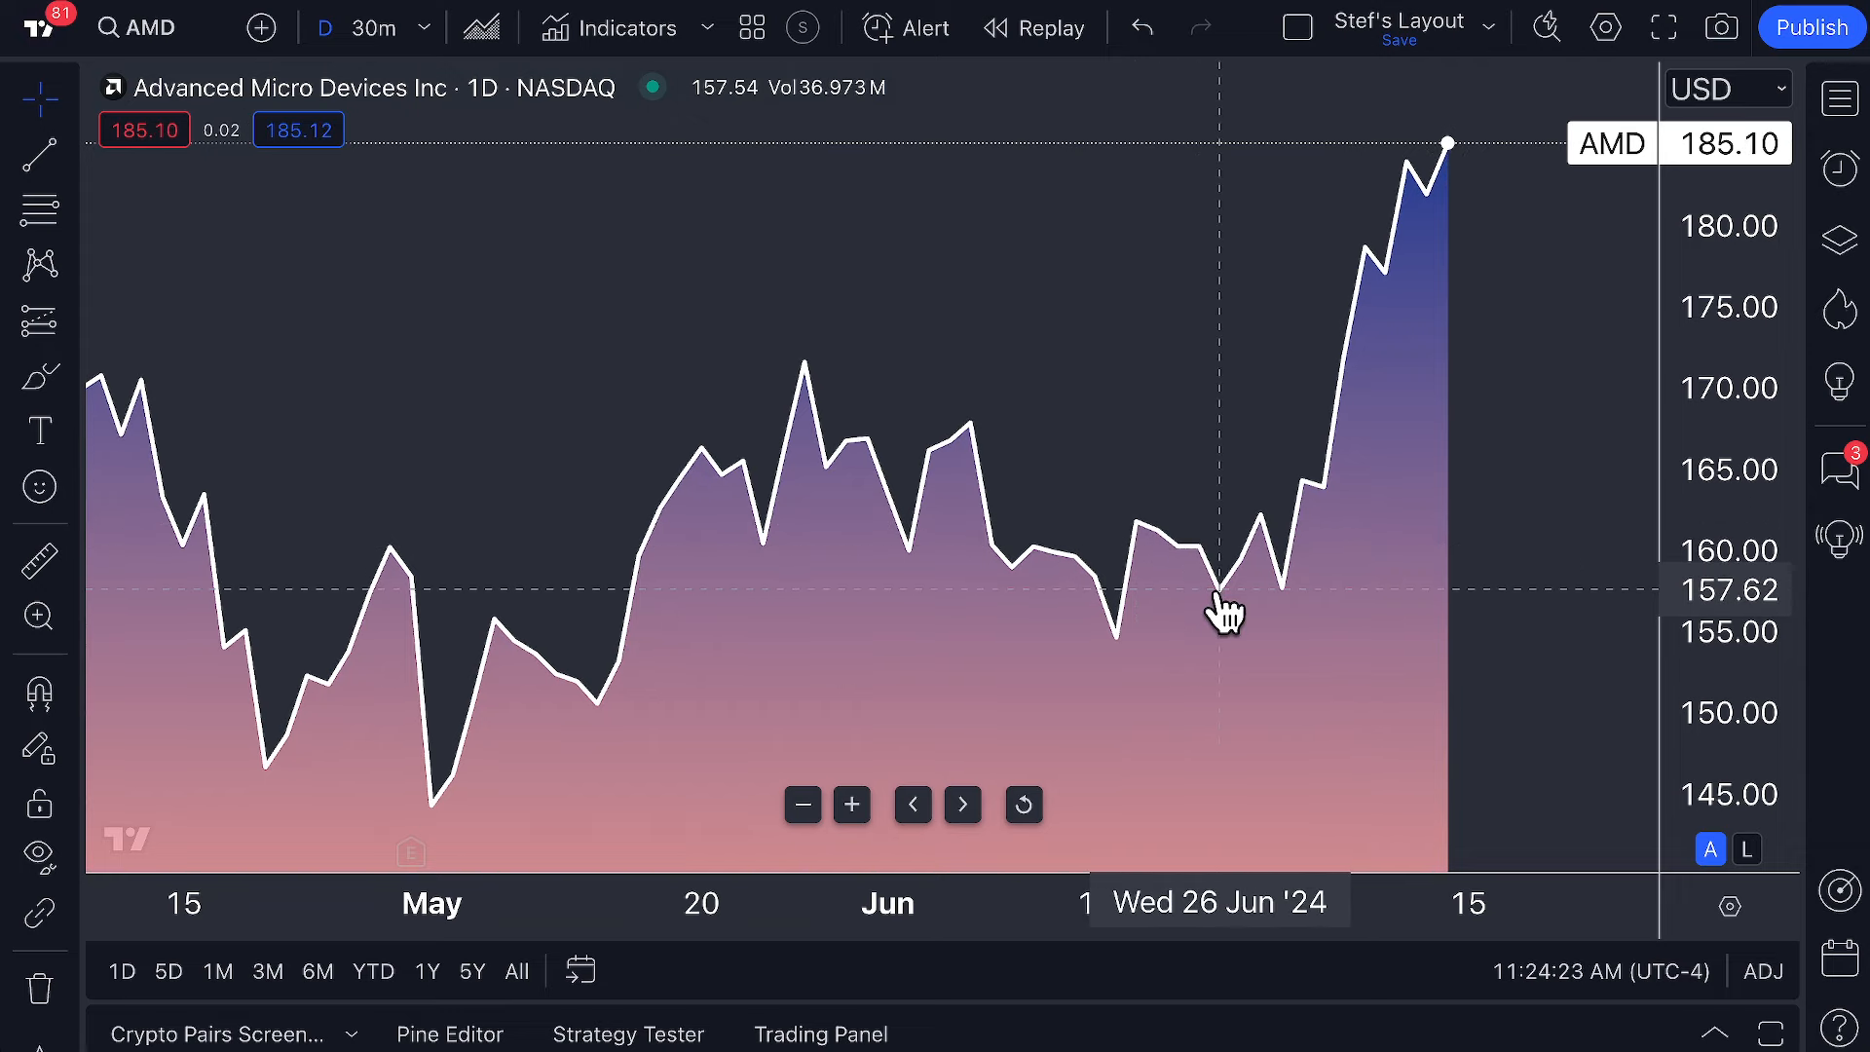
mouse_move(1311, 499)
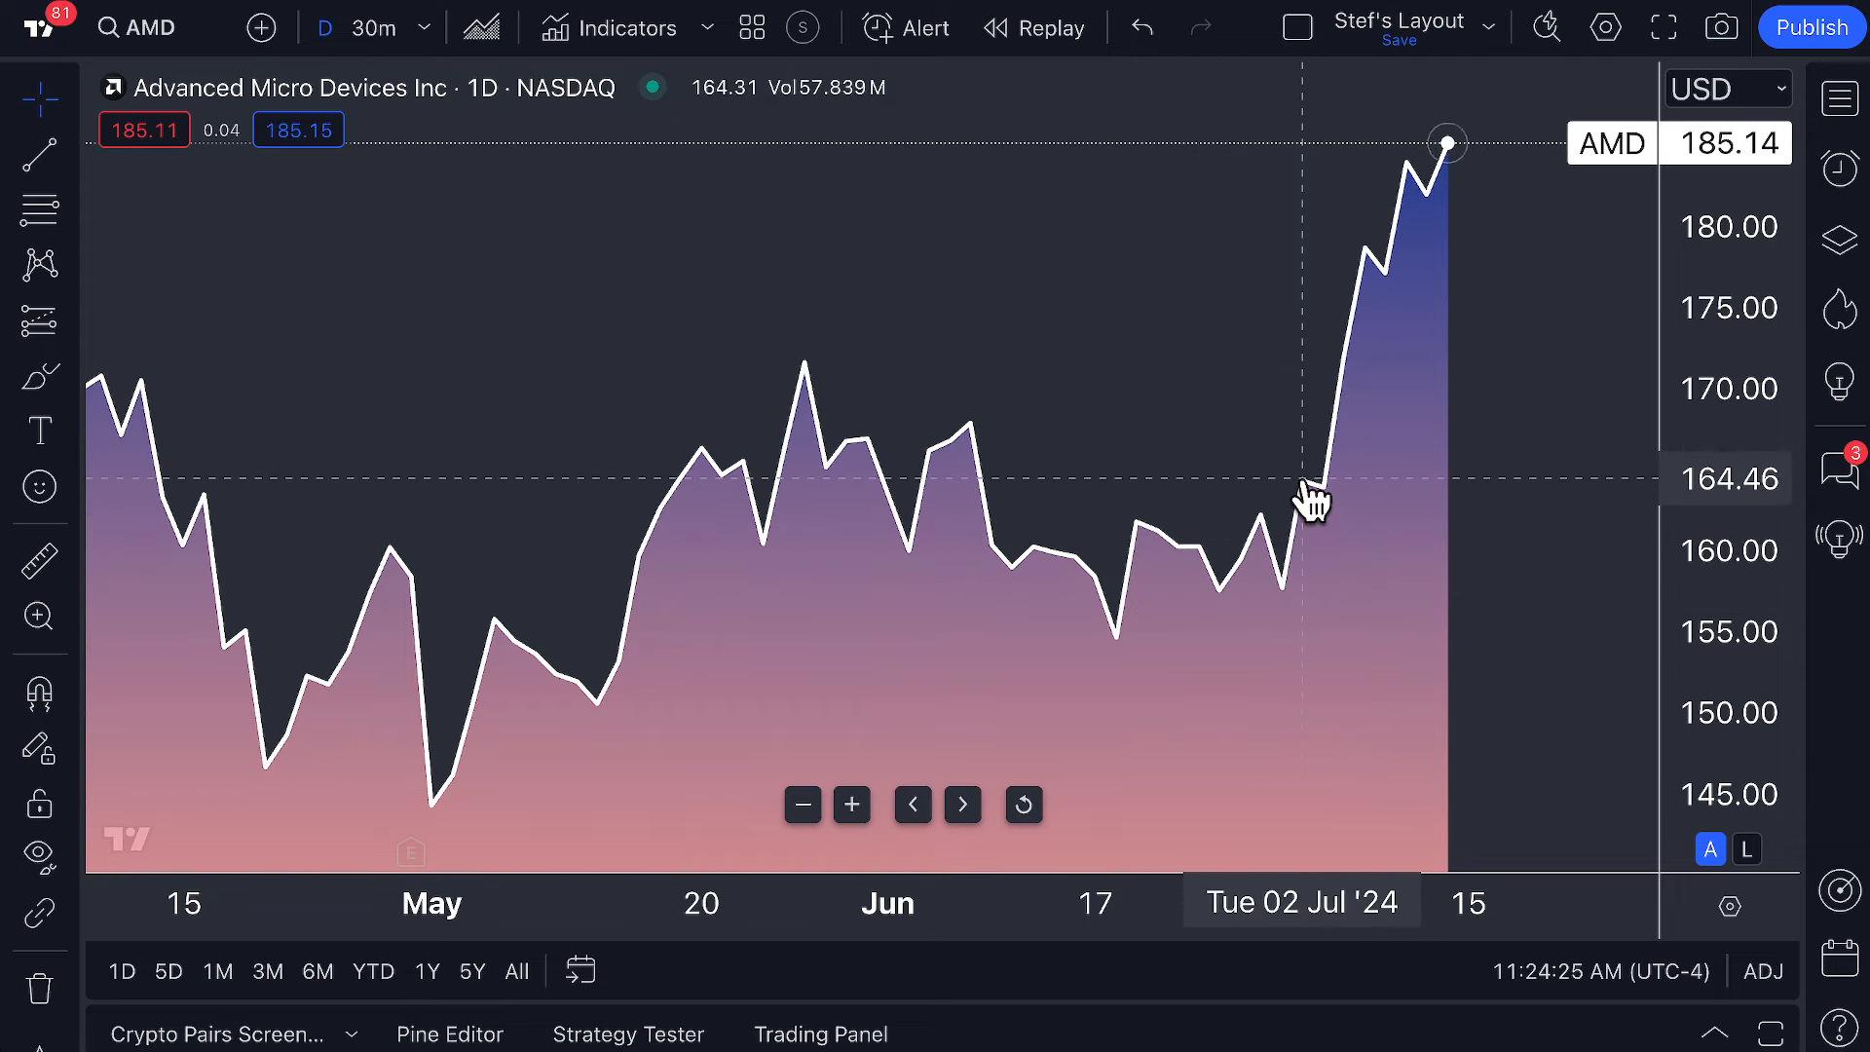
mouse_move(1371, 281)
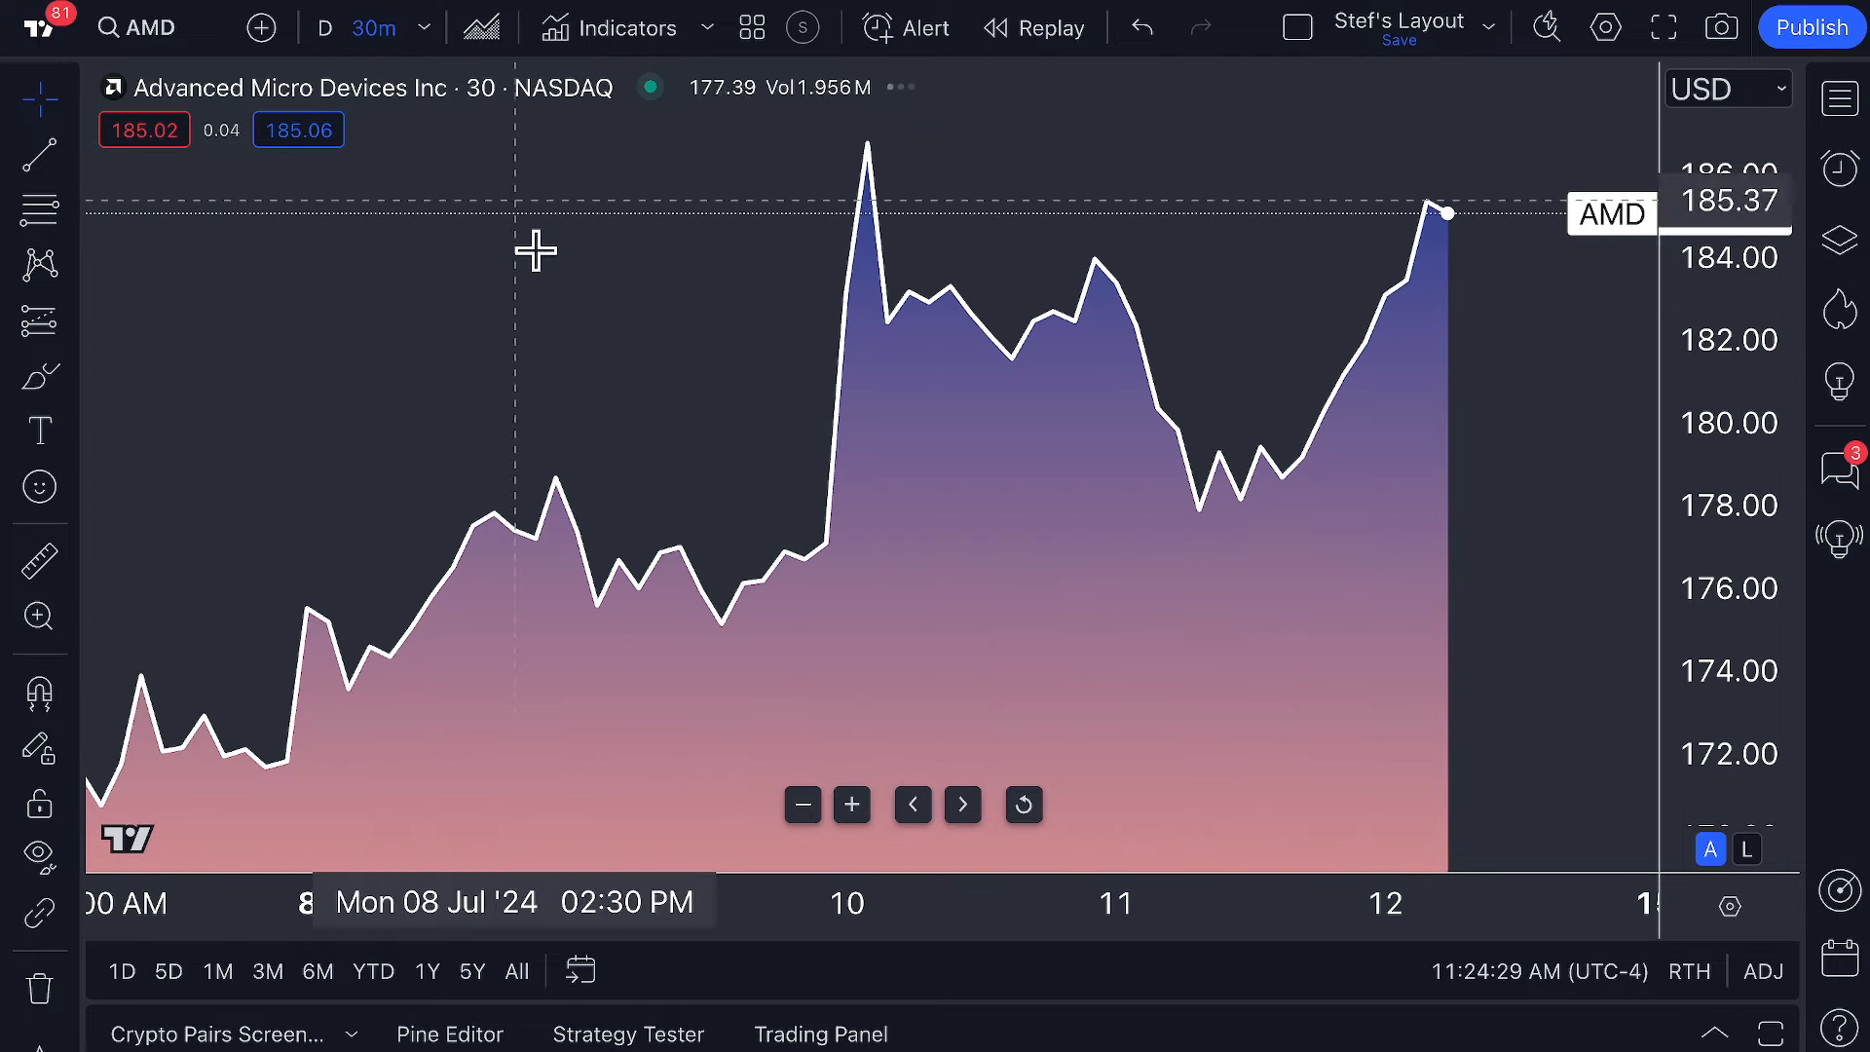
click(1603, 27)
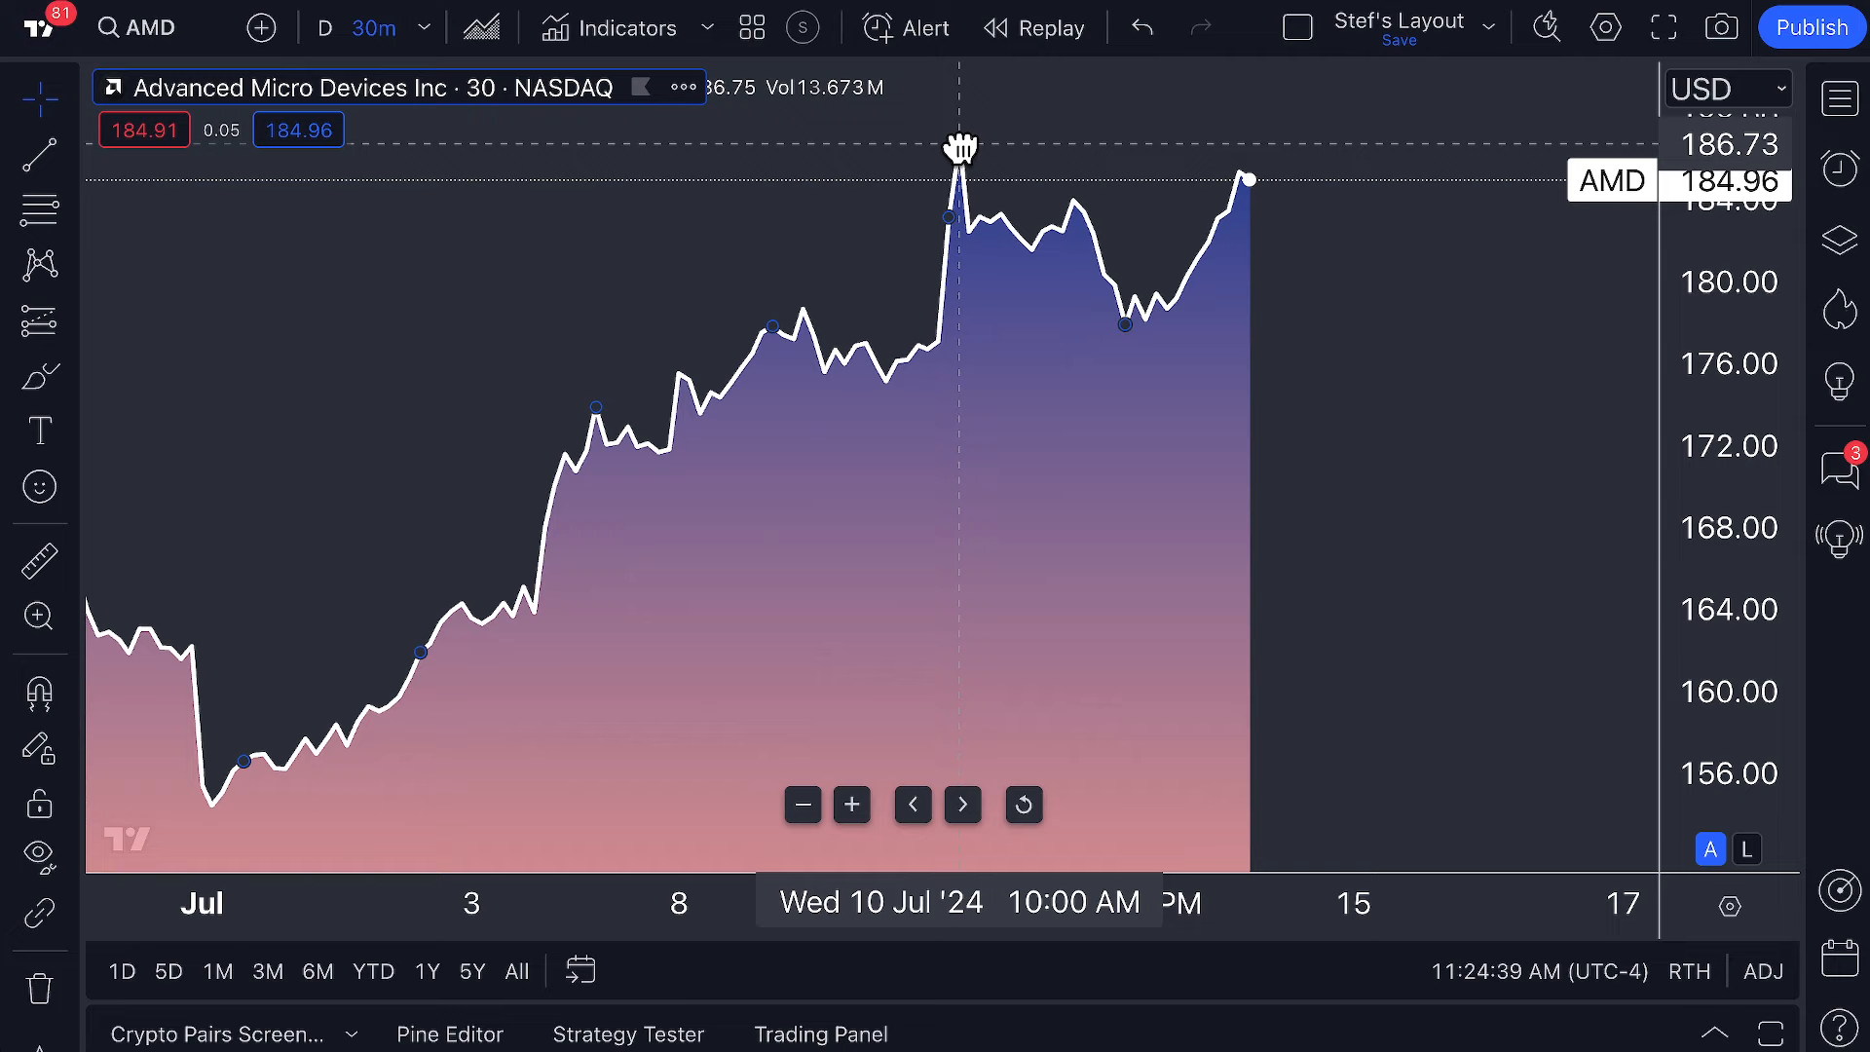
Change the area chart's price source to High in chart settings.
click(1604, 26)
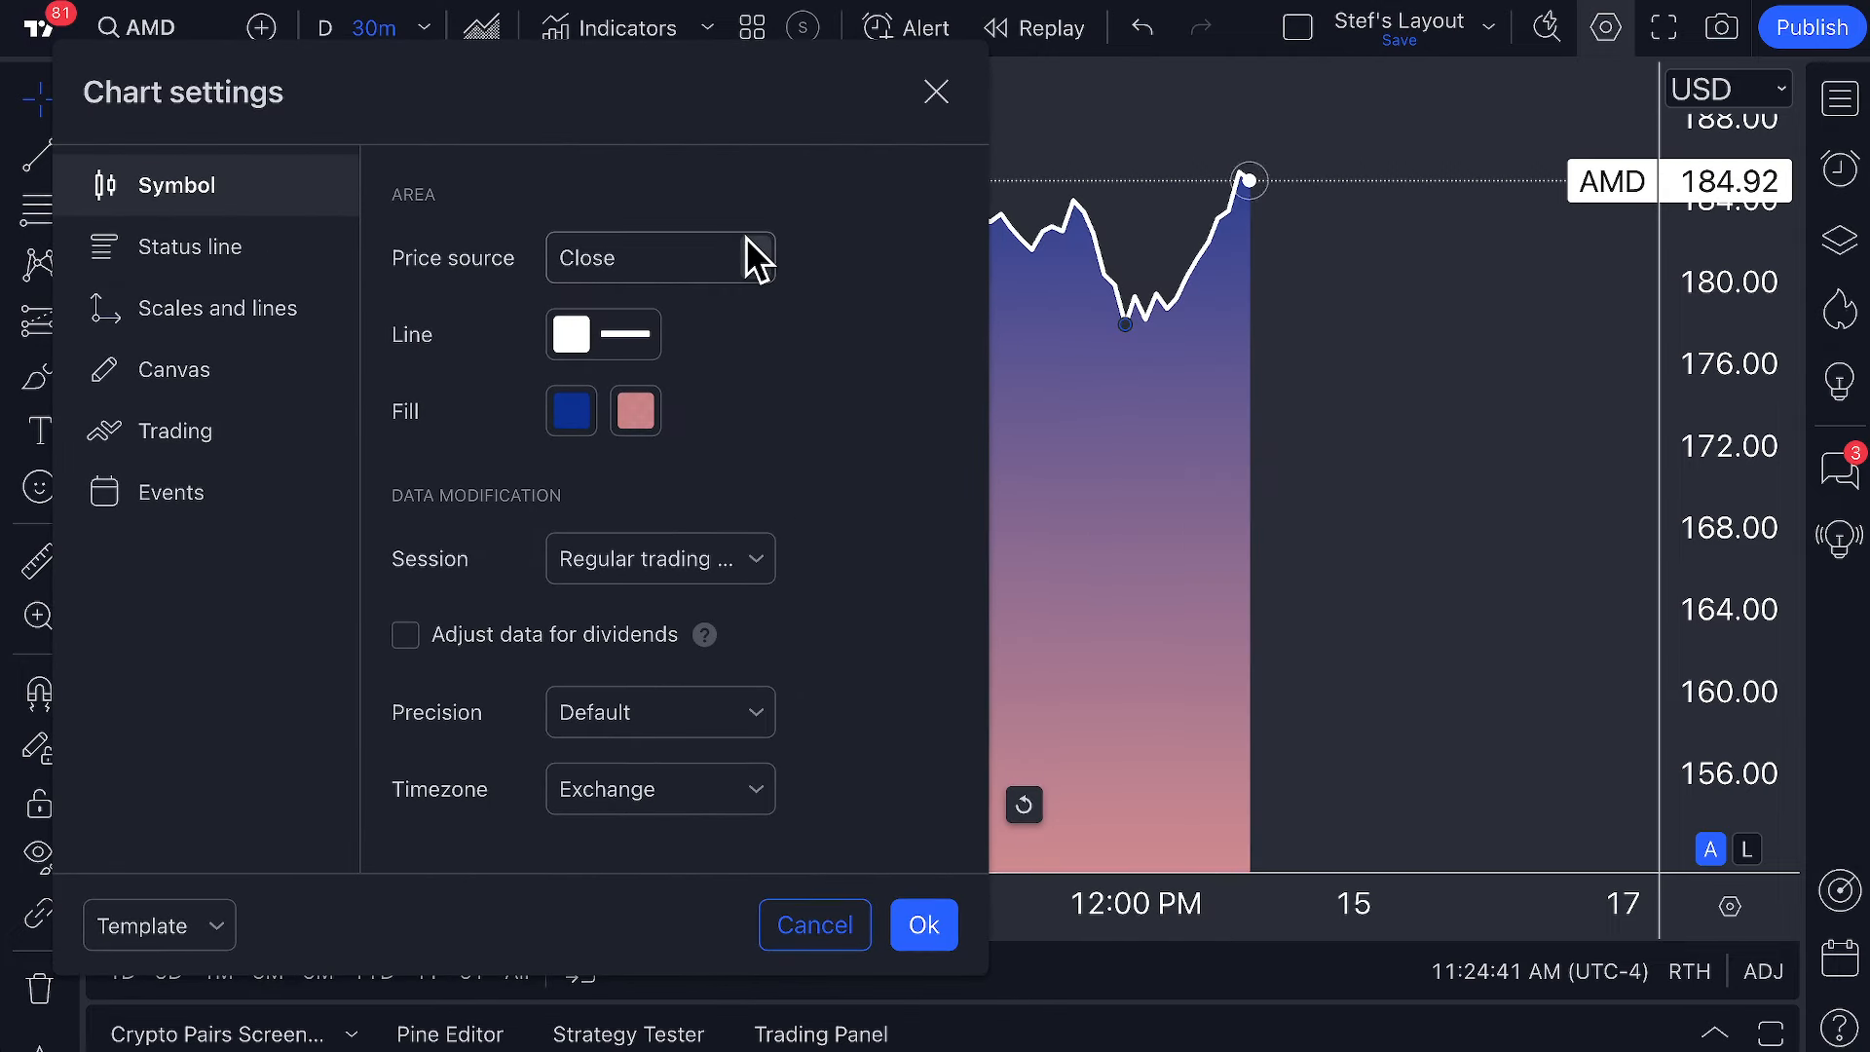
click(660, 257)
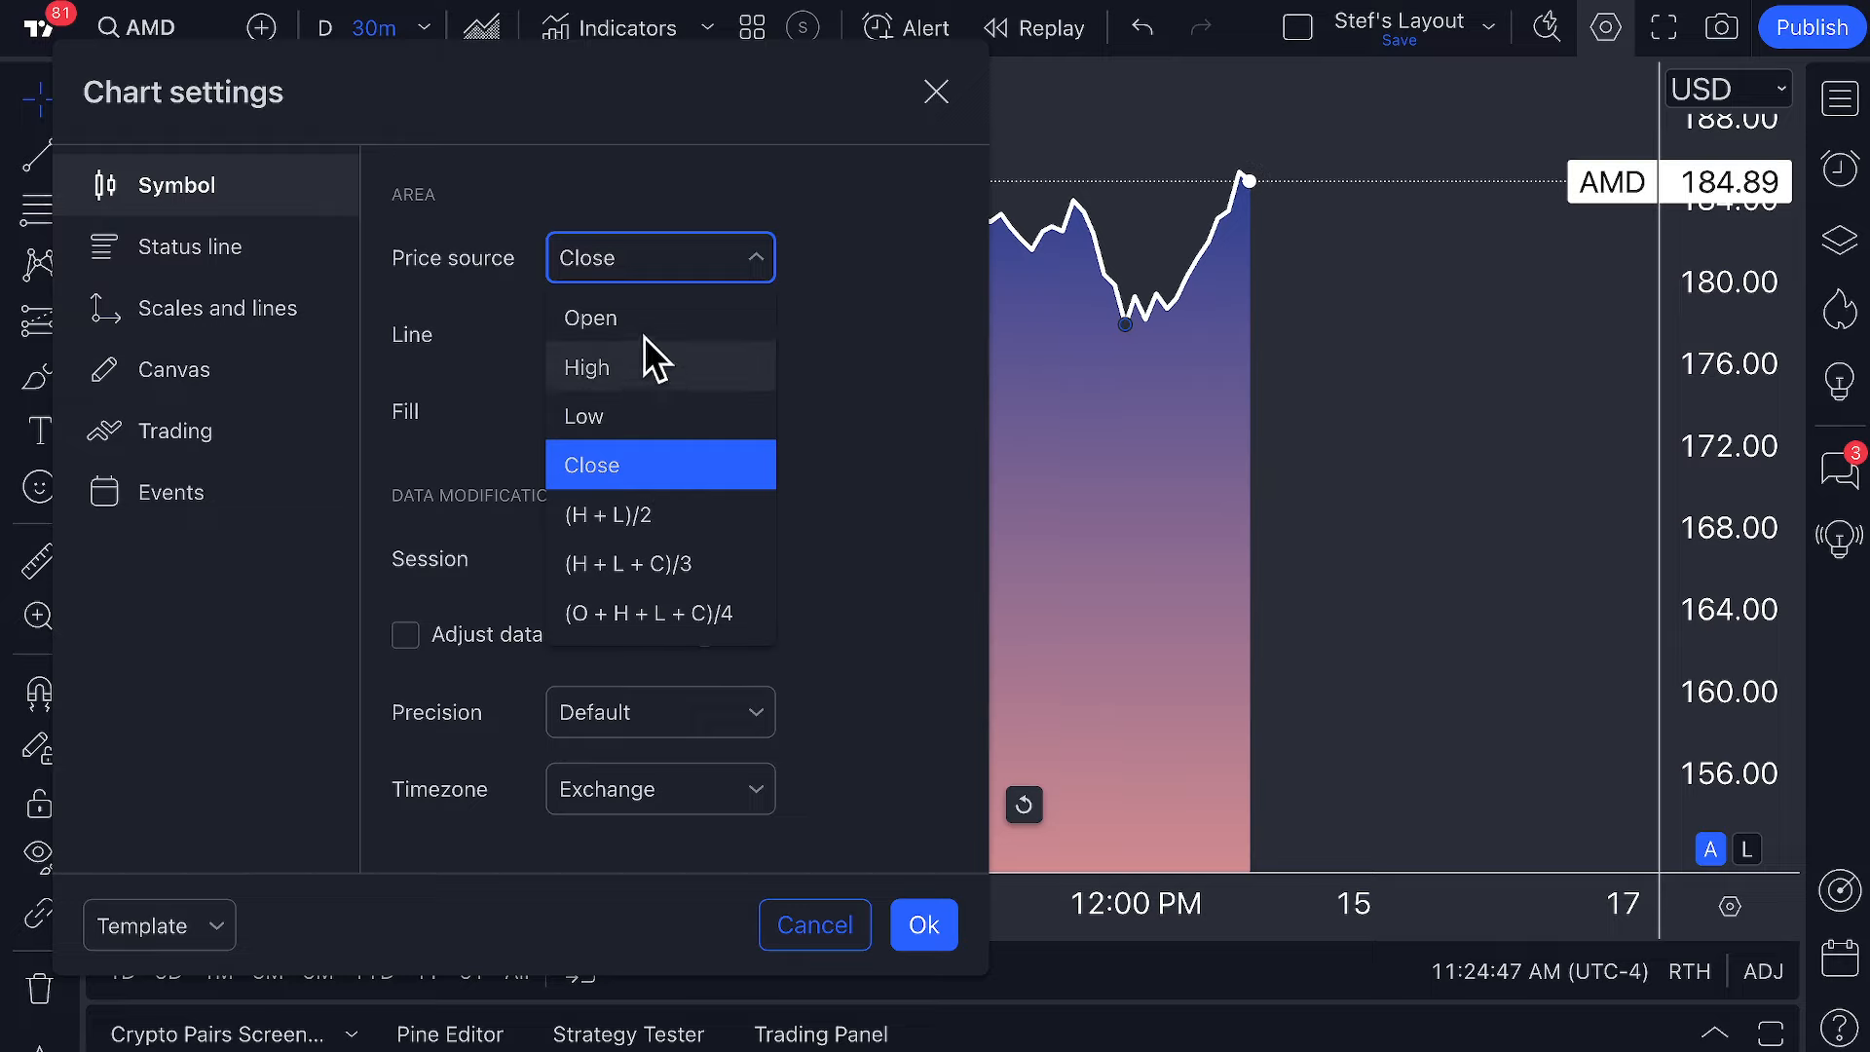
mouse_move(599, 387)
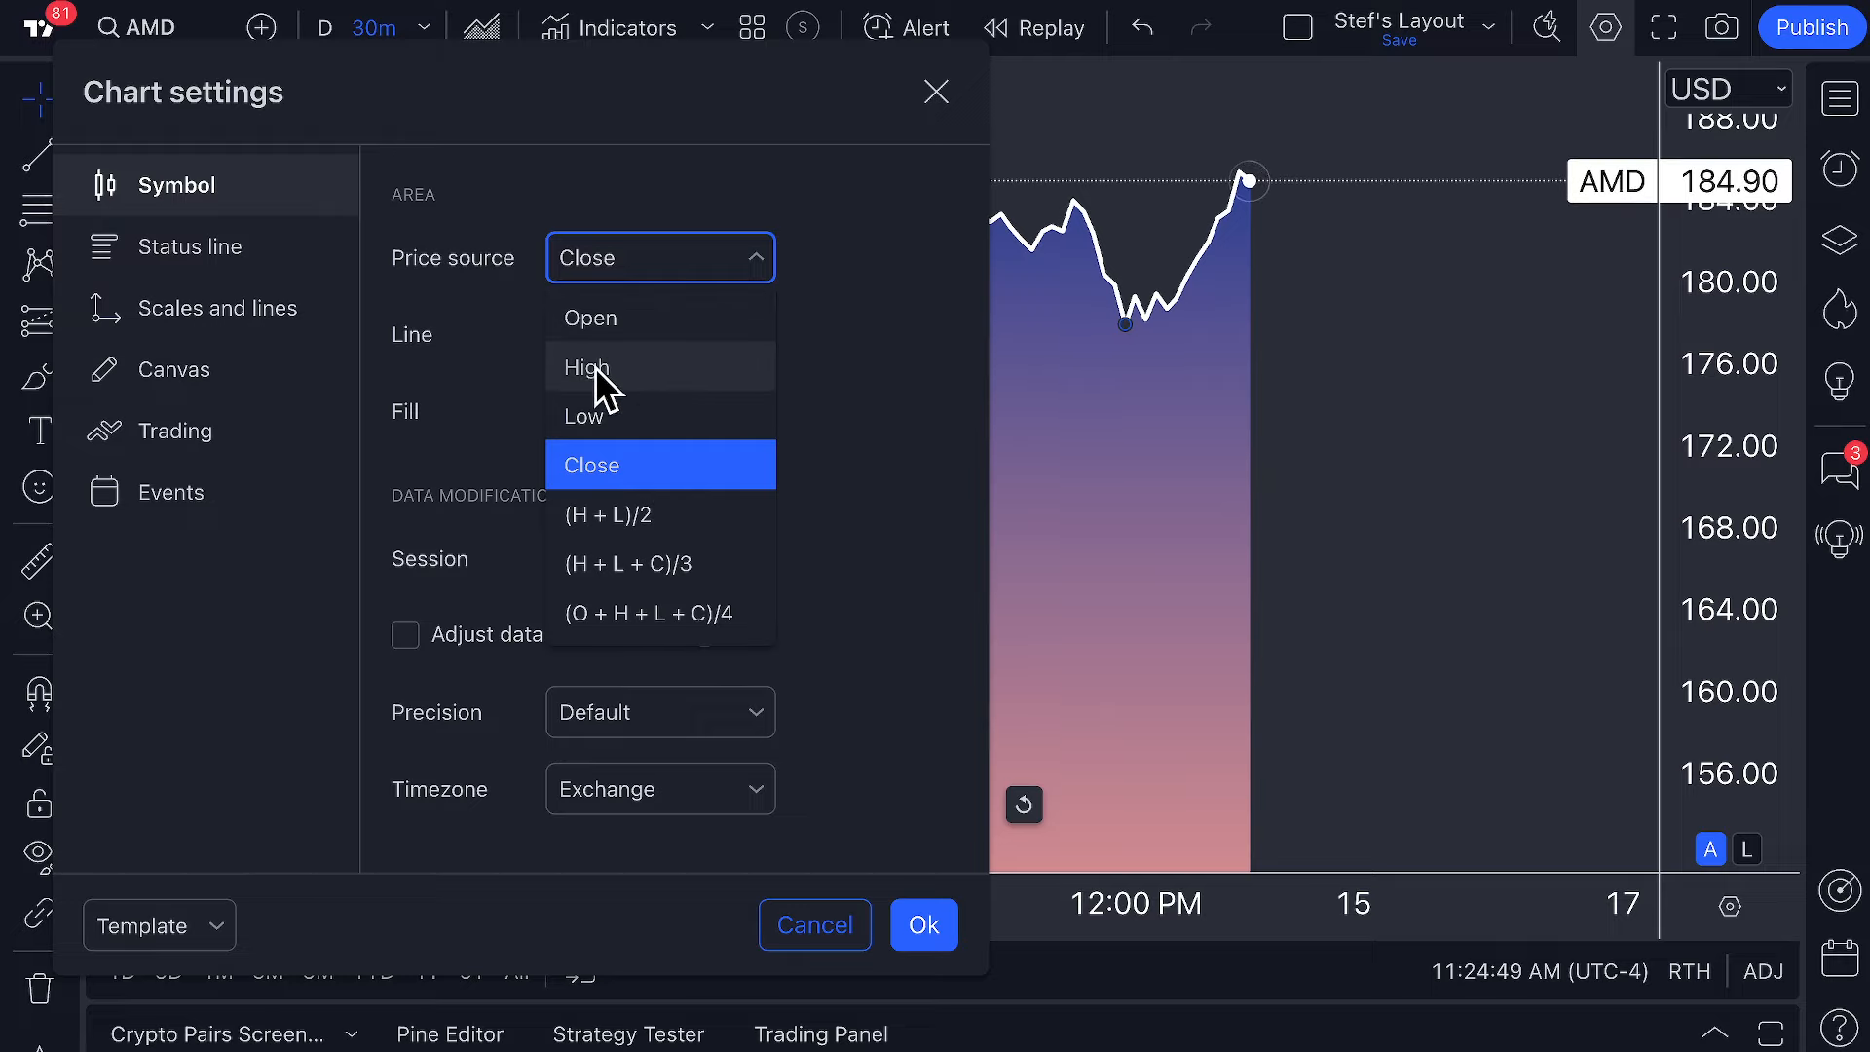
click(585, 367)
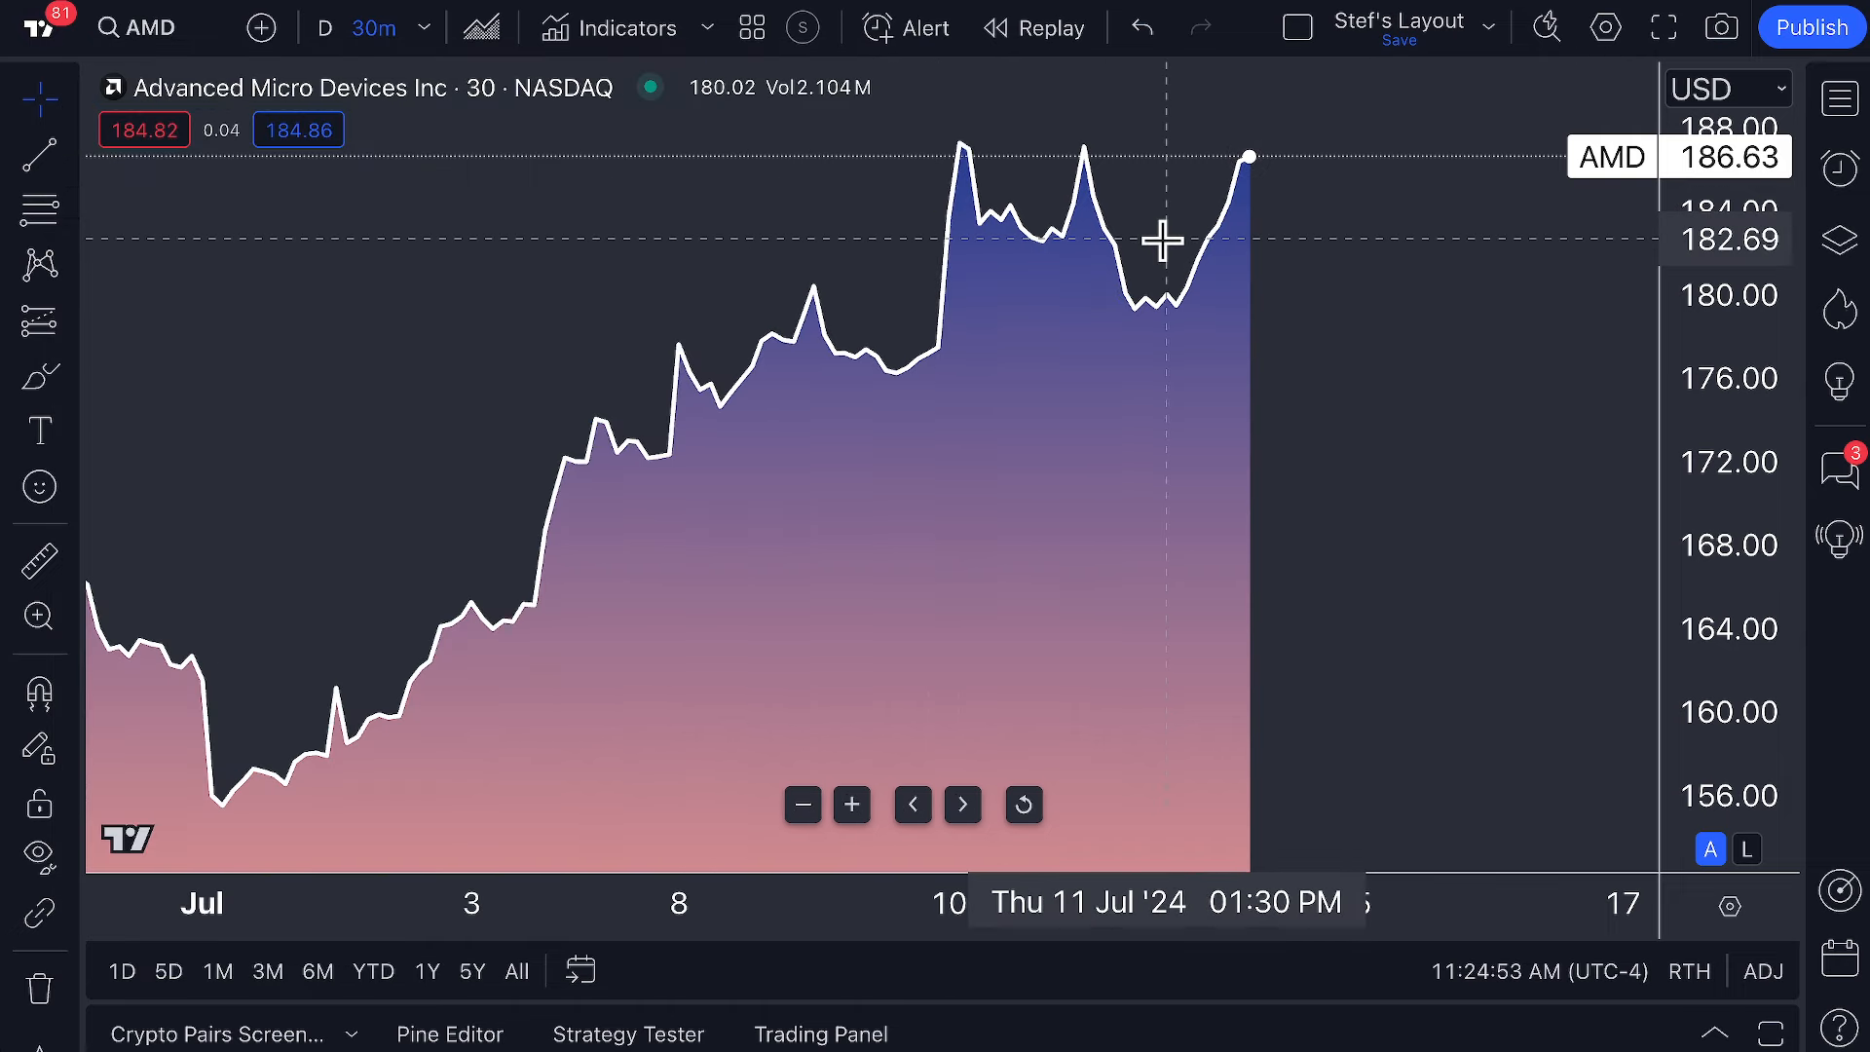
mouse_move(1217, 201)
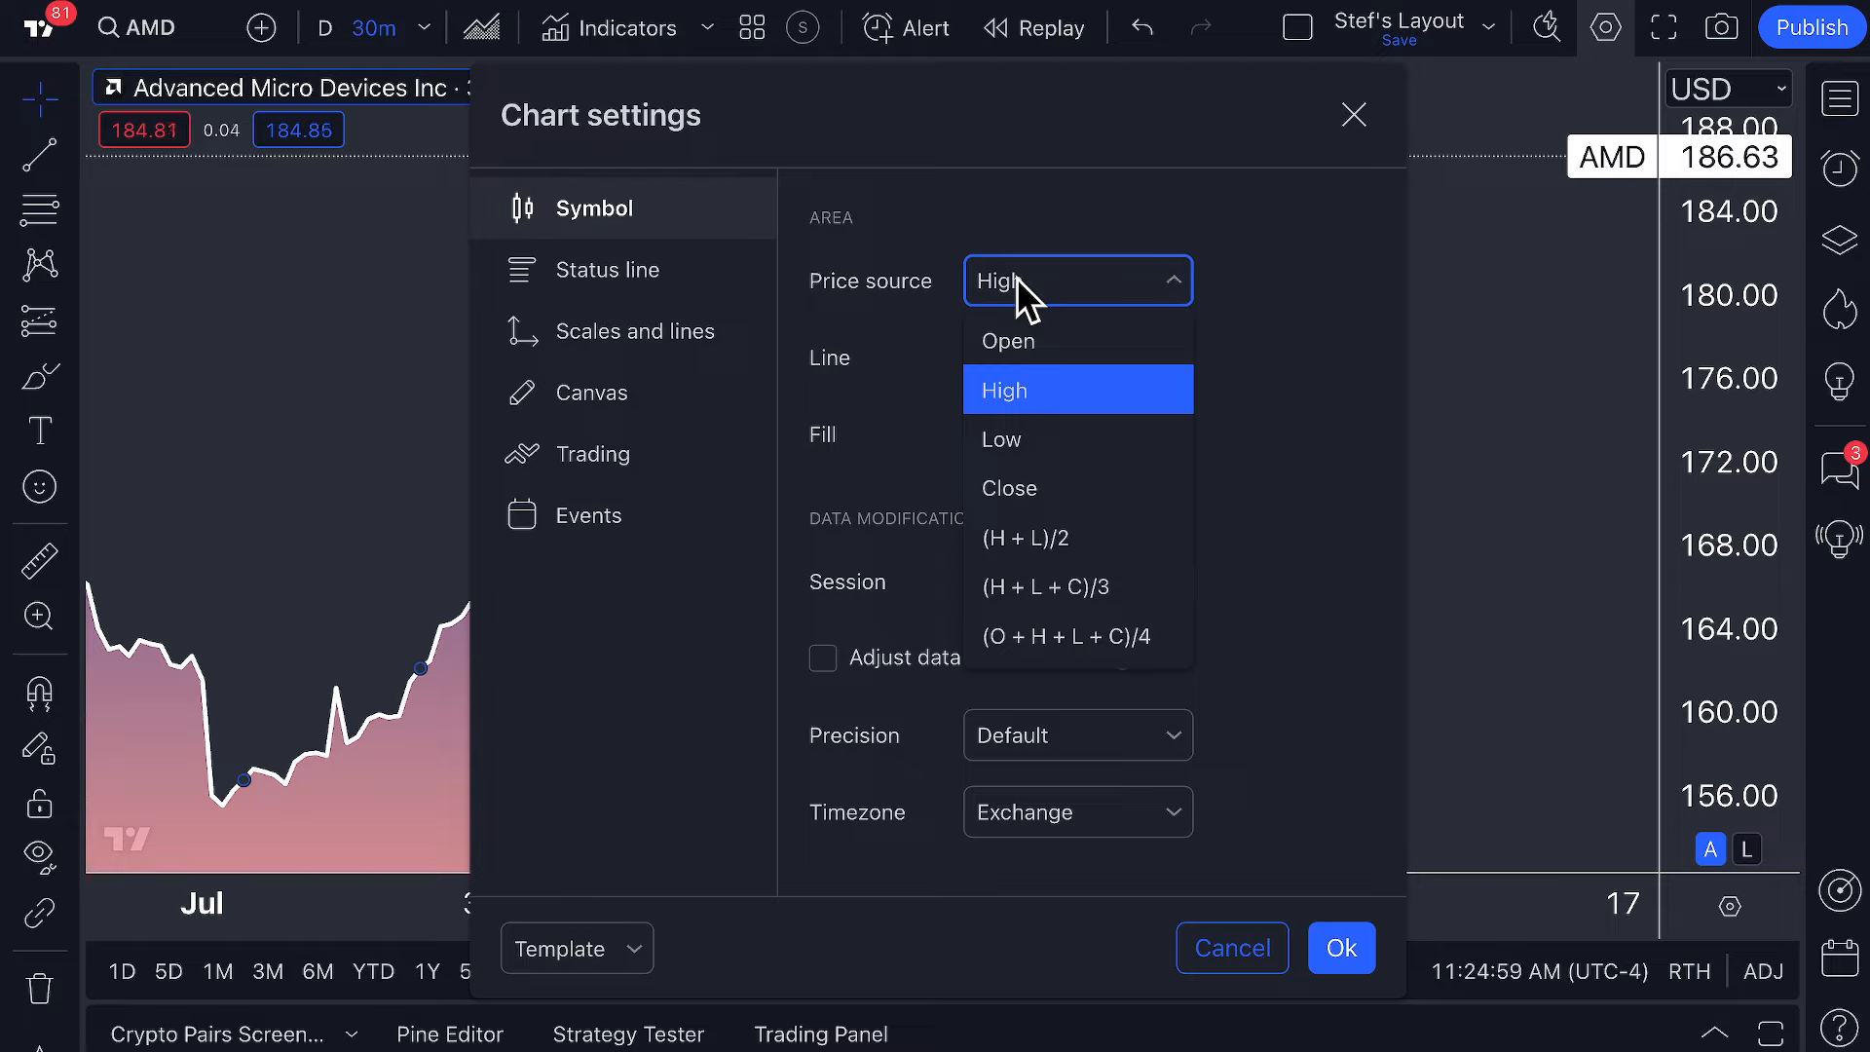
mouse_move(1029, 657)
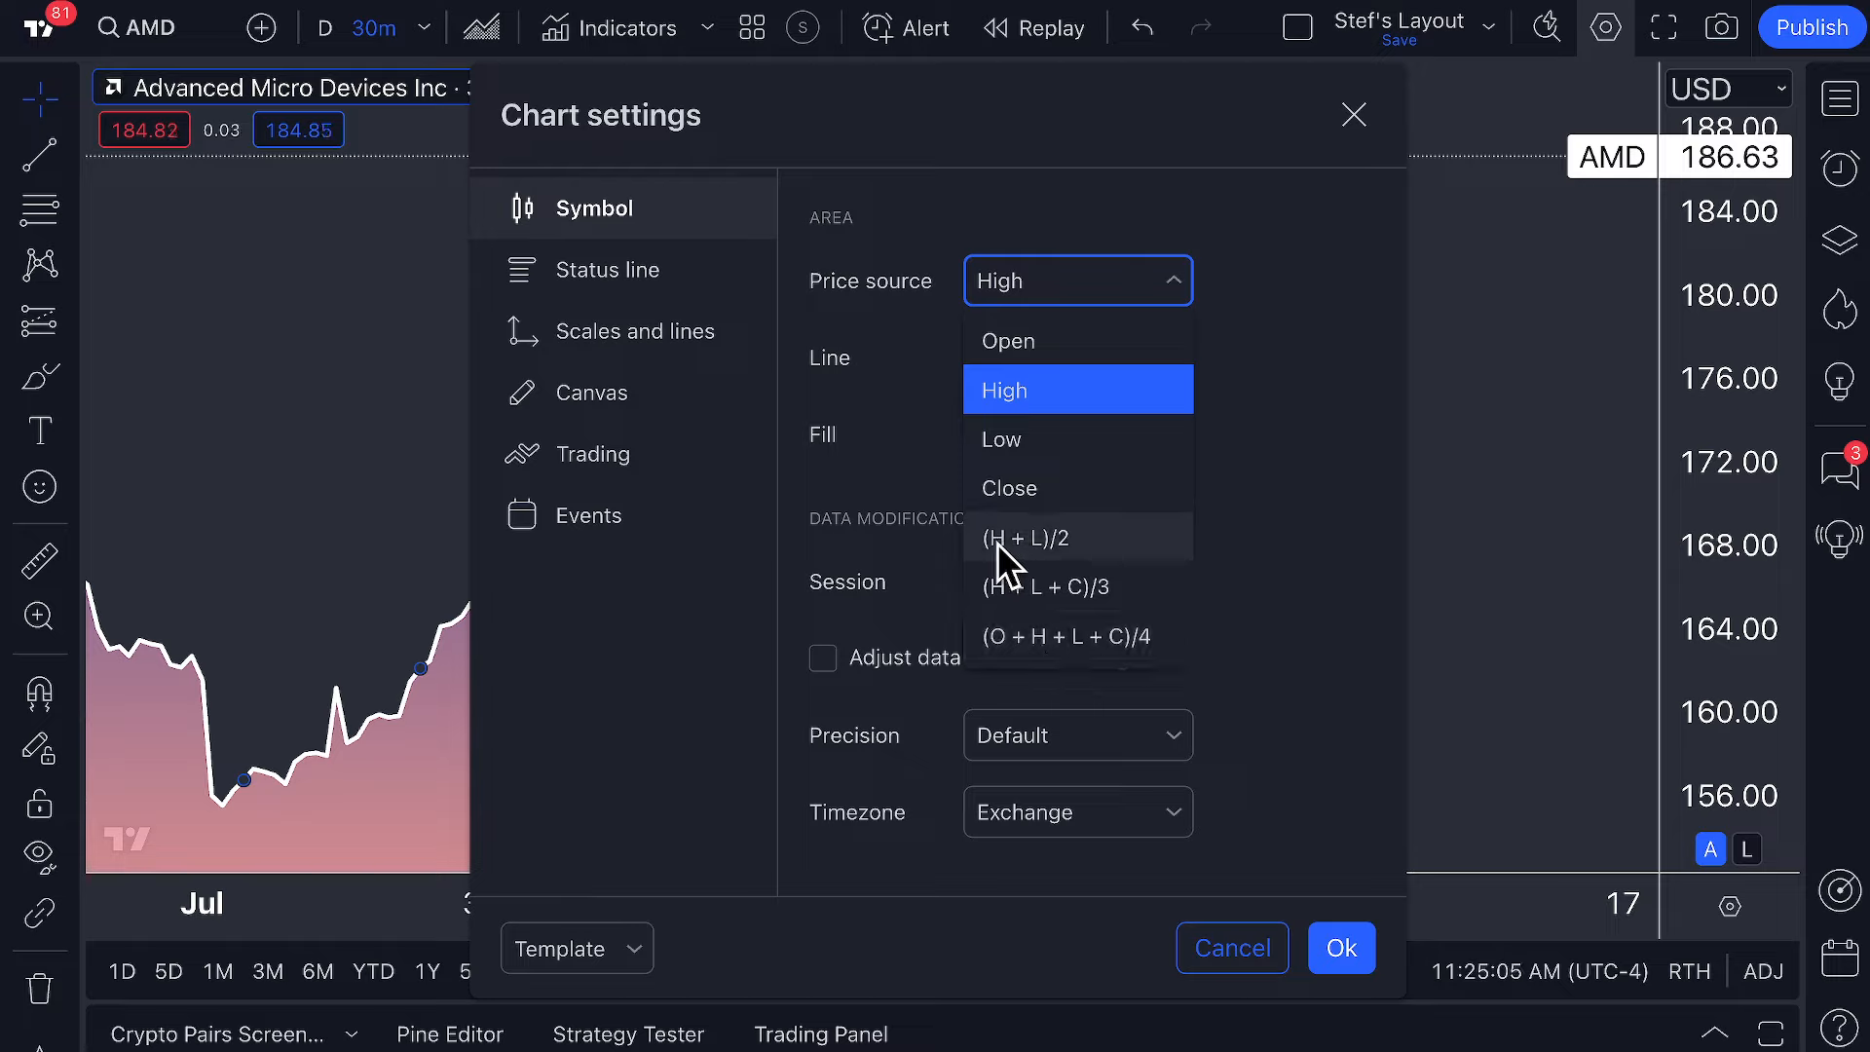
mouse_move(1046, 566)
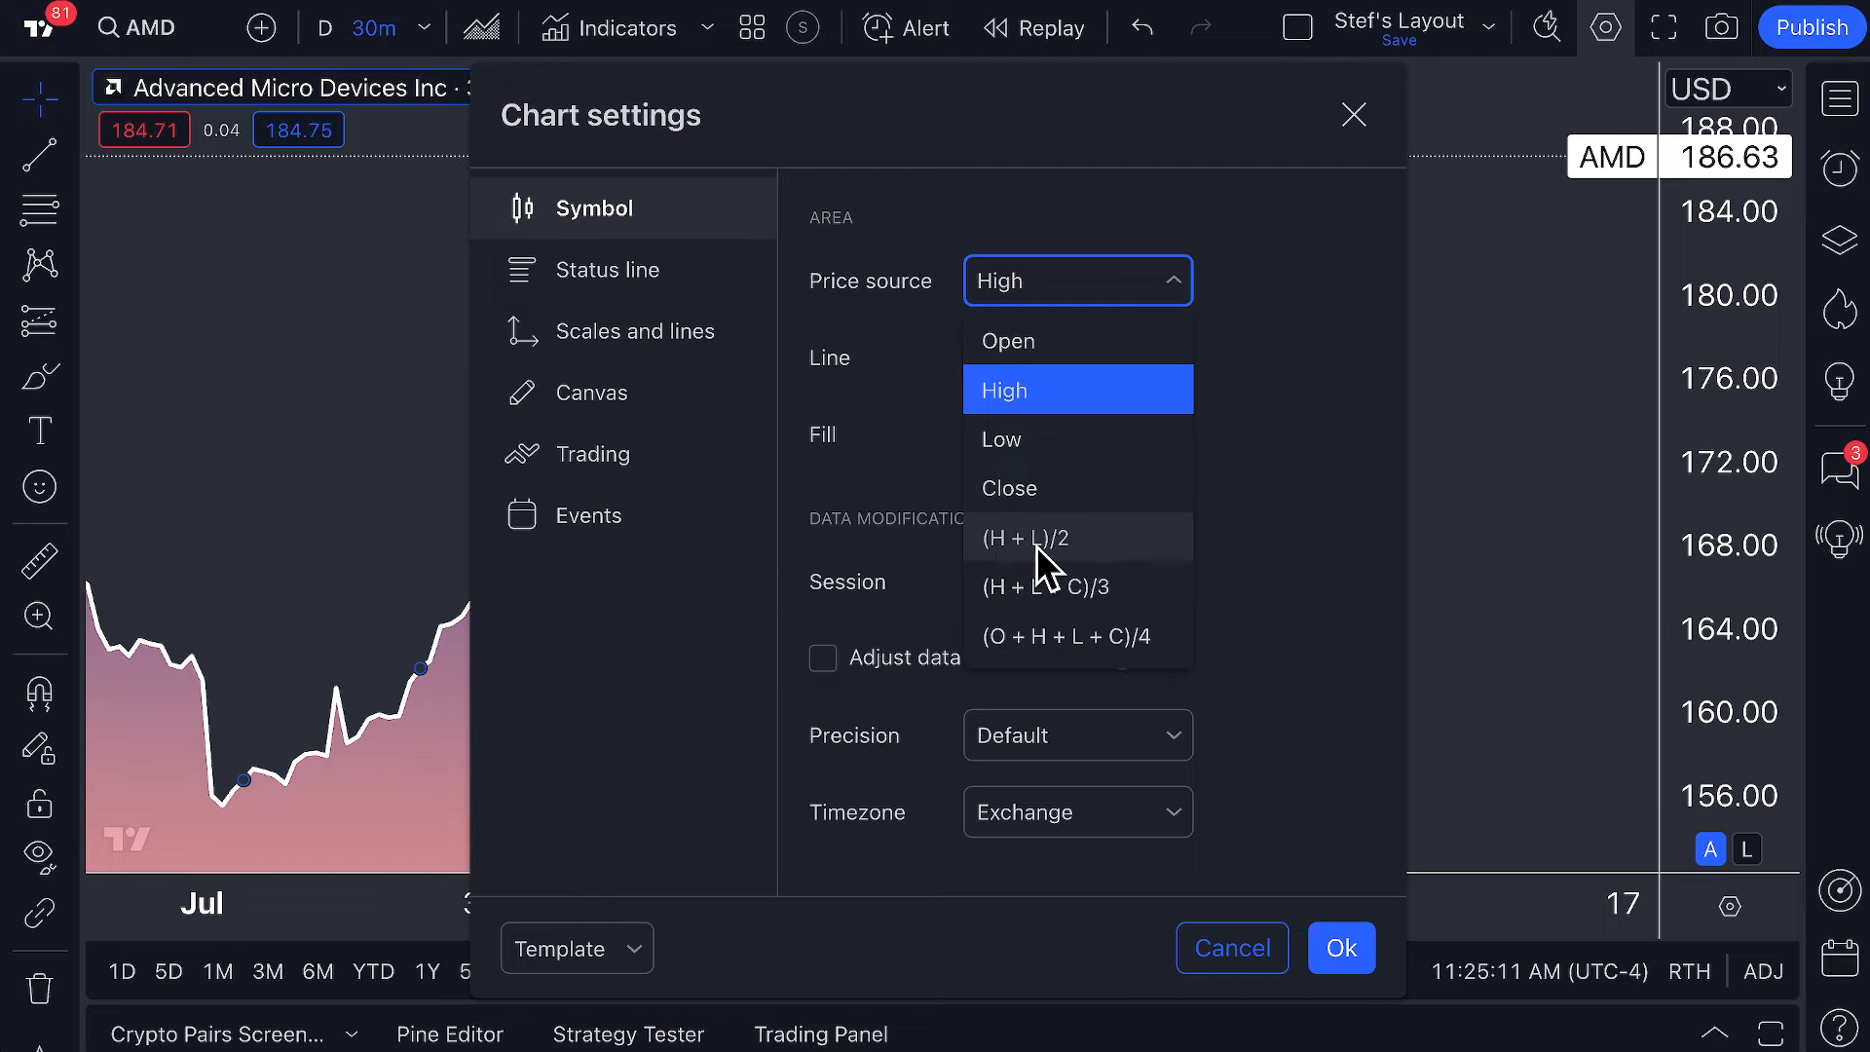
Choose (H + L)/2 as the price source and confirm with Ok.
click(1023, 538)
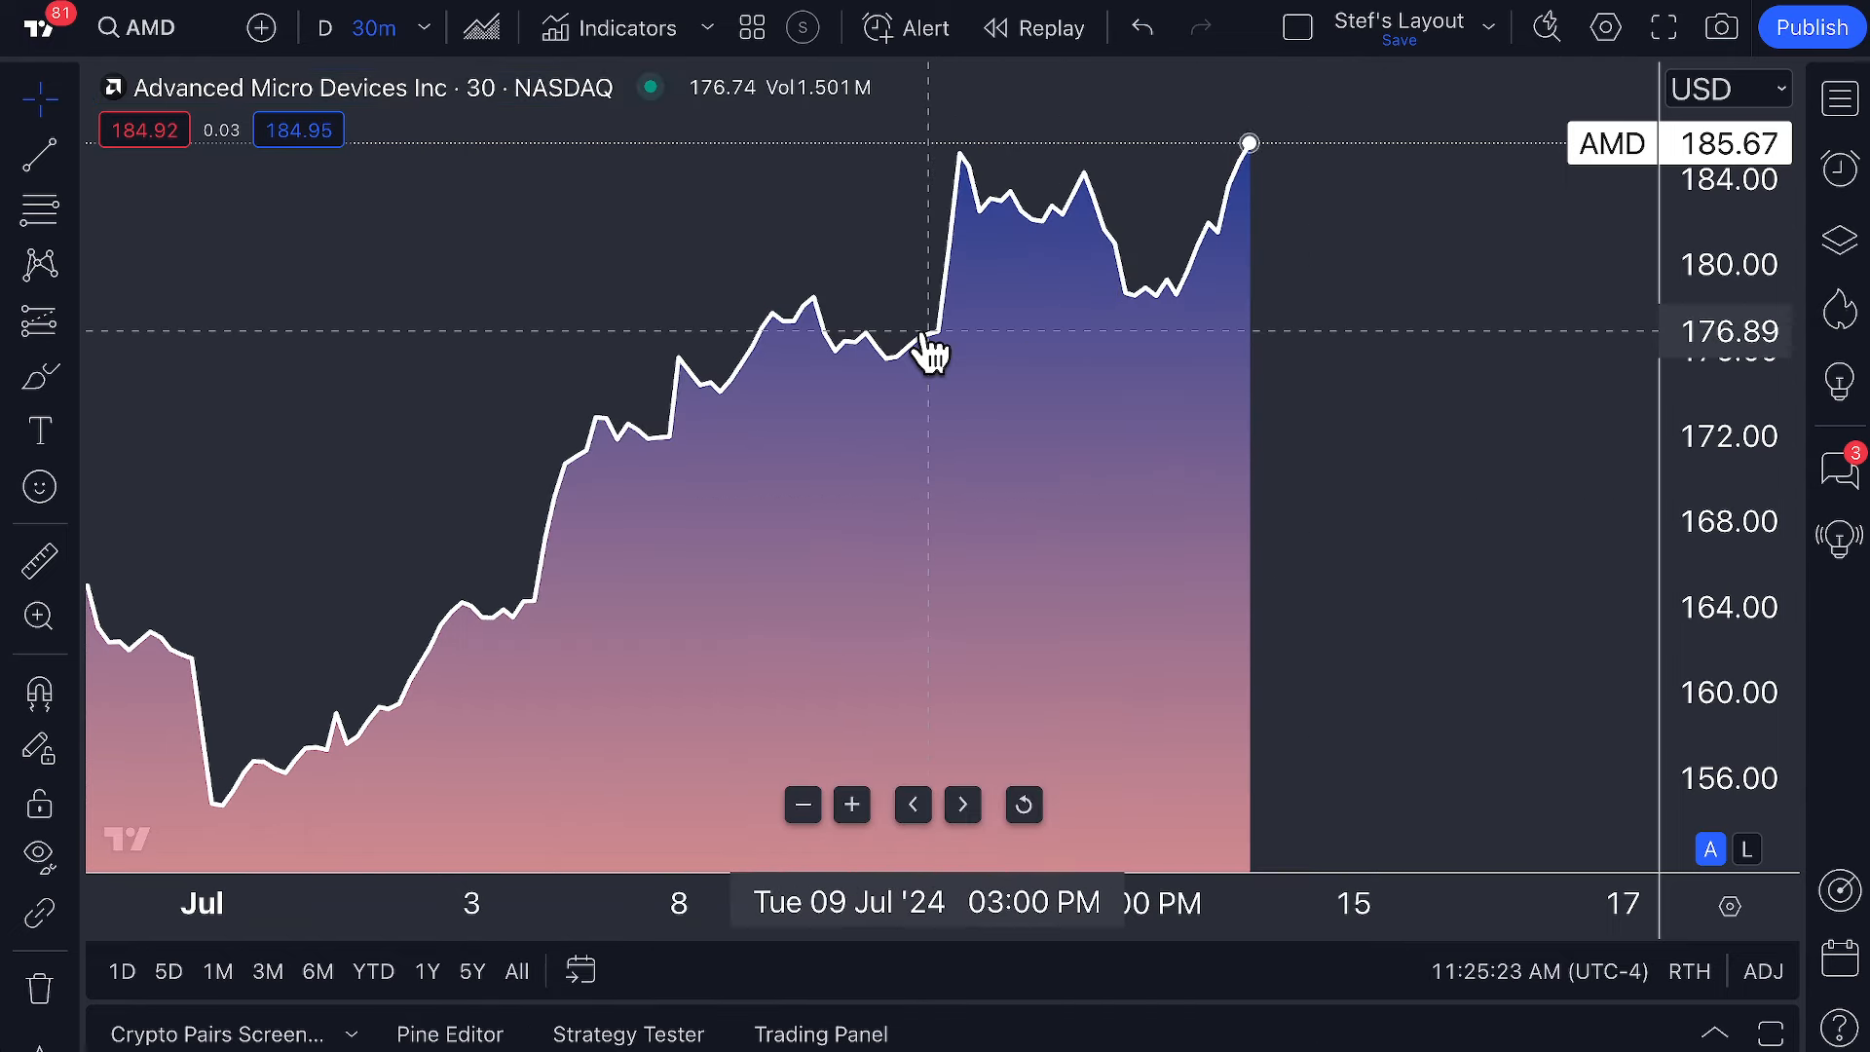
mouse_move(149, 28)
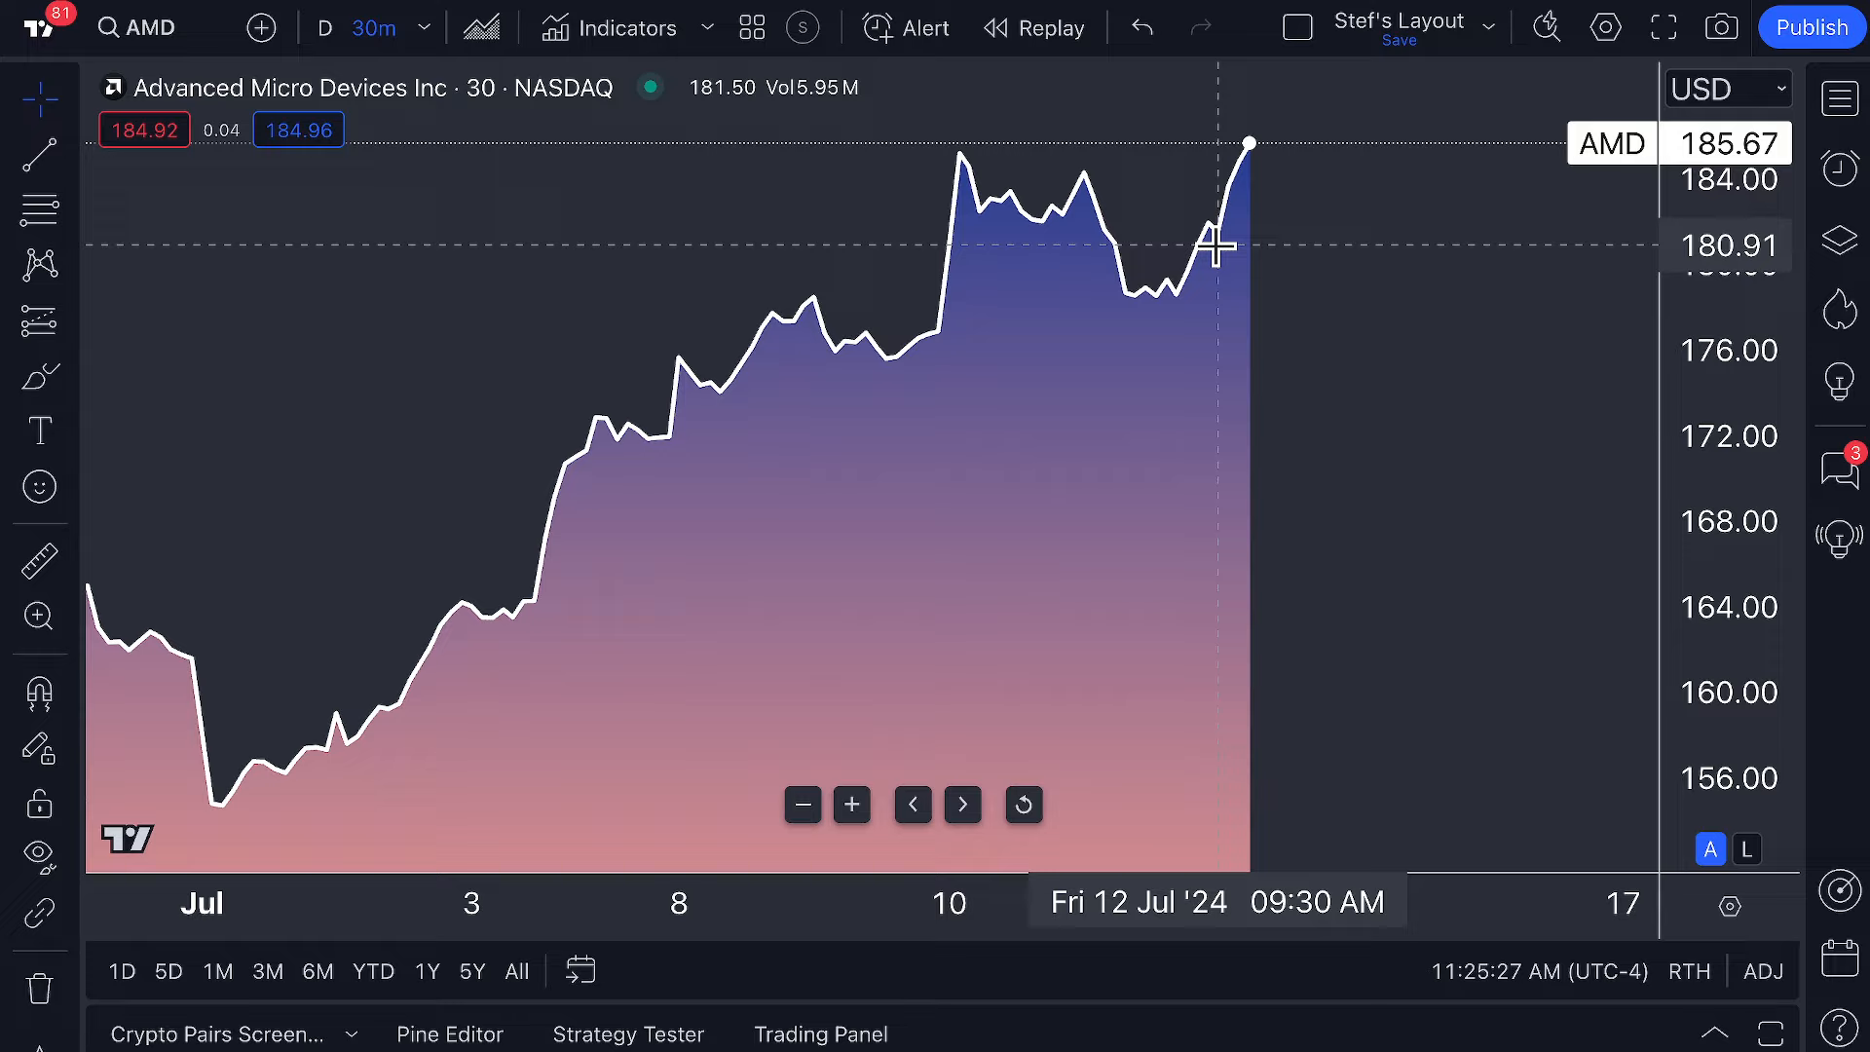
mouse_move(1243, 197)
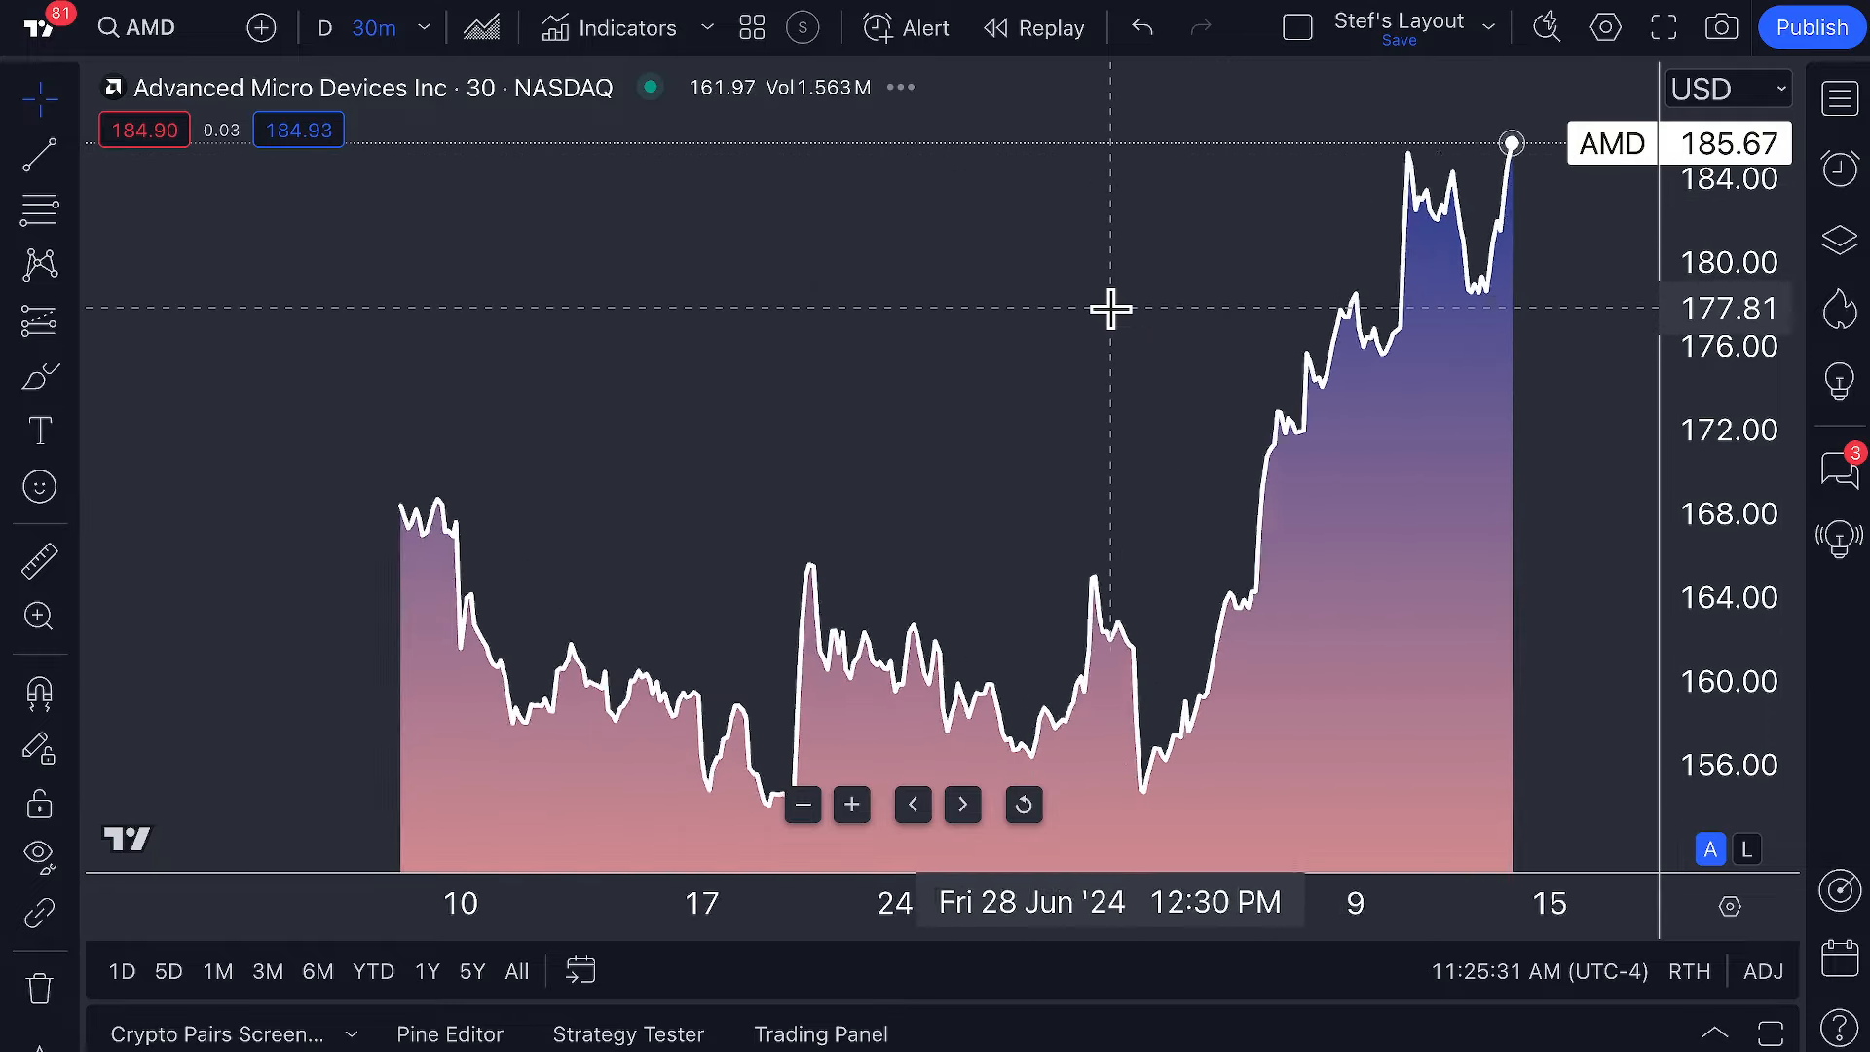
Pan the AMD 30-minute chart toward the recent July bars.
drag(1109, 308, 960, 308)
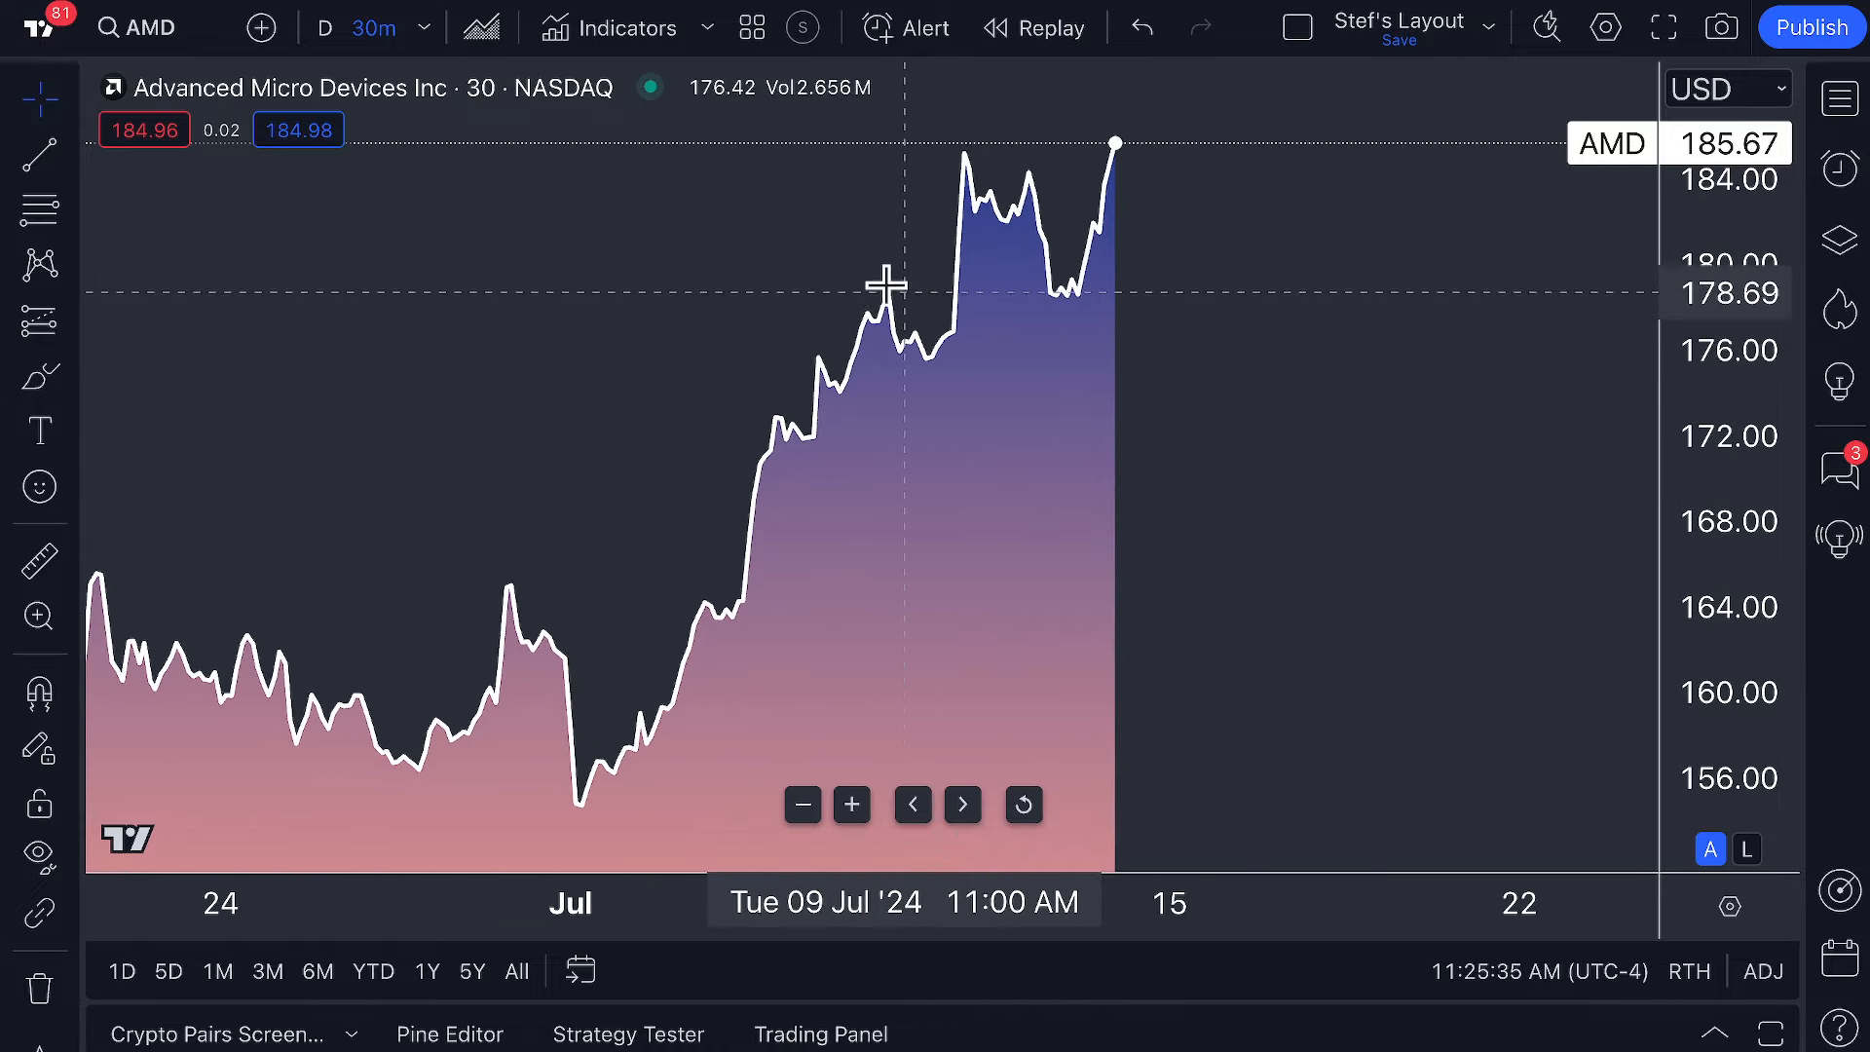
mouse_move(649, 171)
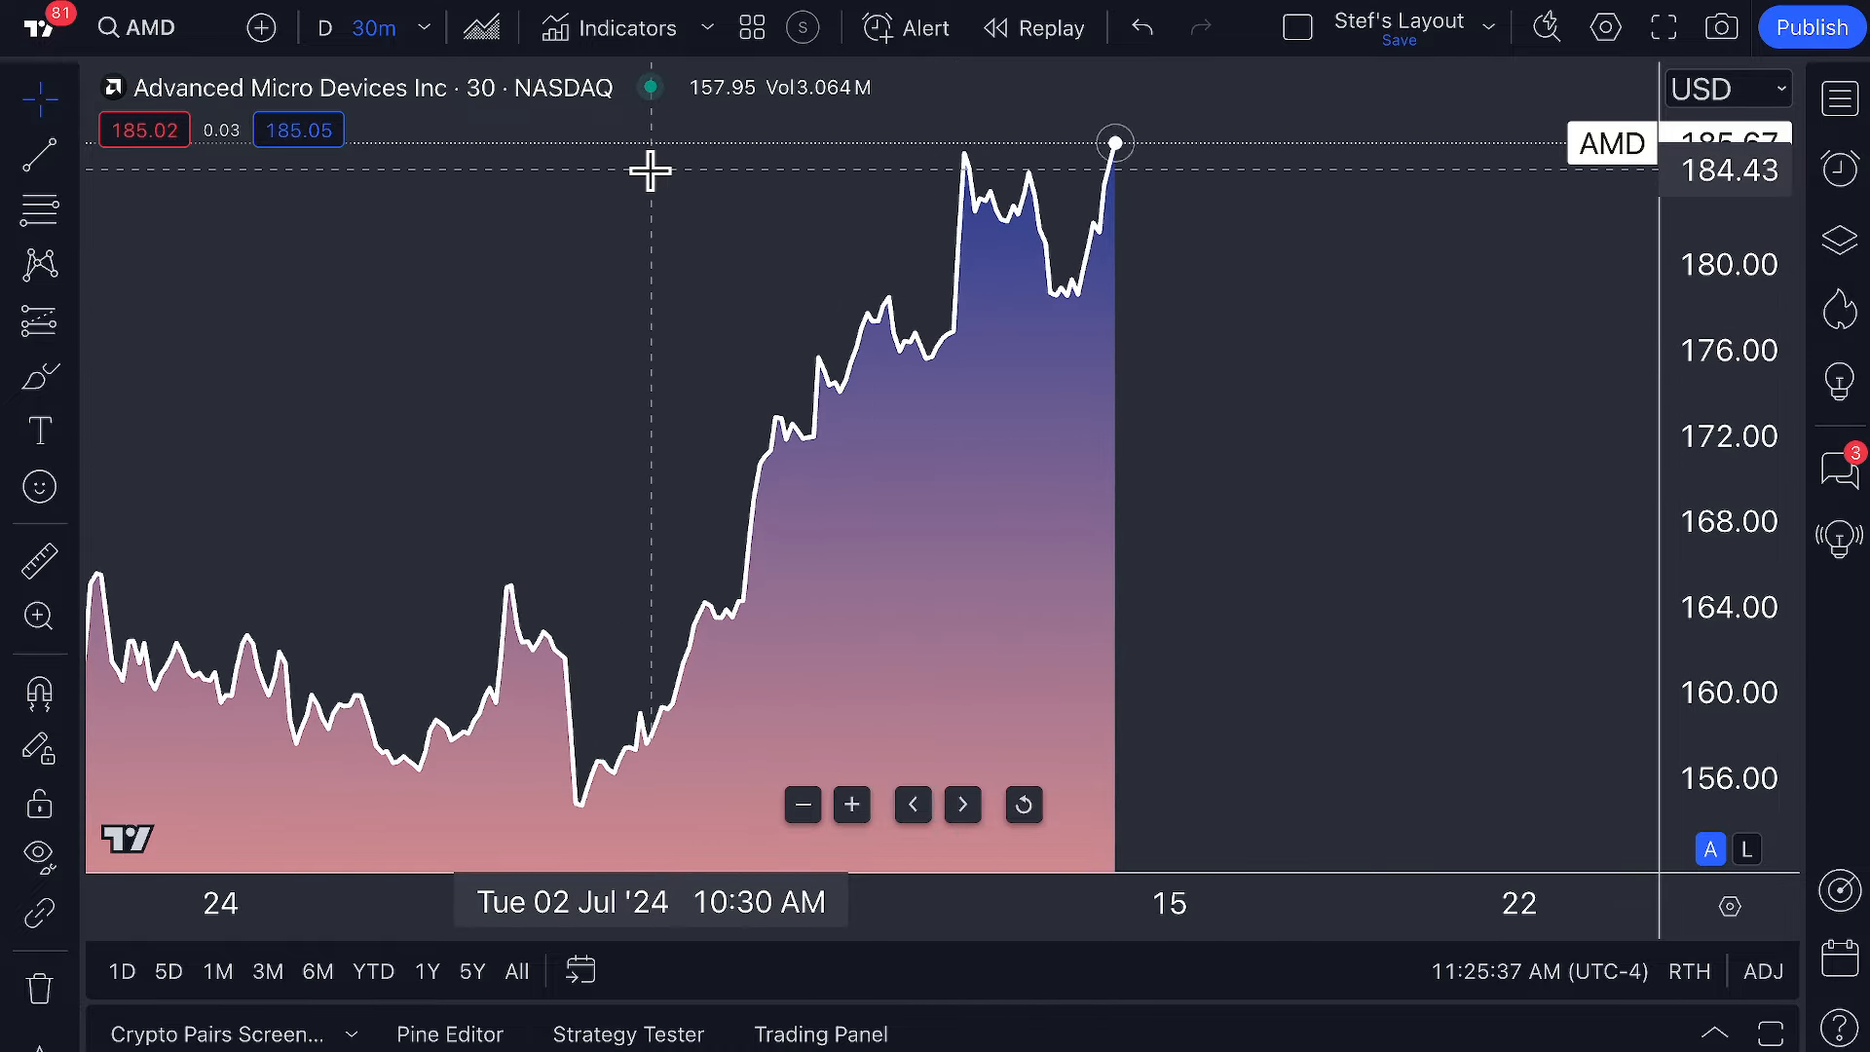
mouse_move(840, 546)
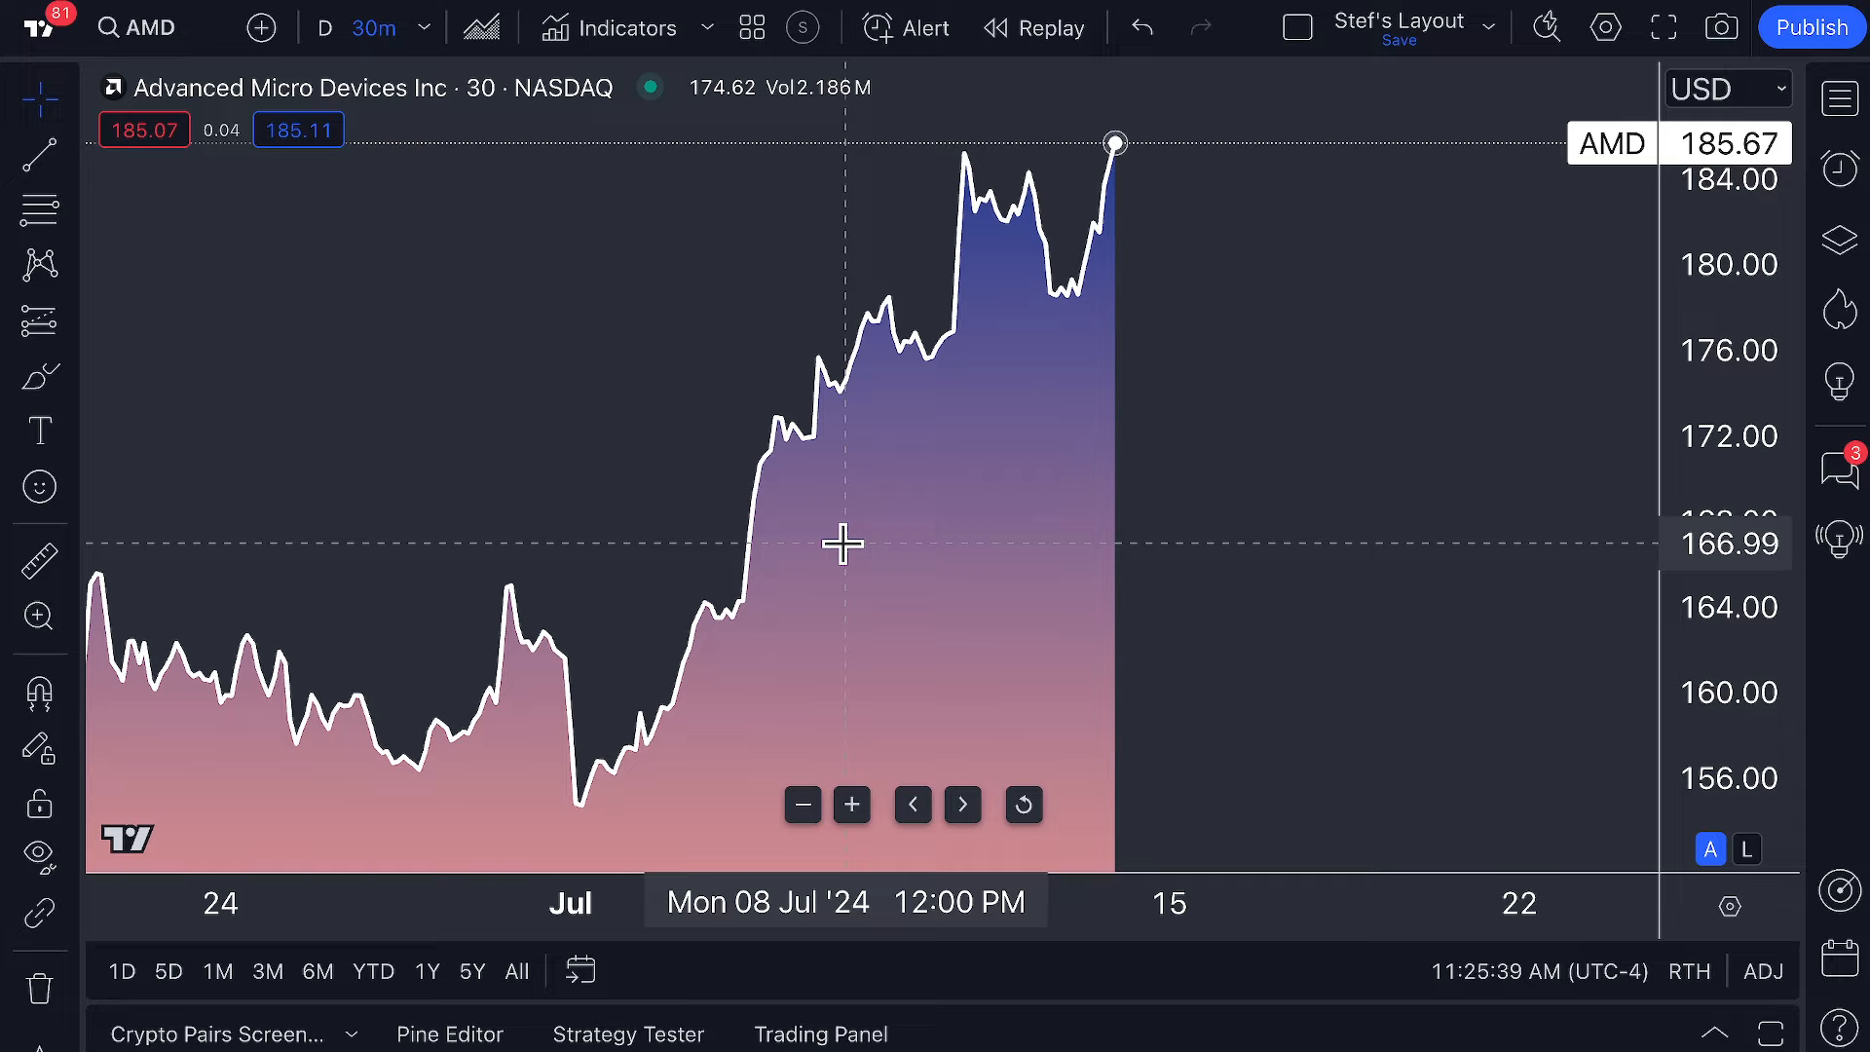
mouse_move(823, 430)
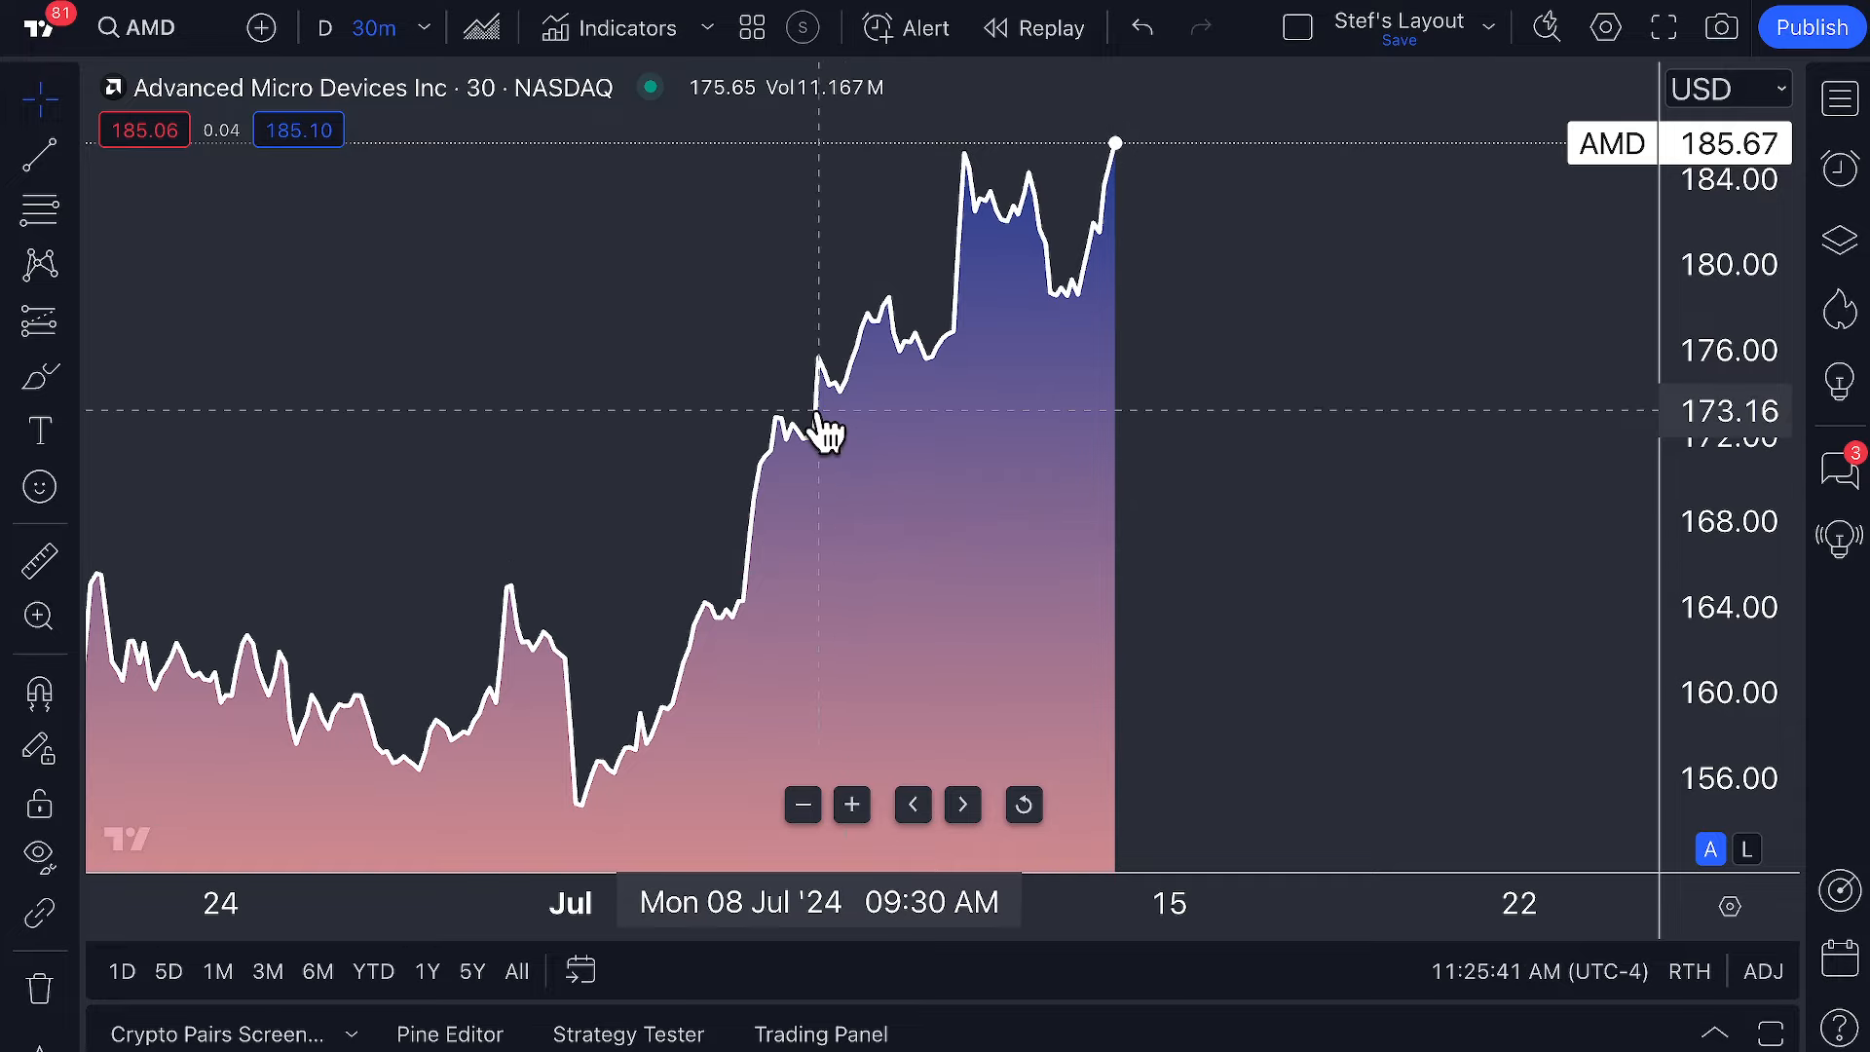
mouse_move(1120, 155)
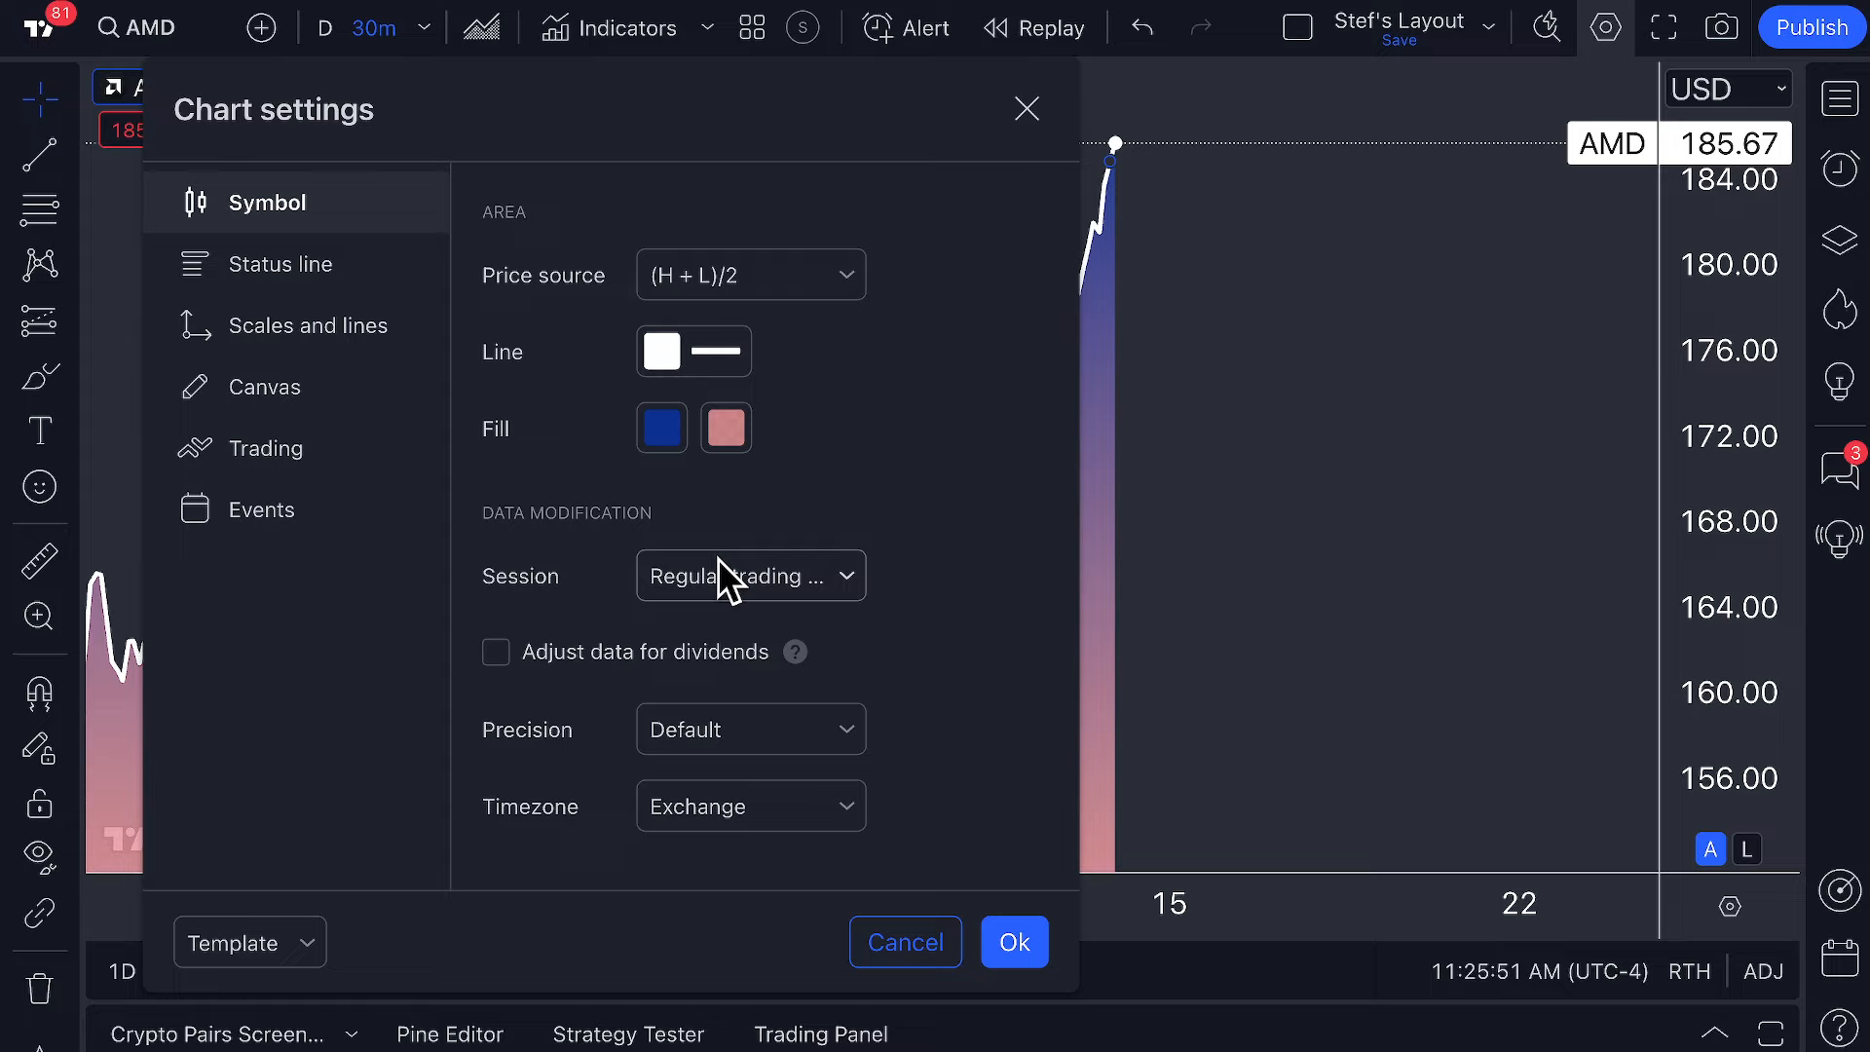
click(749, 574)
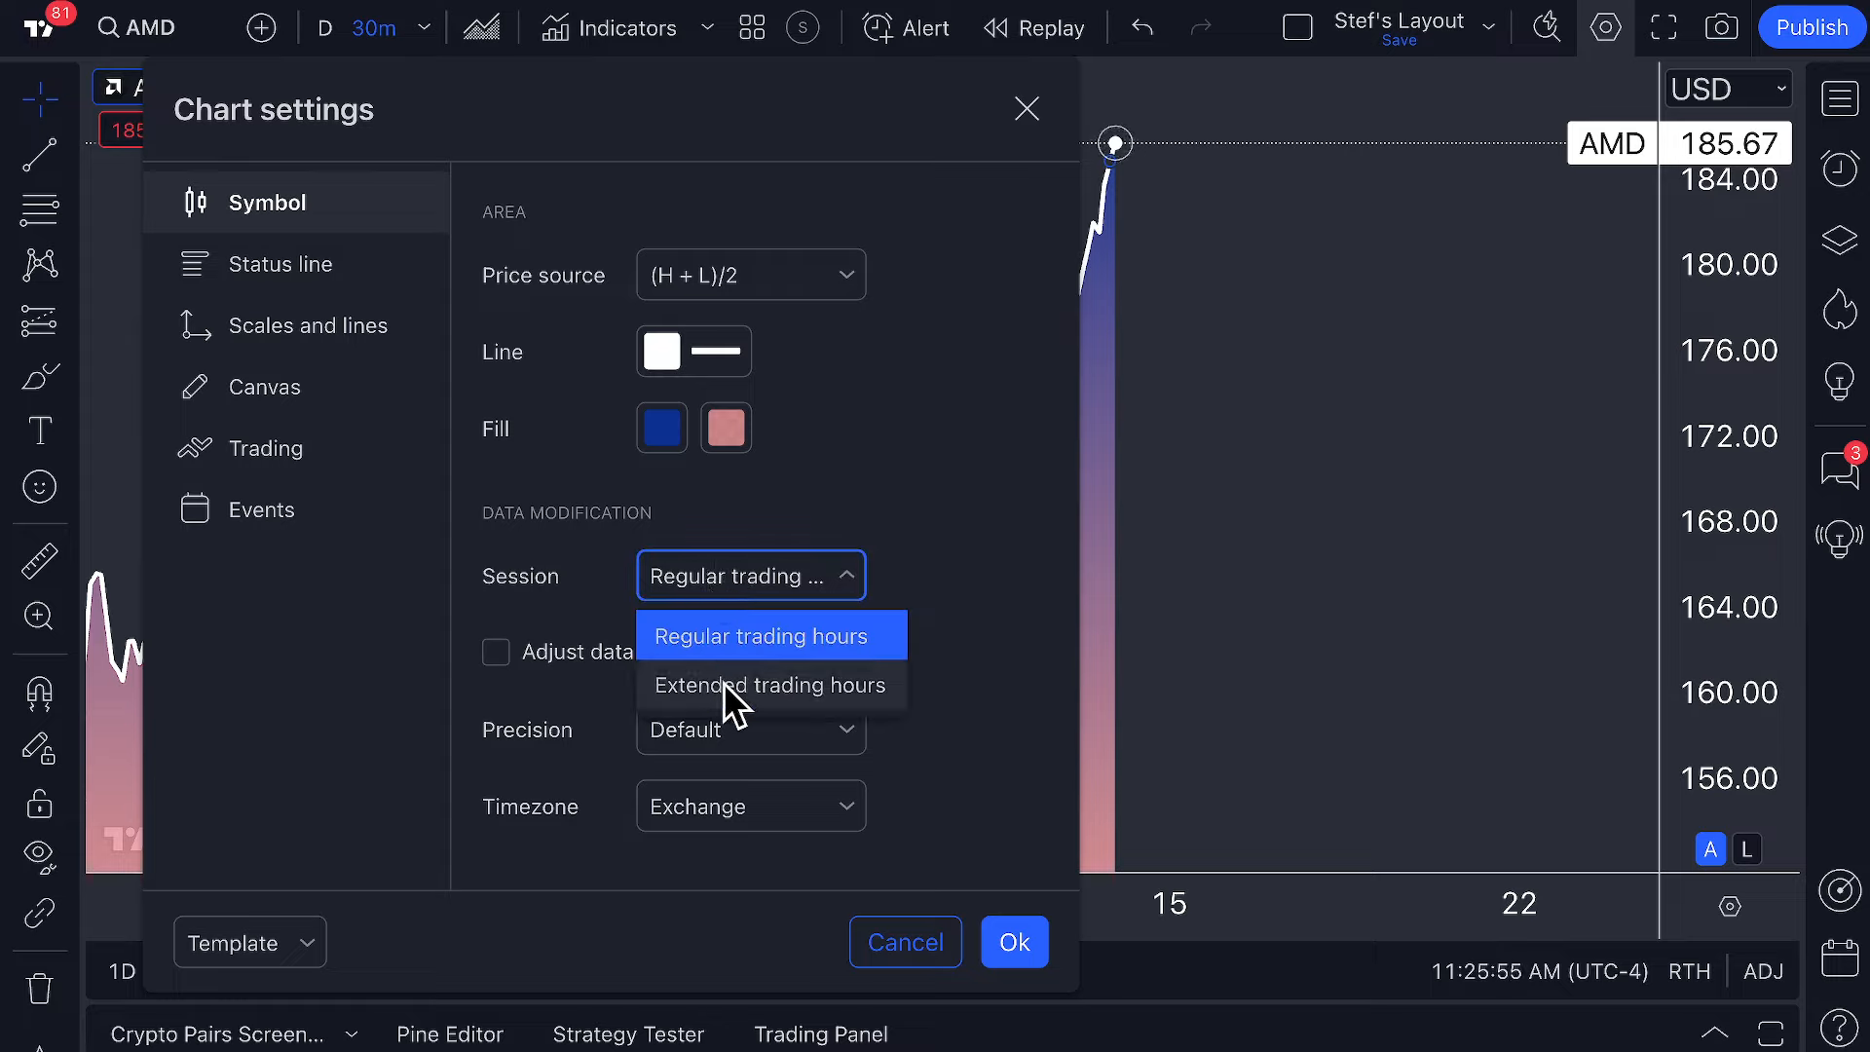
click(769, 634)
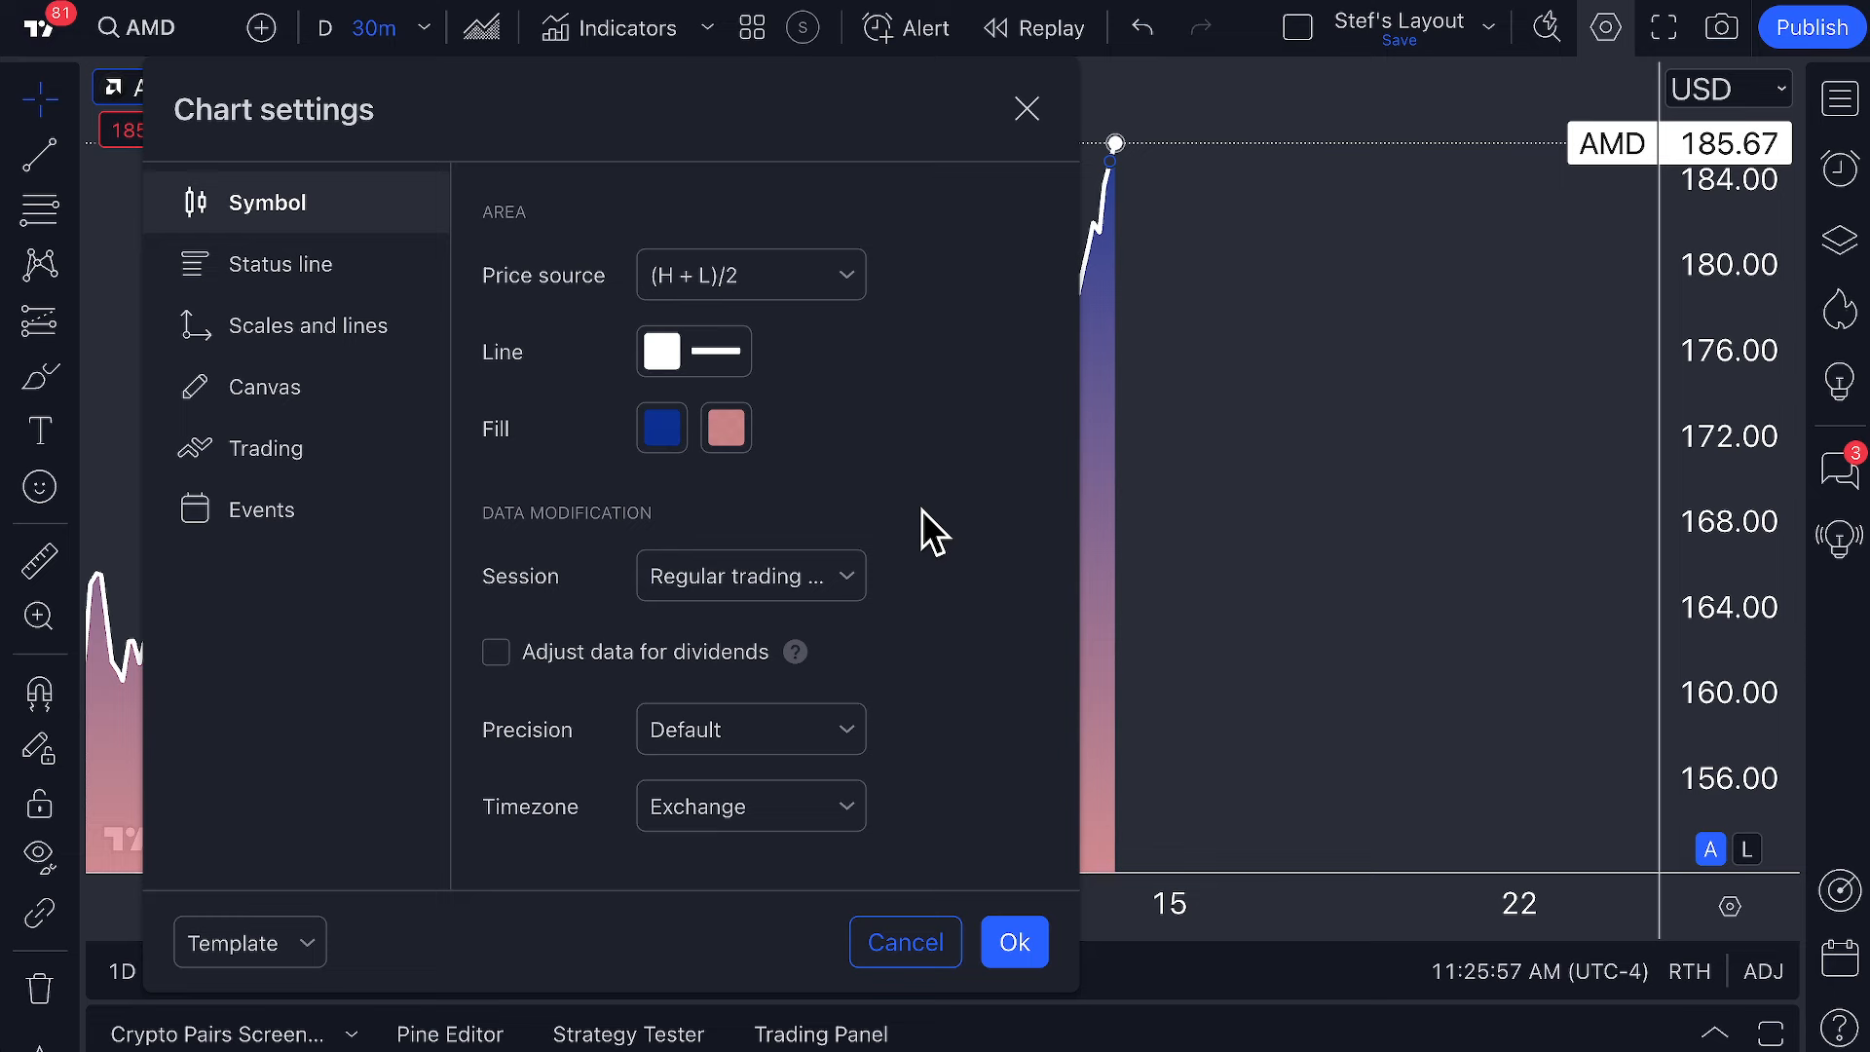
click(749, 805)
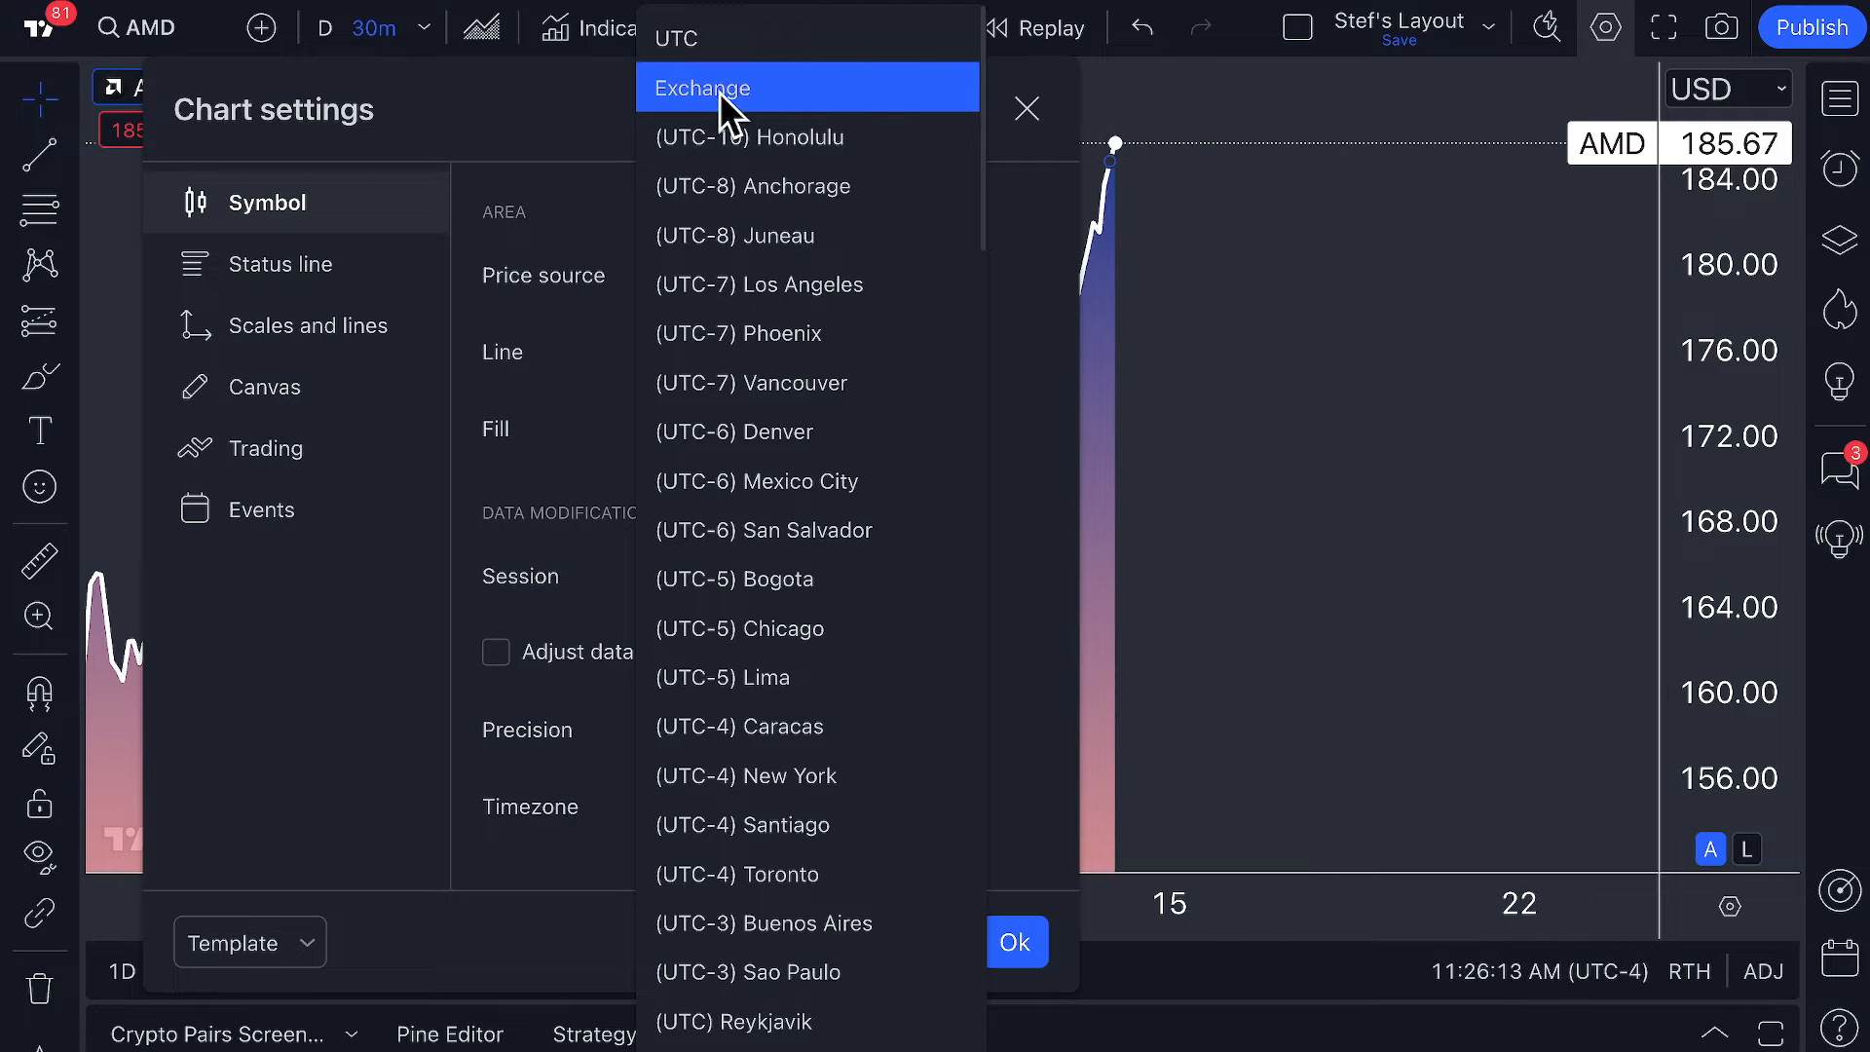
scroll(down, 3)
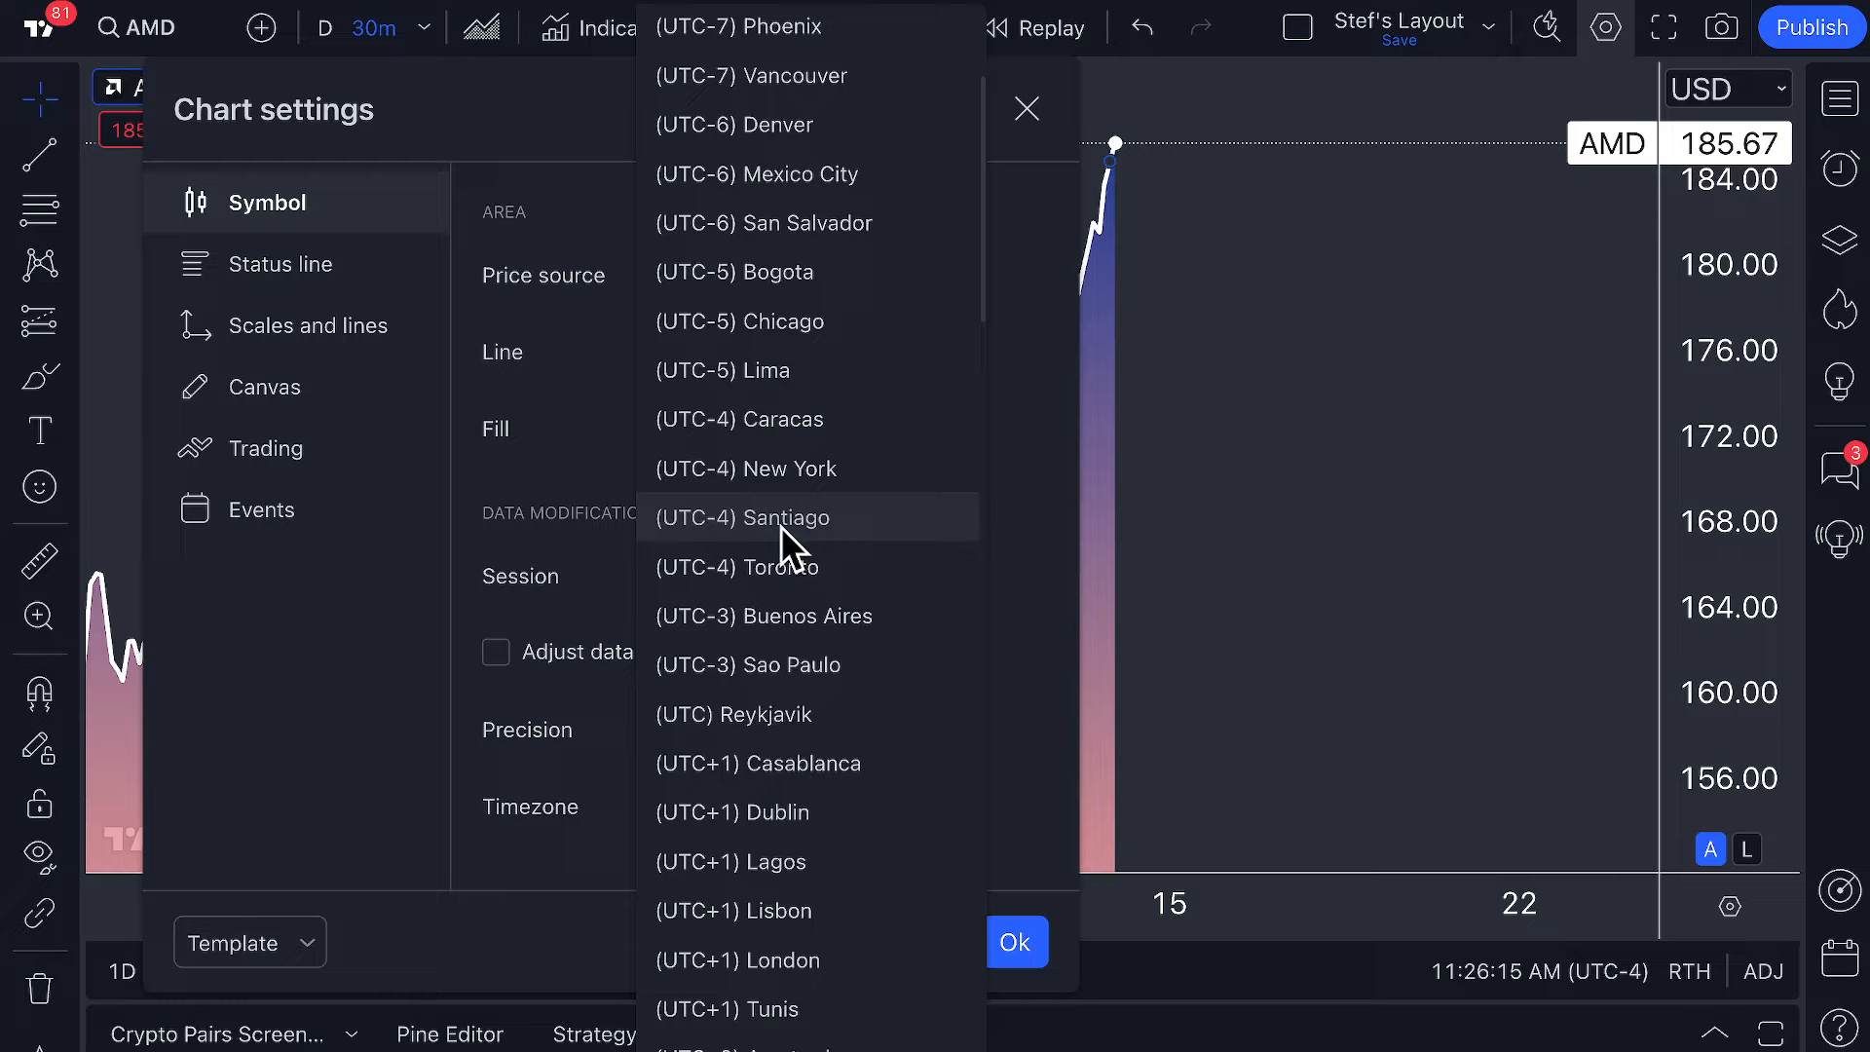
scroll(down, 3)
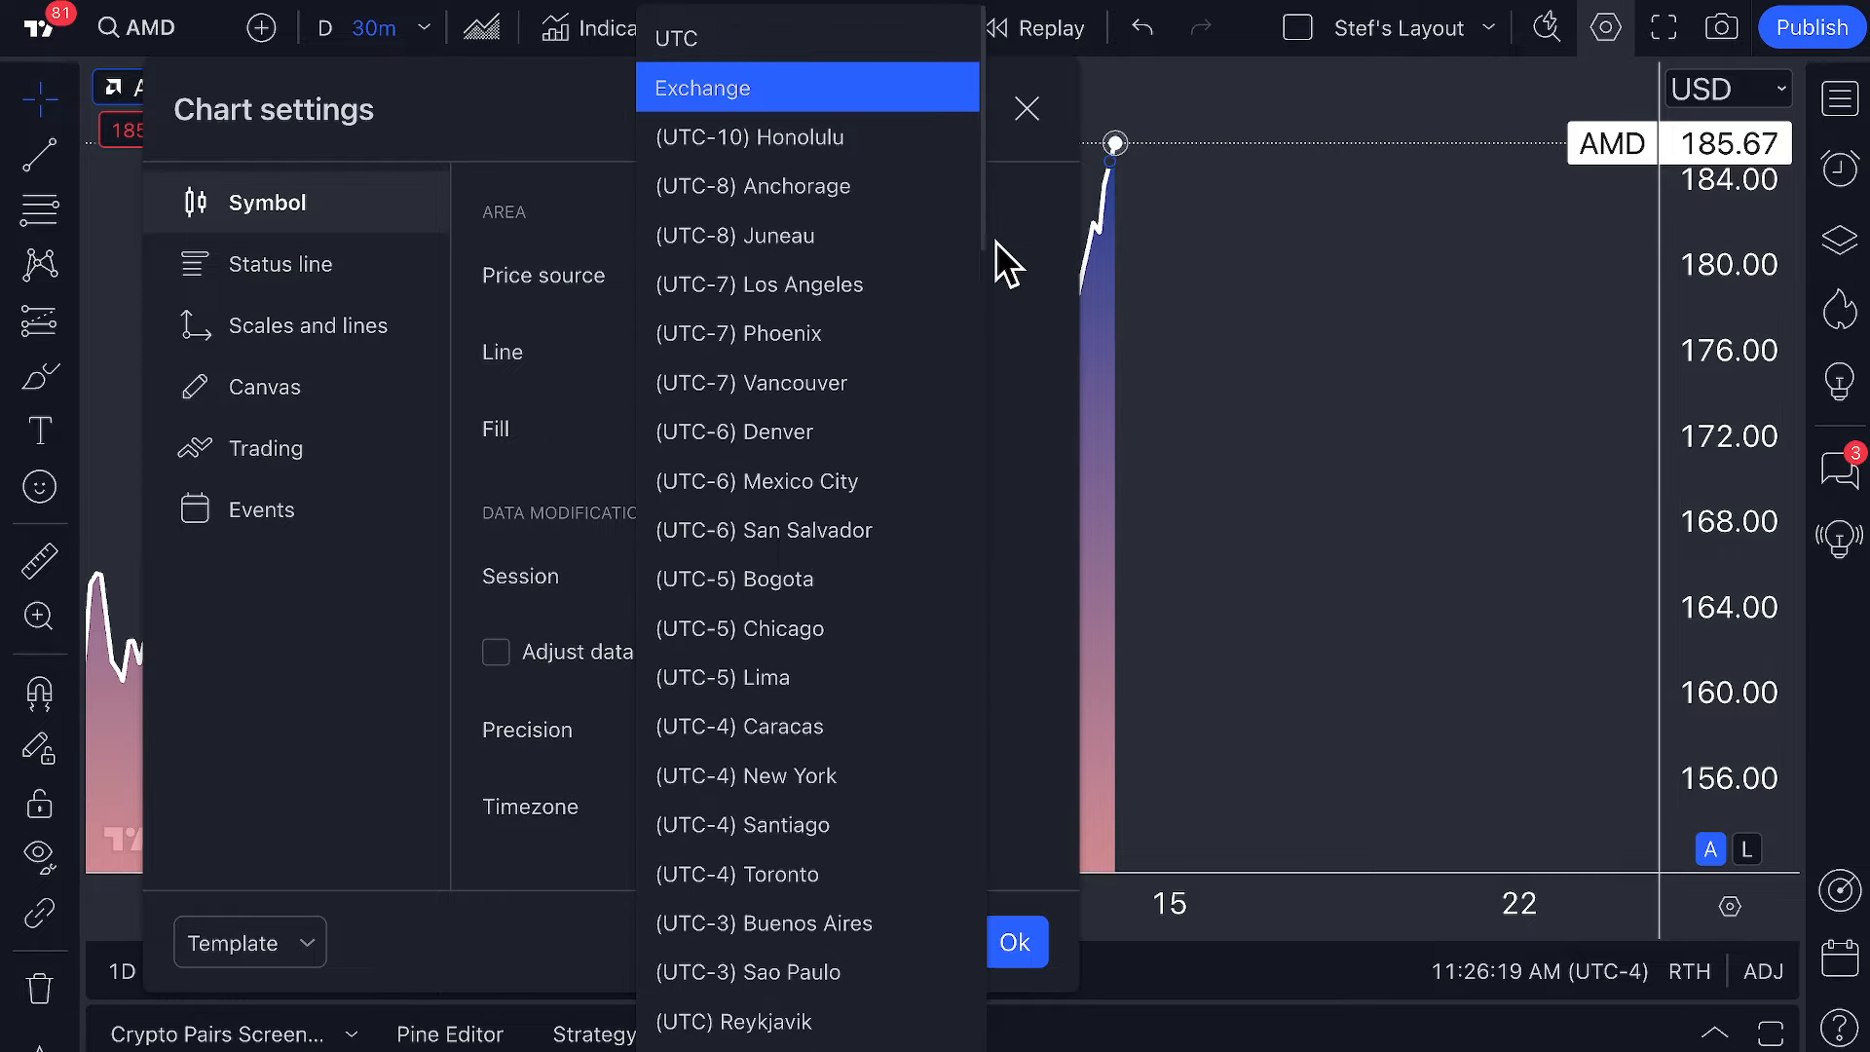
click(1024, 107)
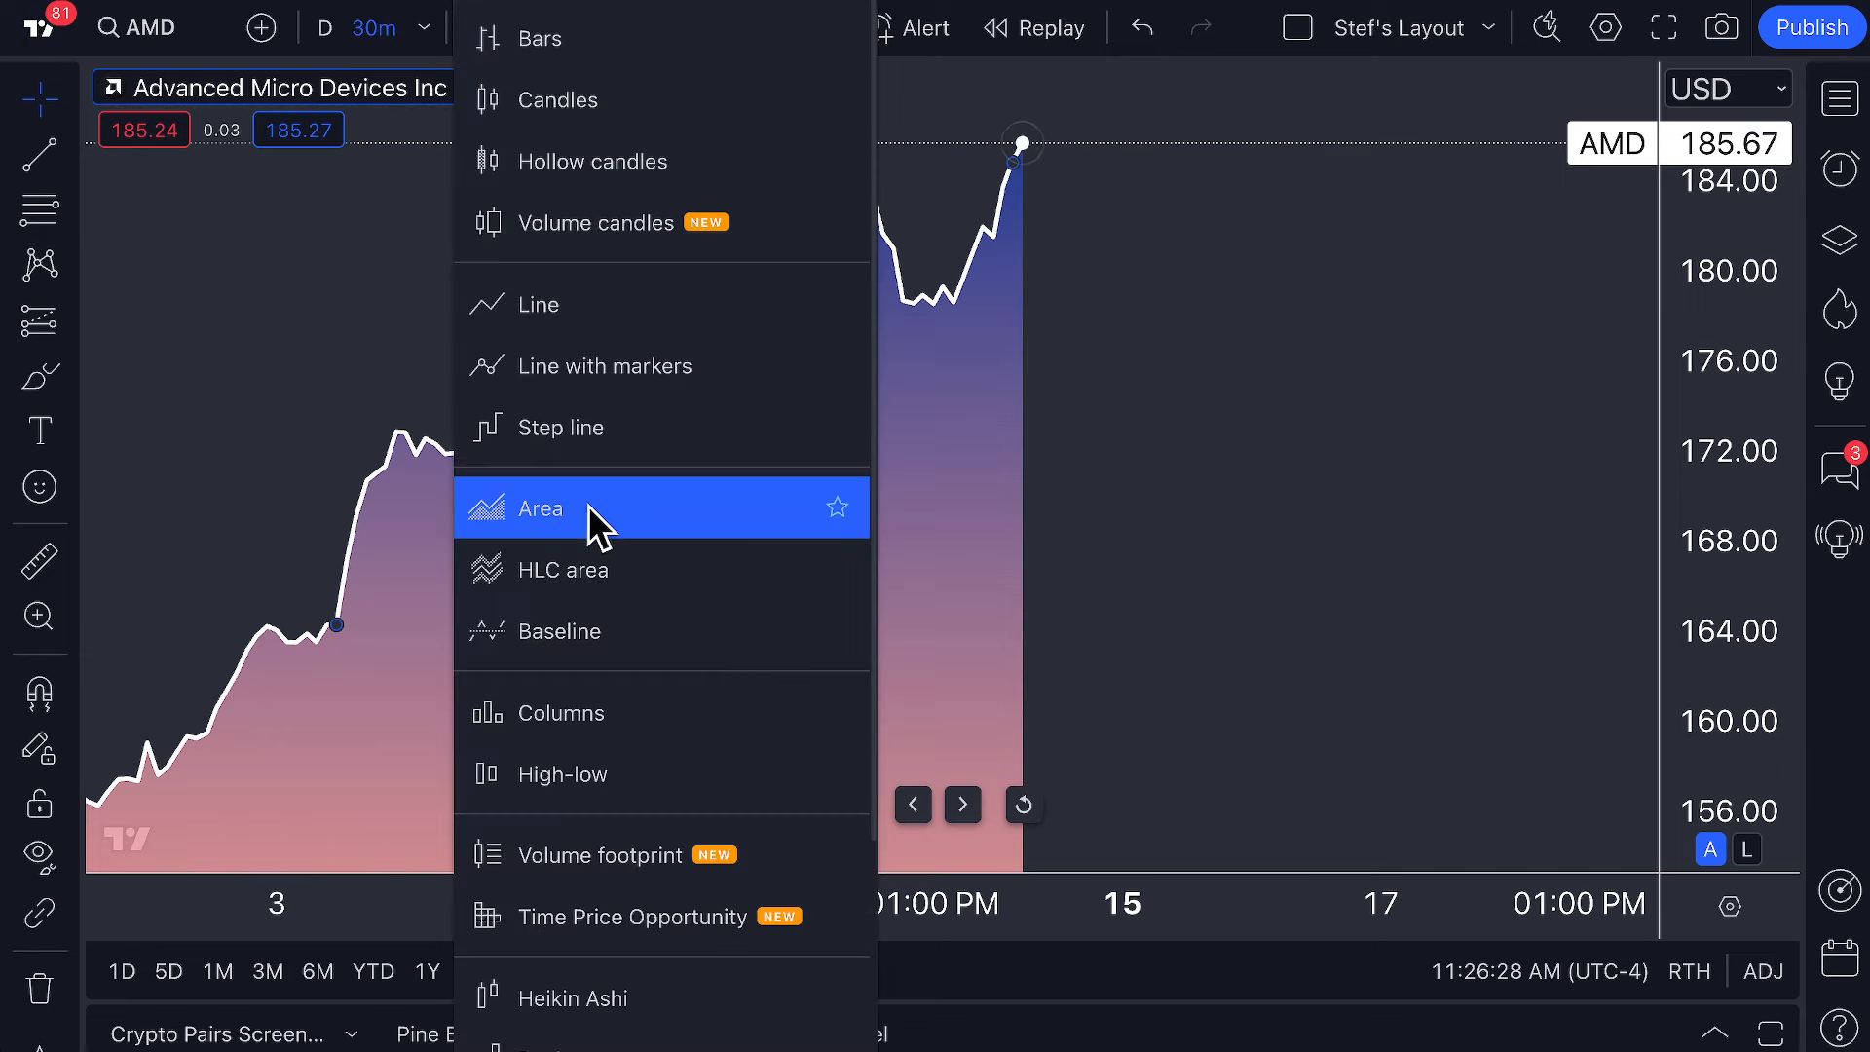
mouse_move(565, 531)
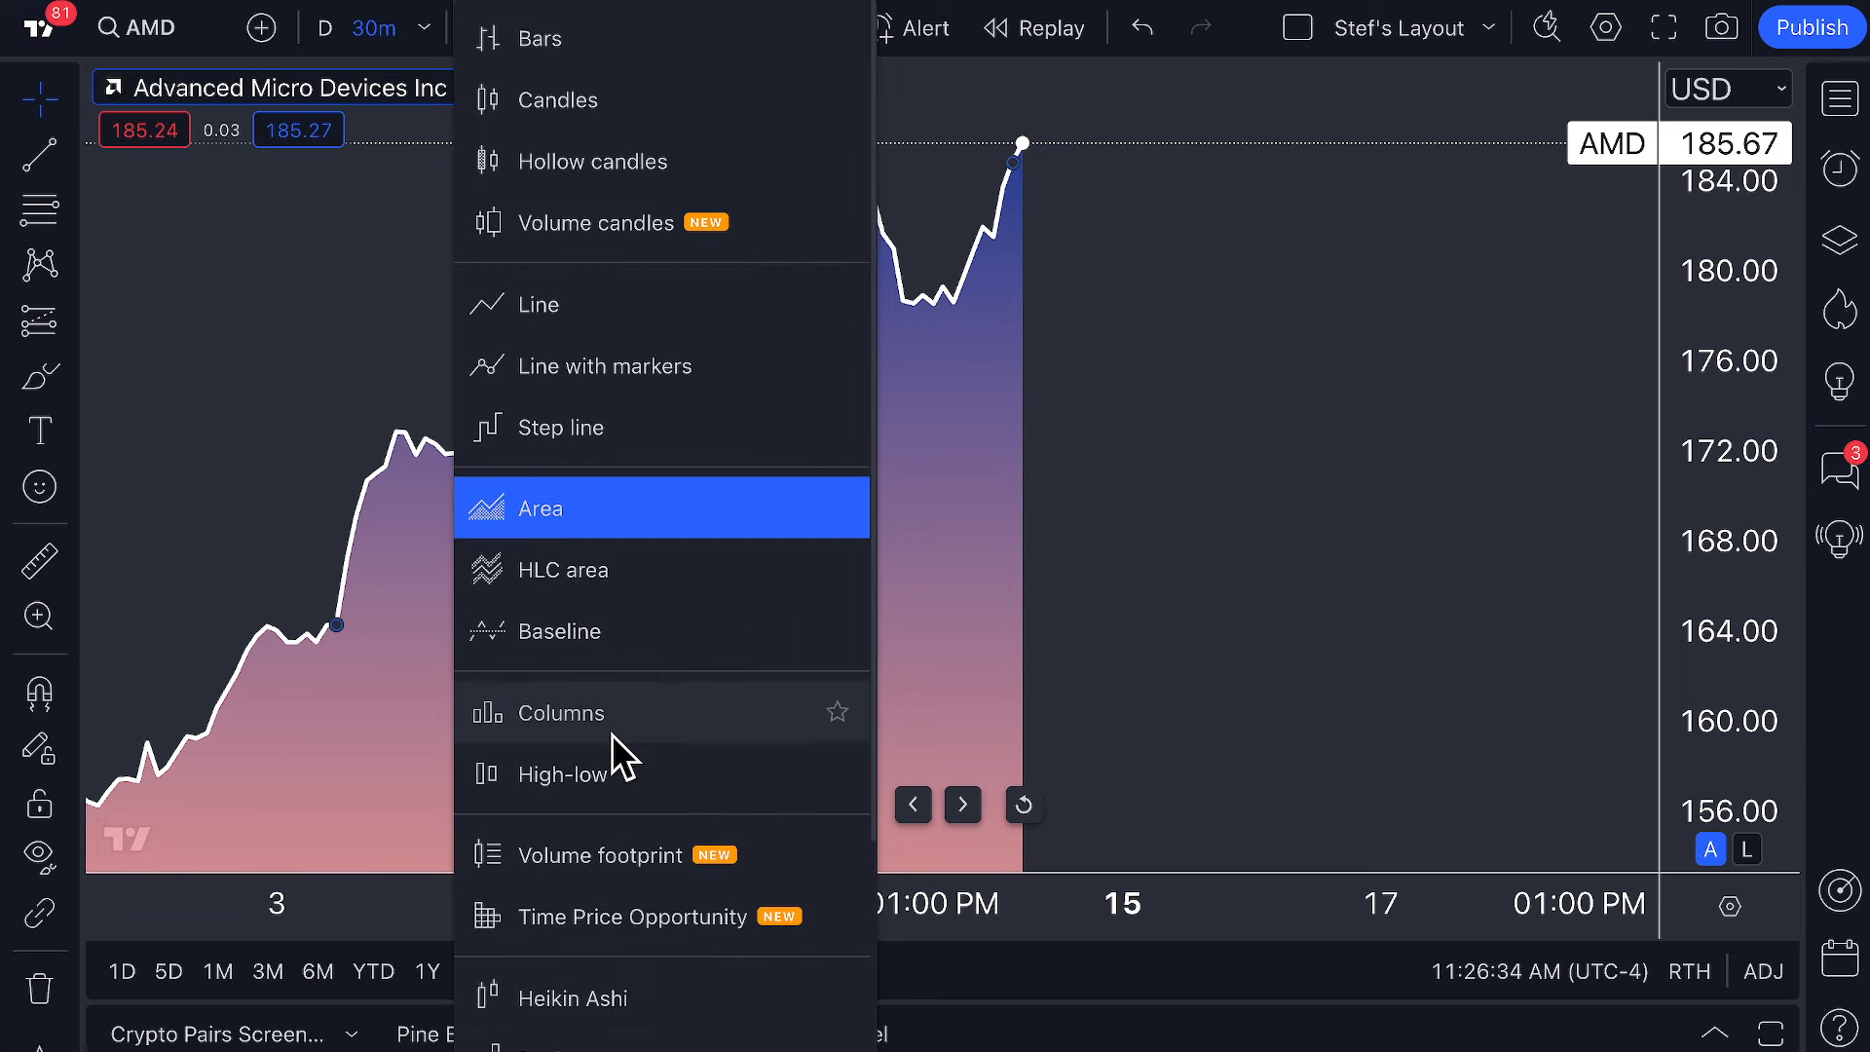
mouse_move(662, 524)
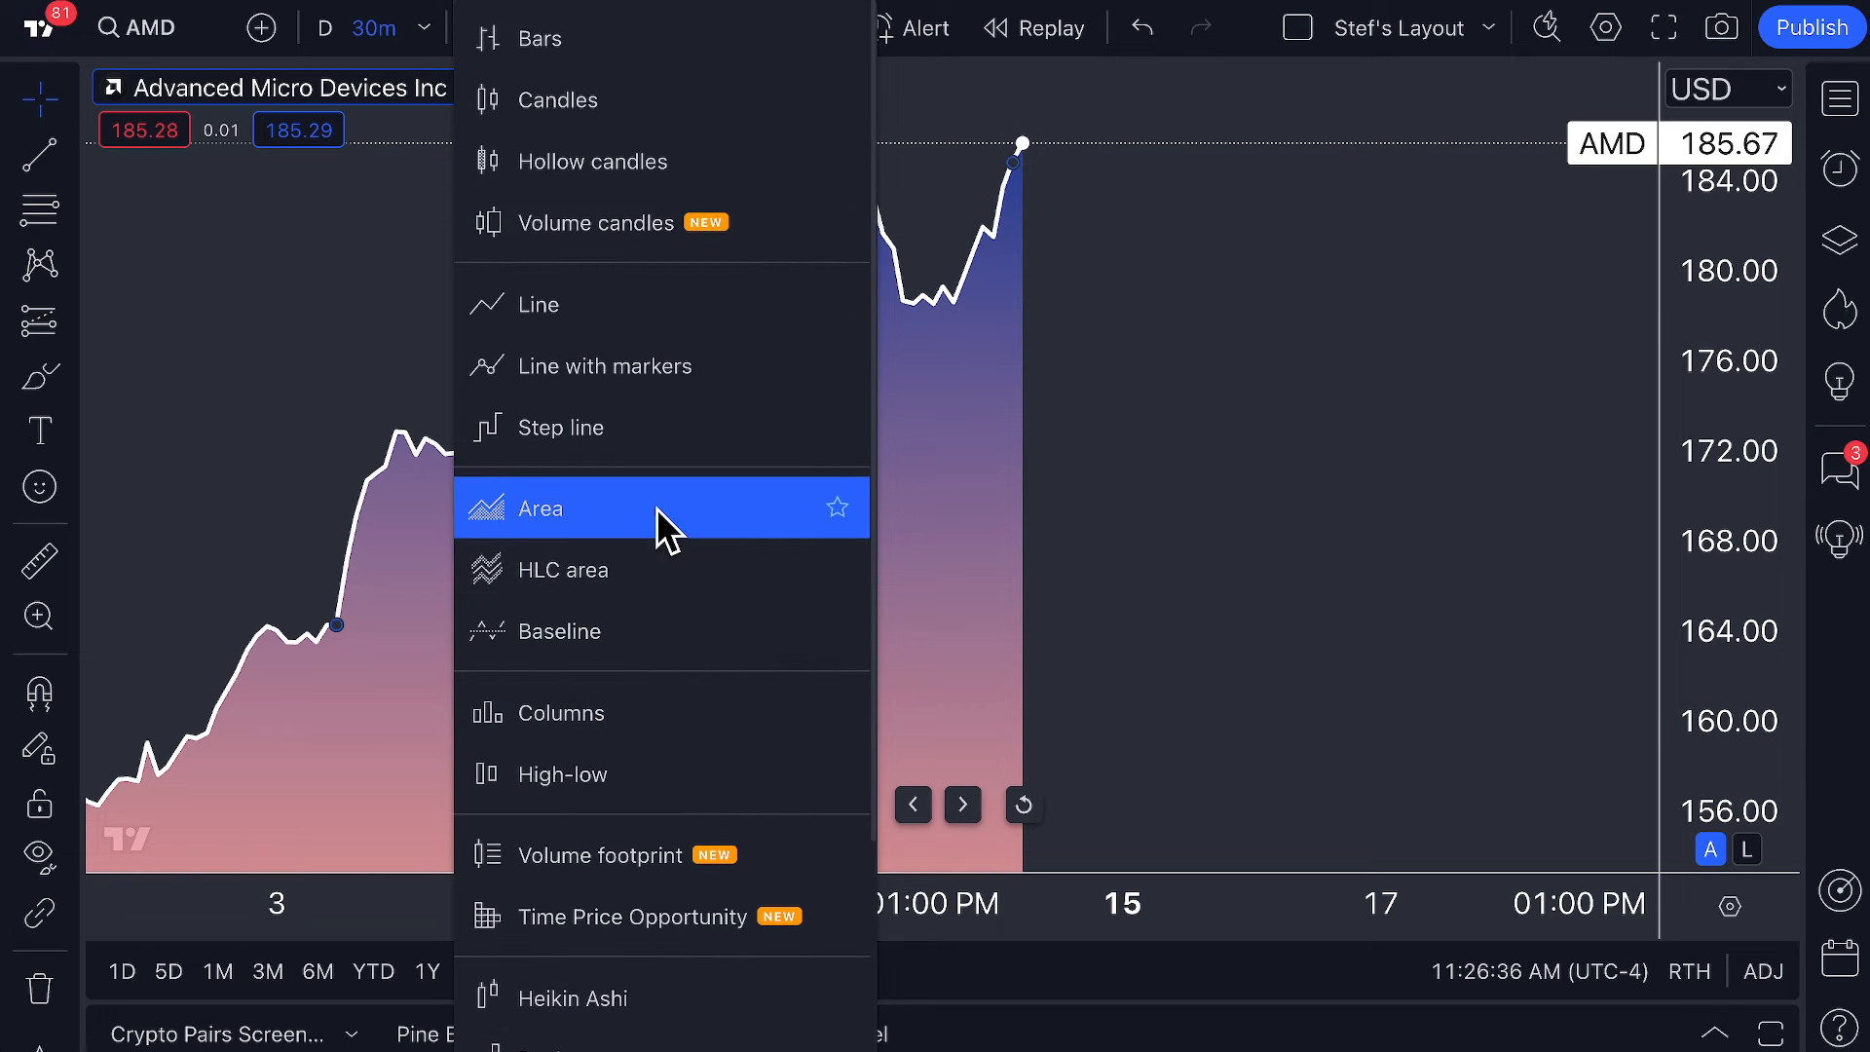
click(539, 509)
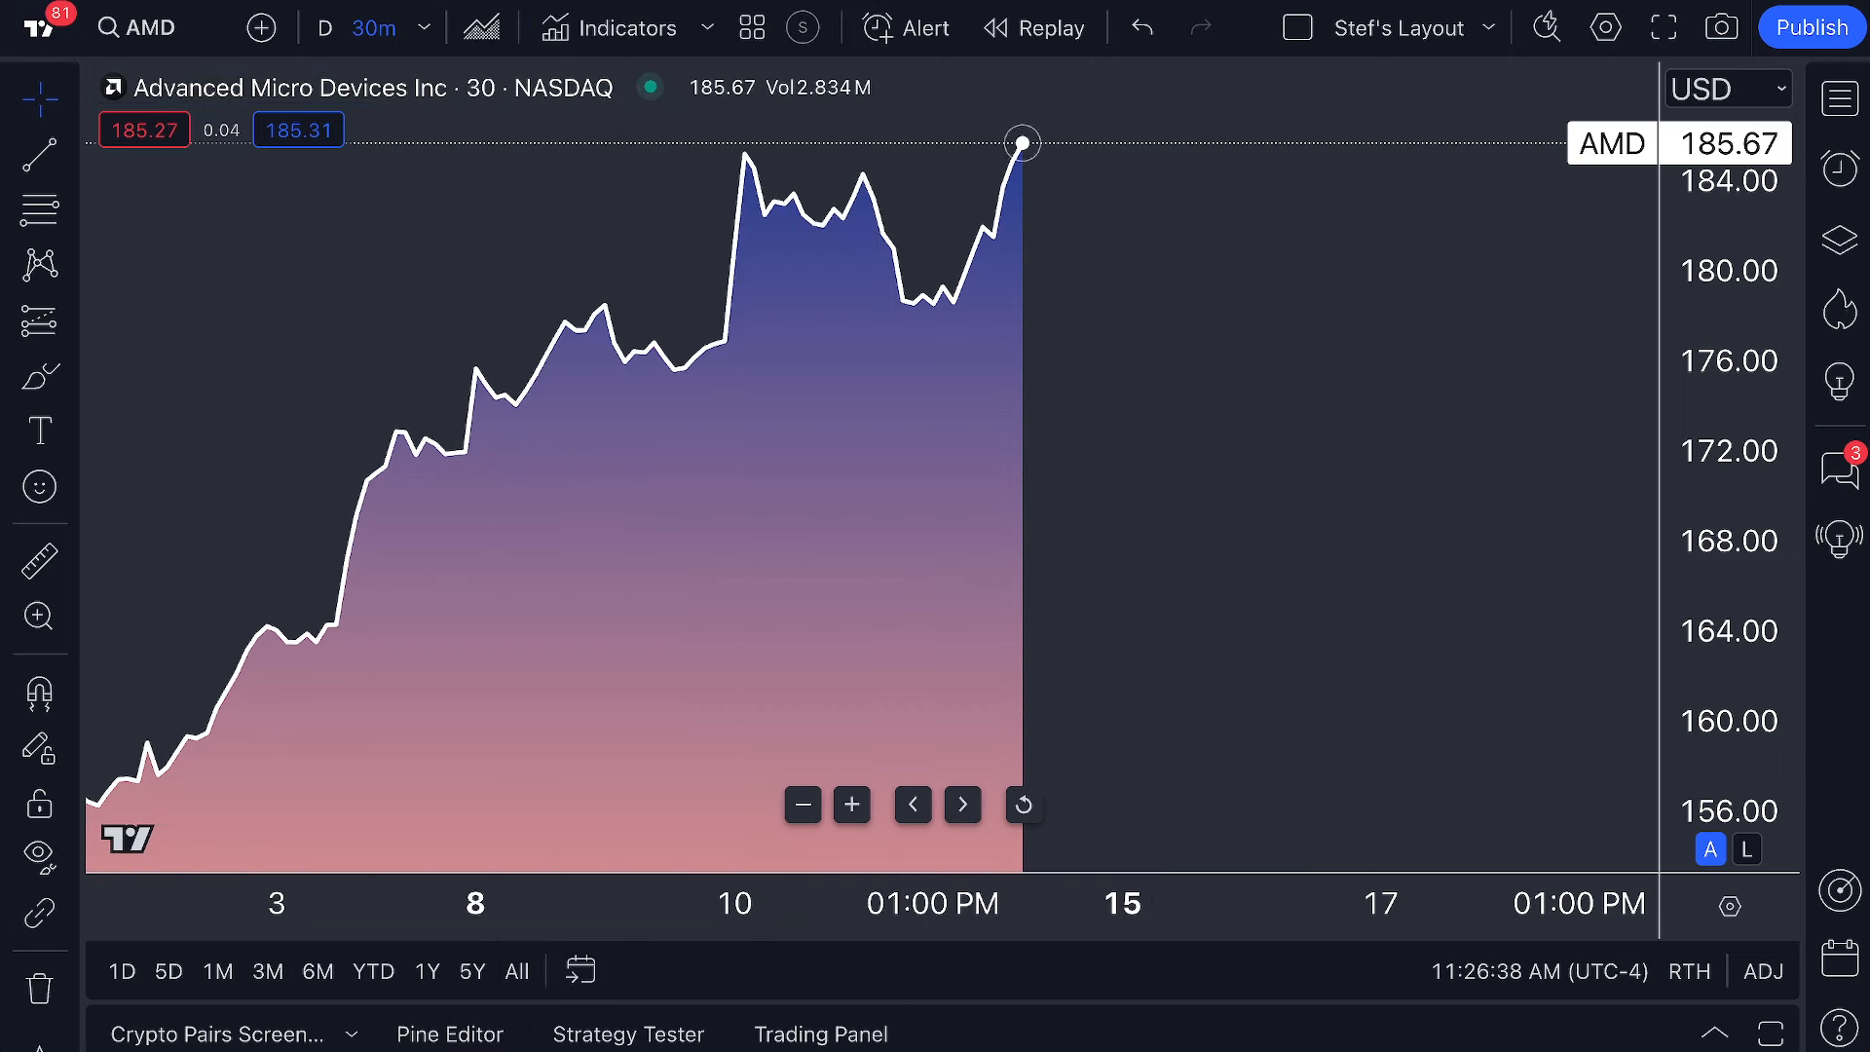